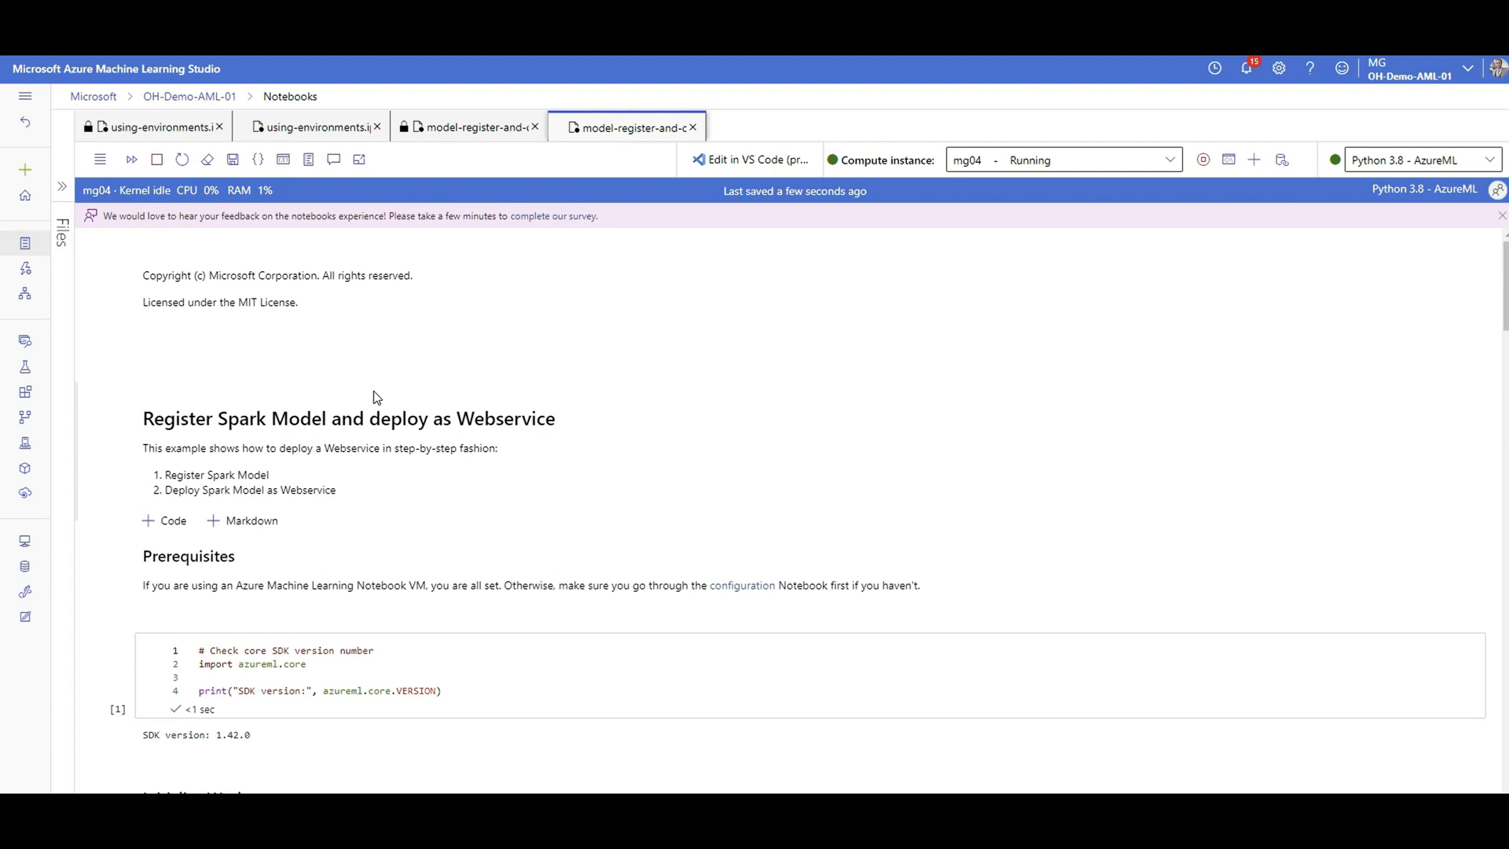
{"action": "mouse_move", "coordinate": [540, 393]}
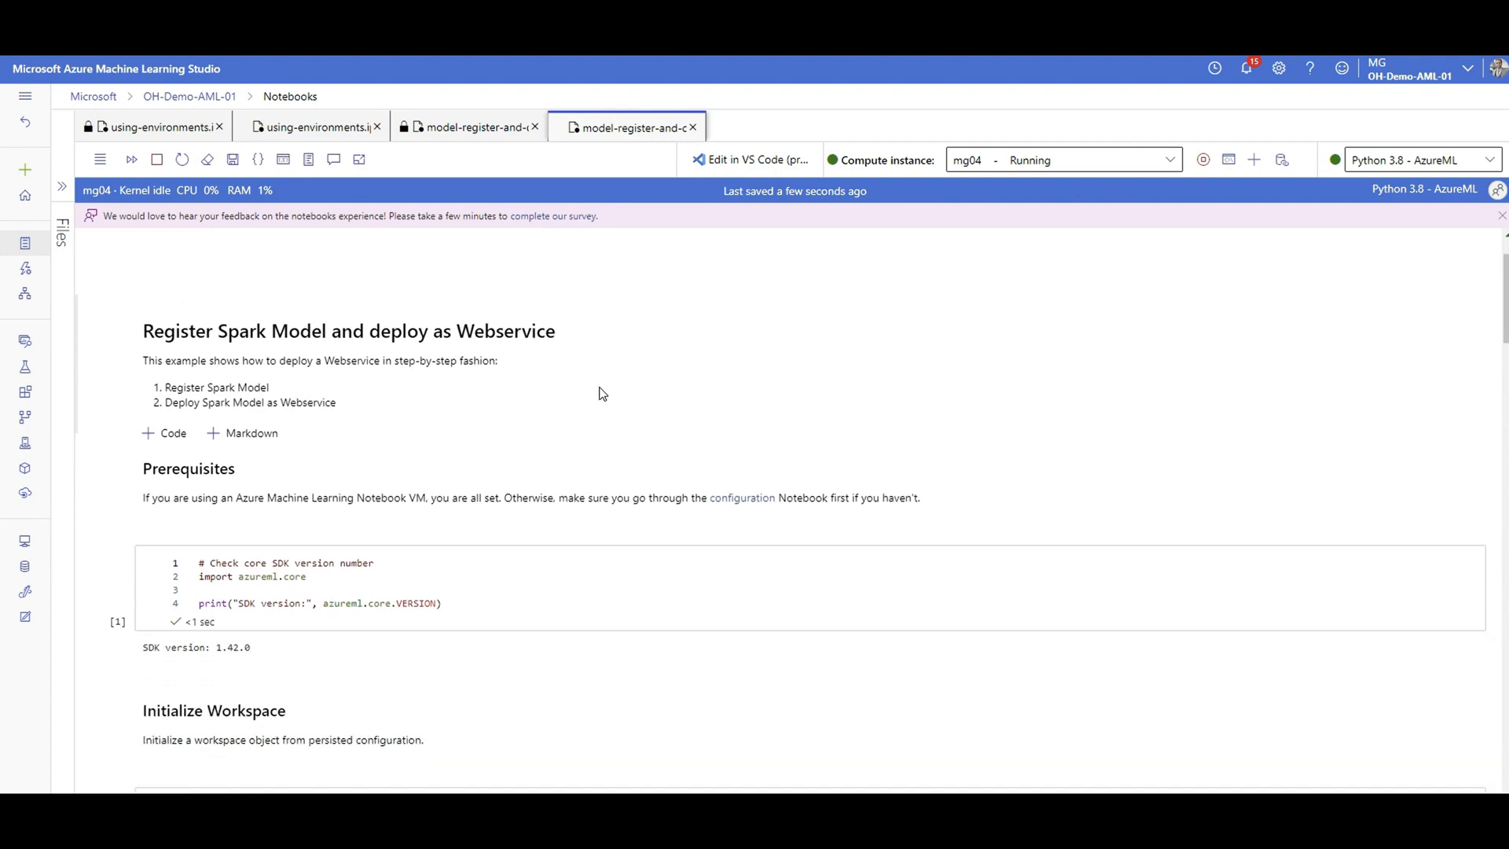
Step: Scroll through the notebook, highlighting the ws workspace variable and model registration code
{"action": "scroll", "scroll_direction": "down", "scroll_amount": 3}
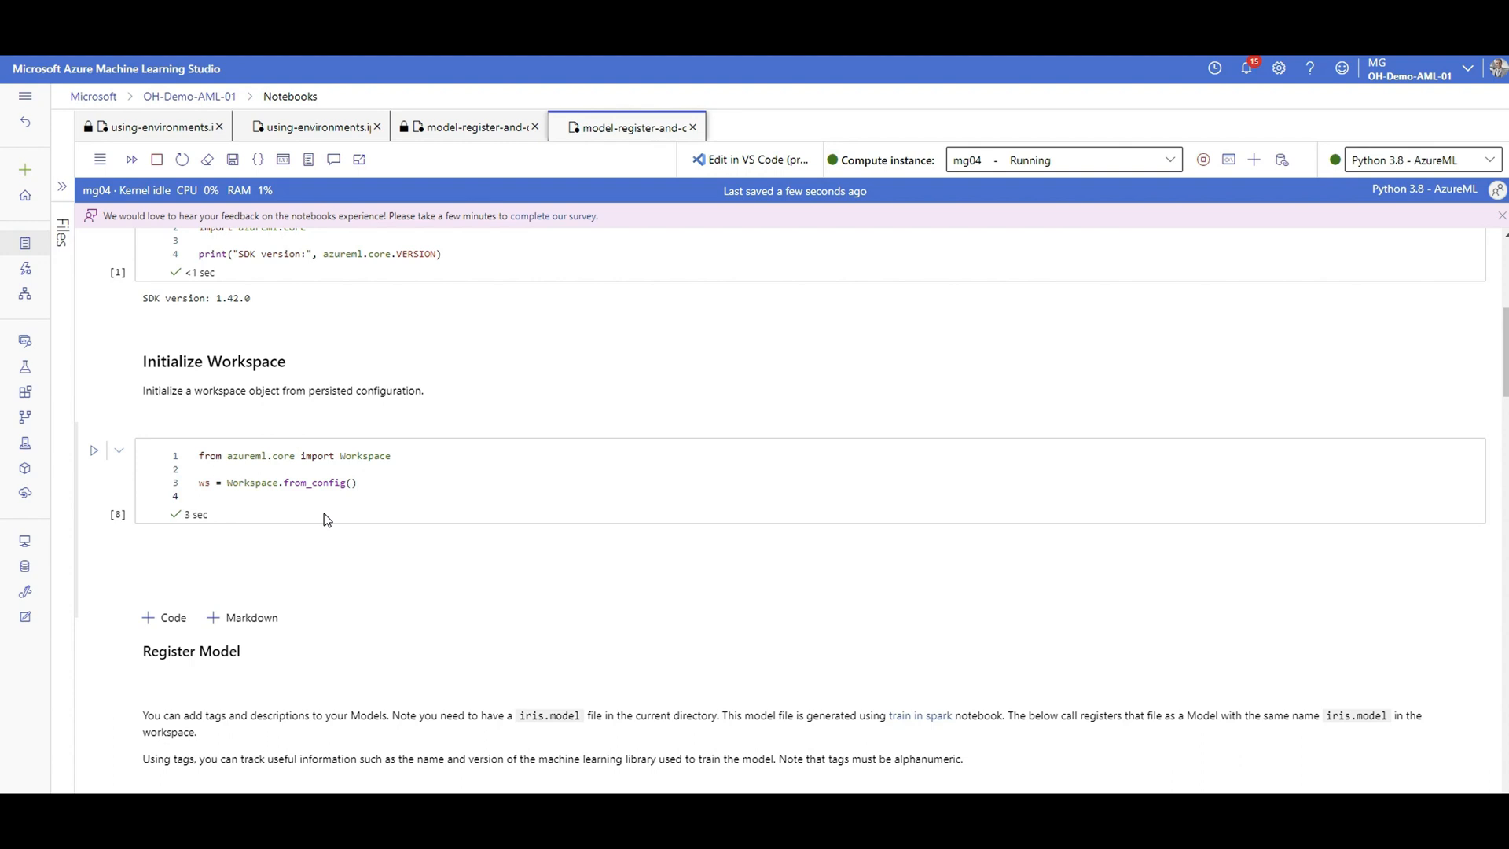
{"action": "mouse_move", "coordinate": [334, 503]}
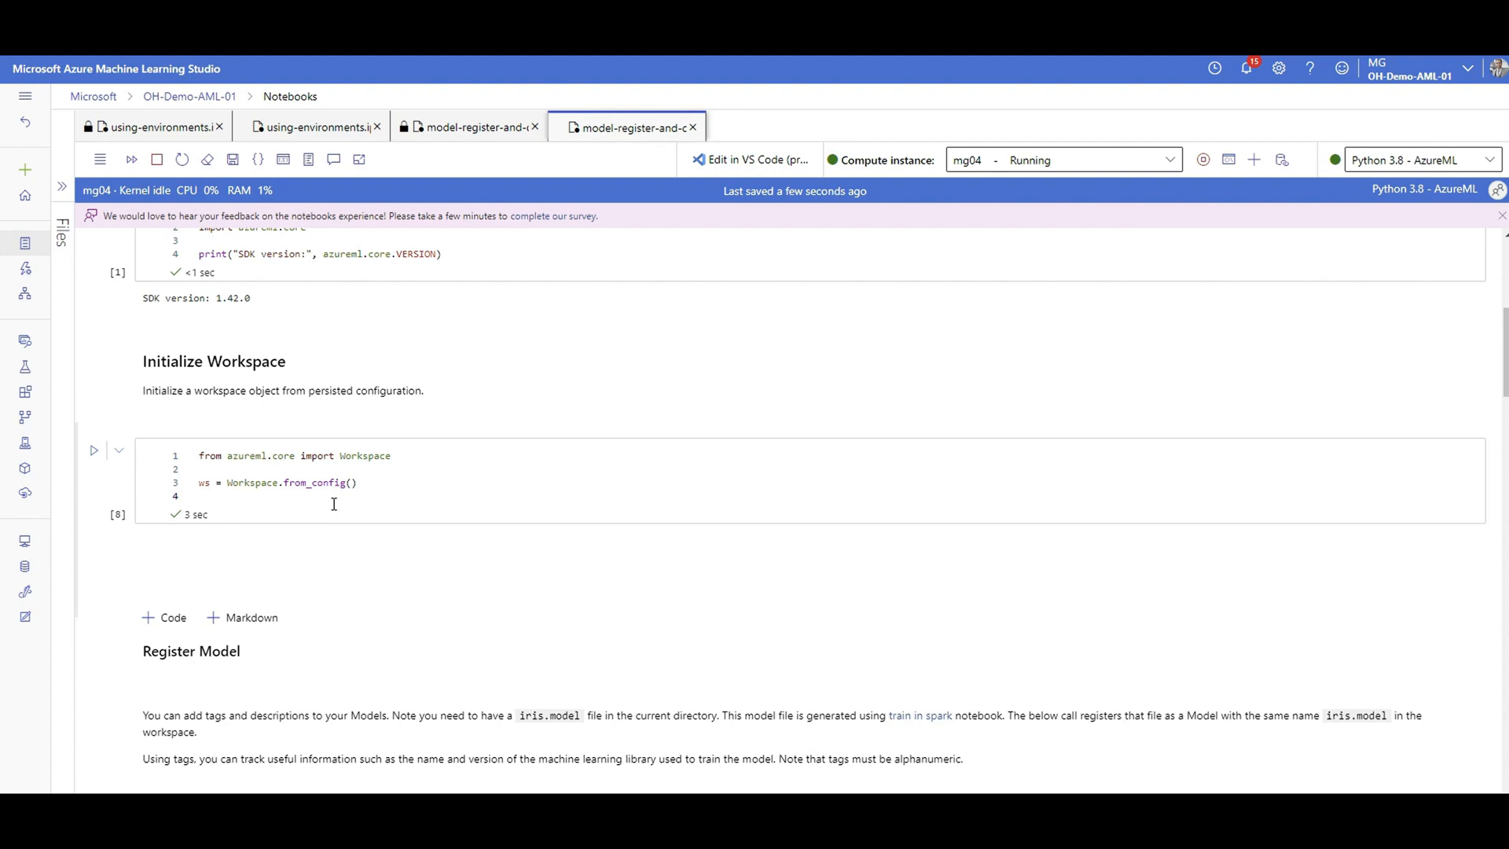
{"action": "double_click", "coordinate": [365, 455]}
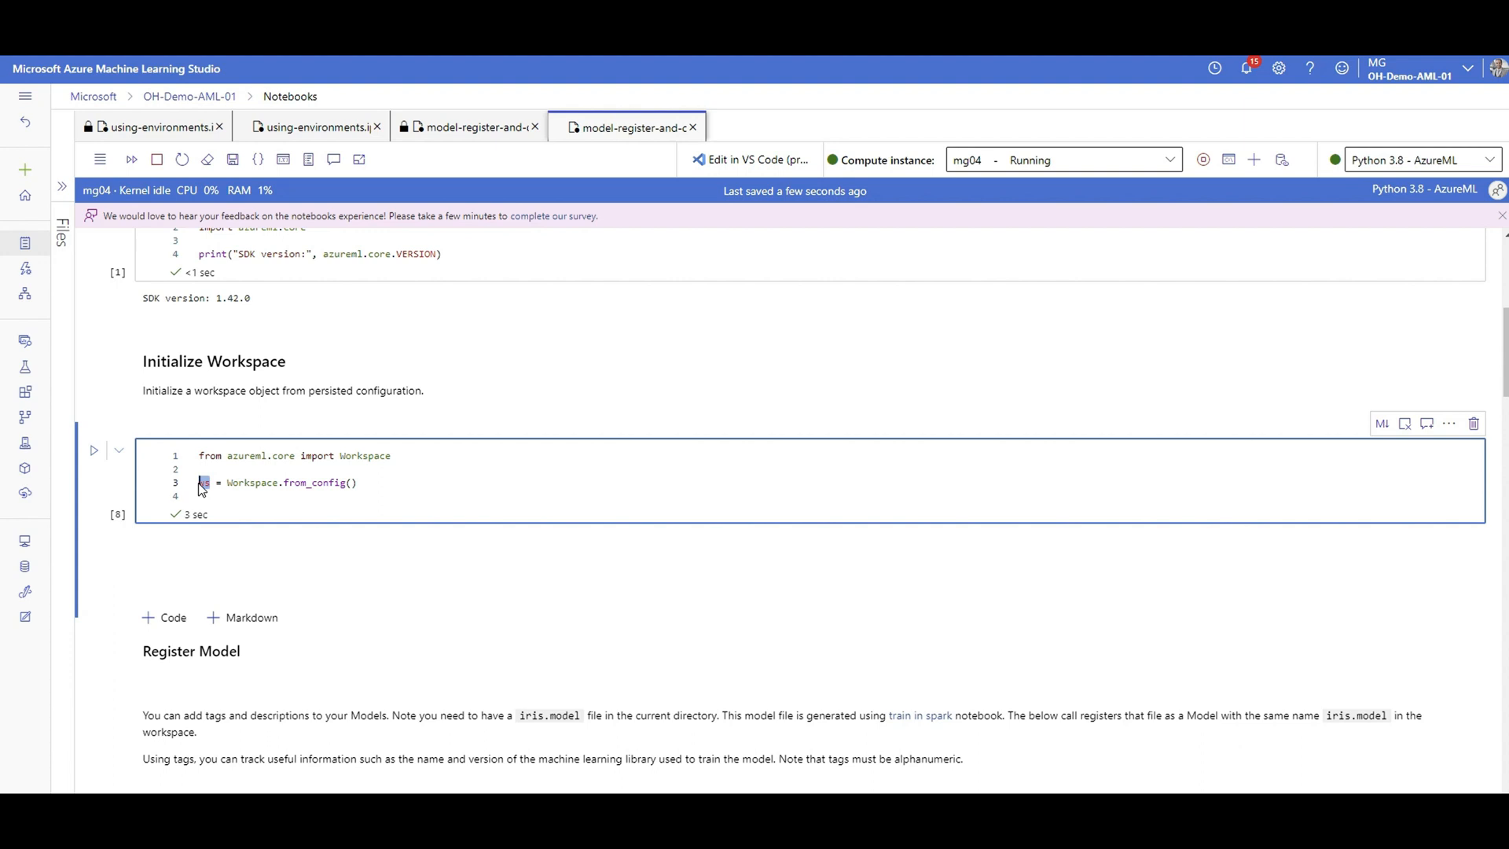
{"action": "scroll", "scroll_direction": "down", "scroll_amount": 3}
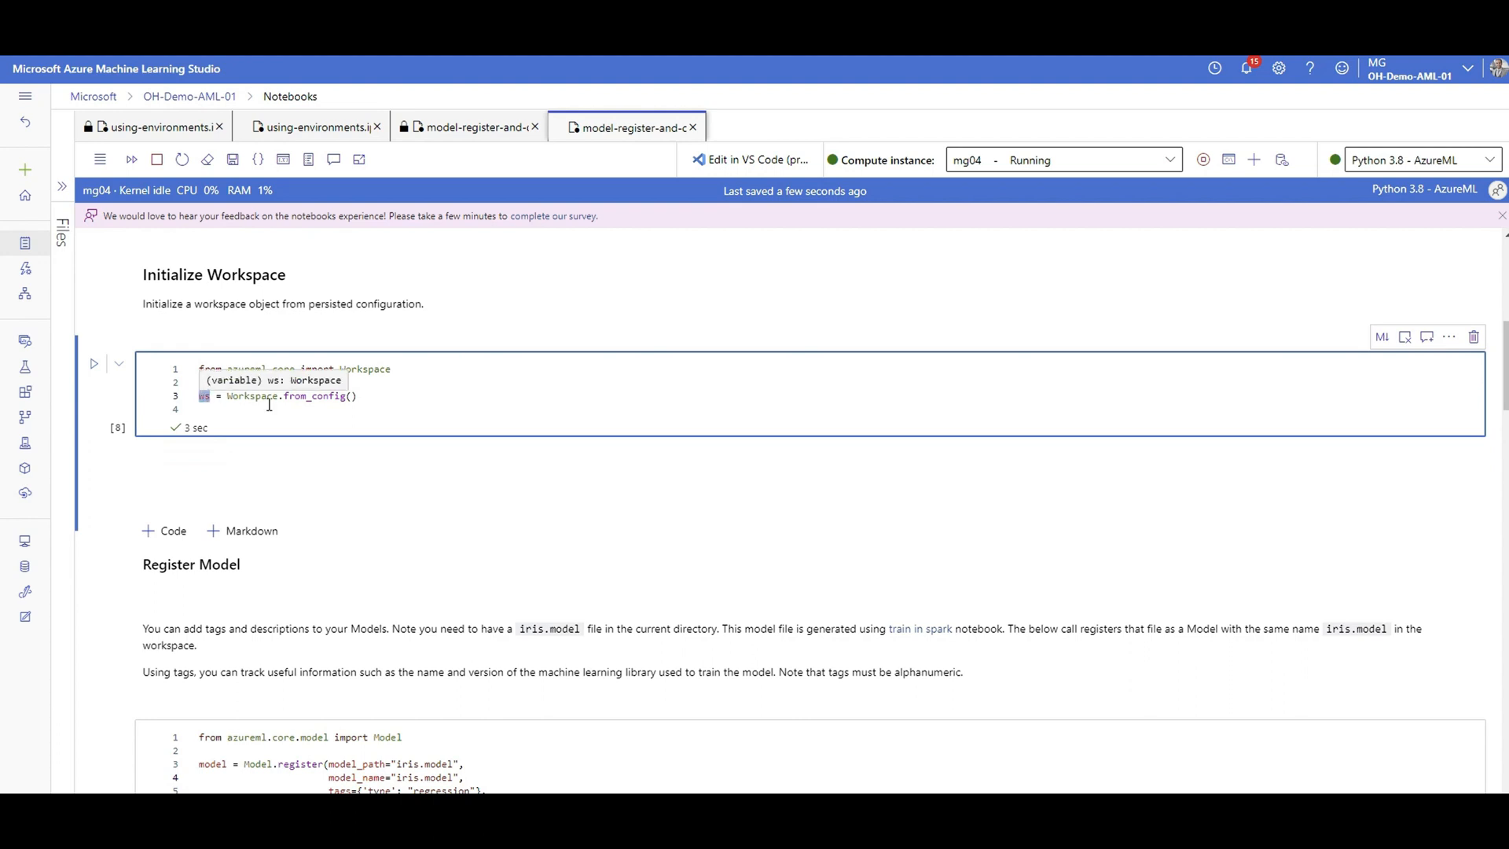
{"action": "scroll", "scroll_direction": "down", "scroll_amount": 3}
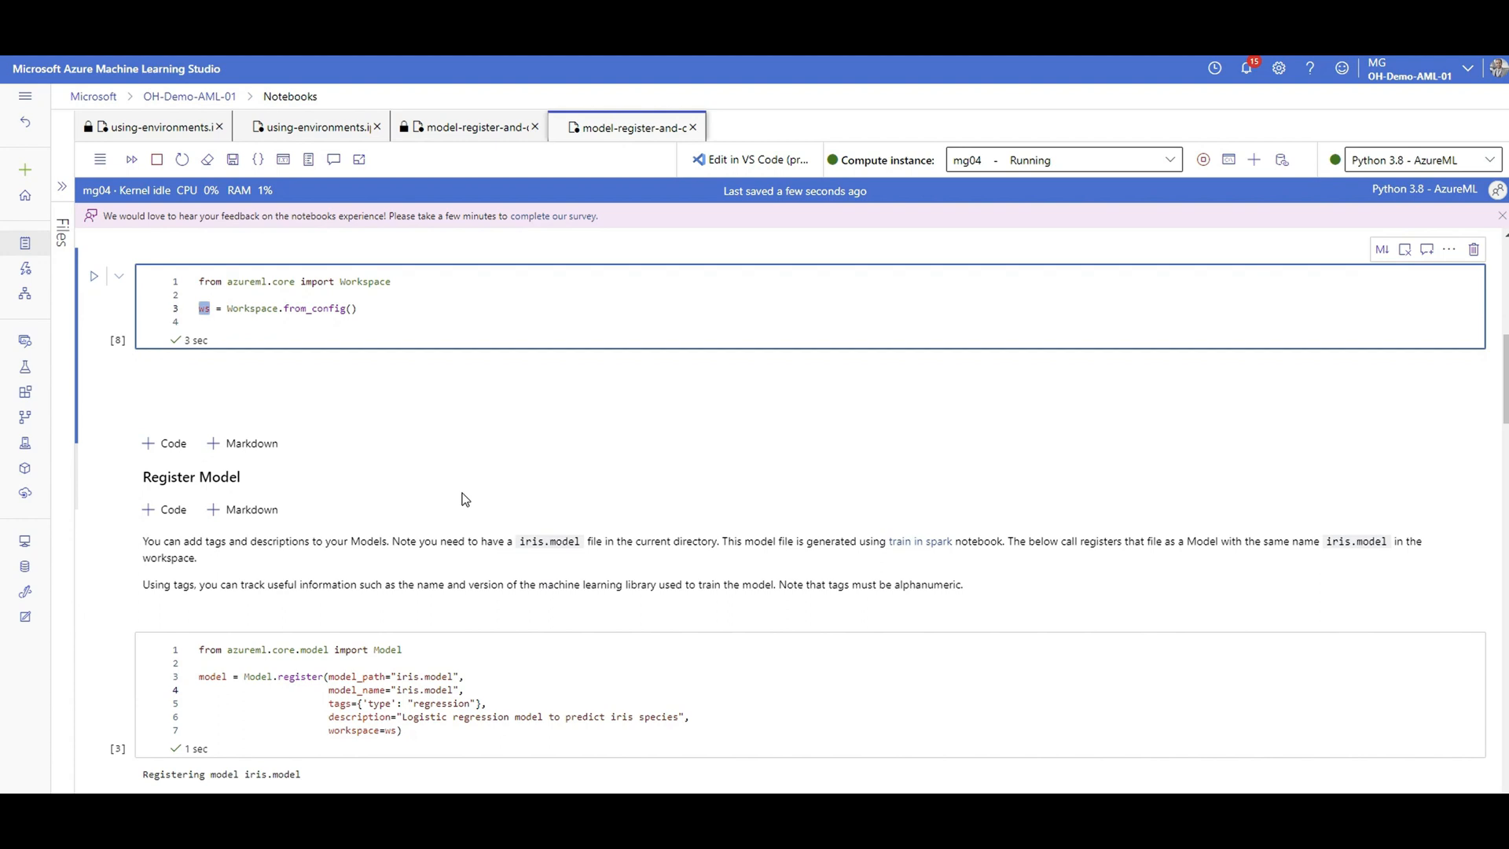
{"action": "scroll", "scroll_direction": "down", "scroll_amount": 3}
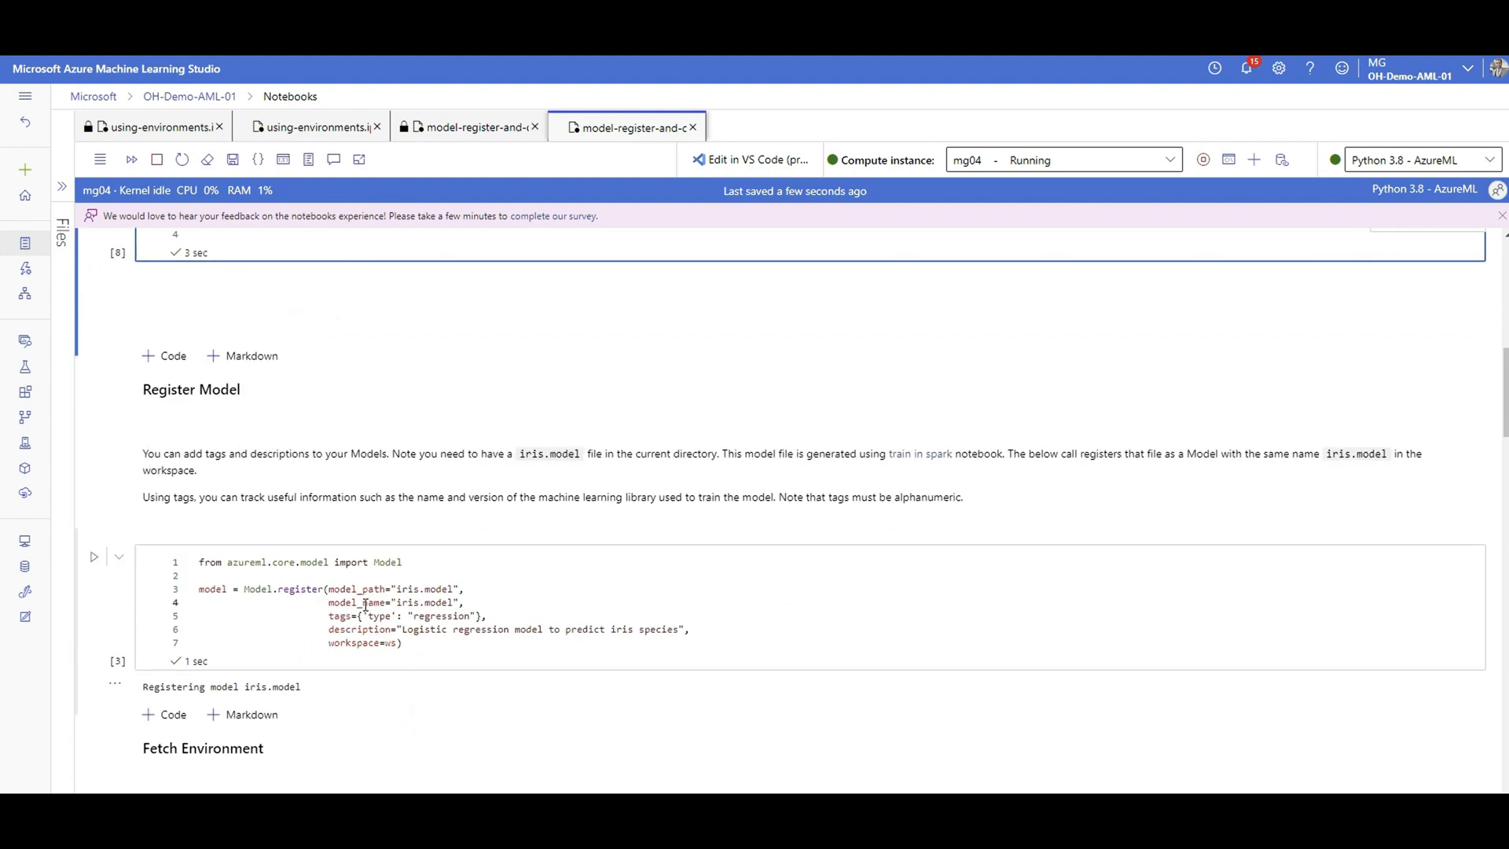
{"action": "double_click", "coordinate": [547, 454]}
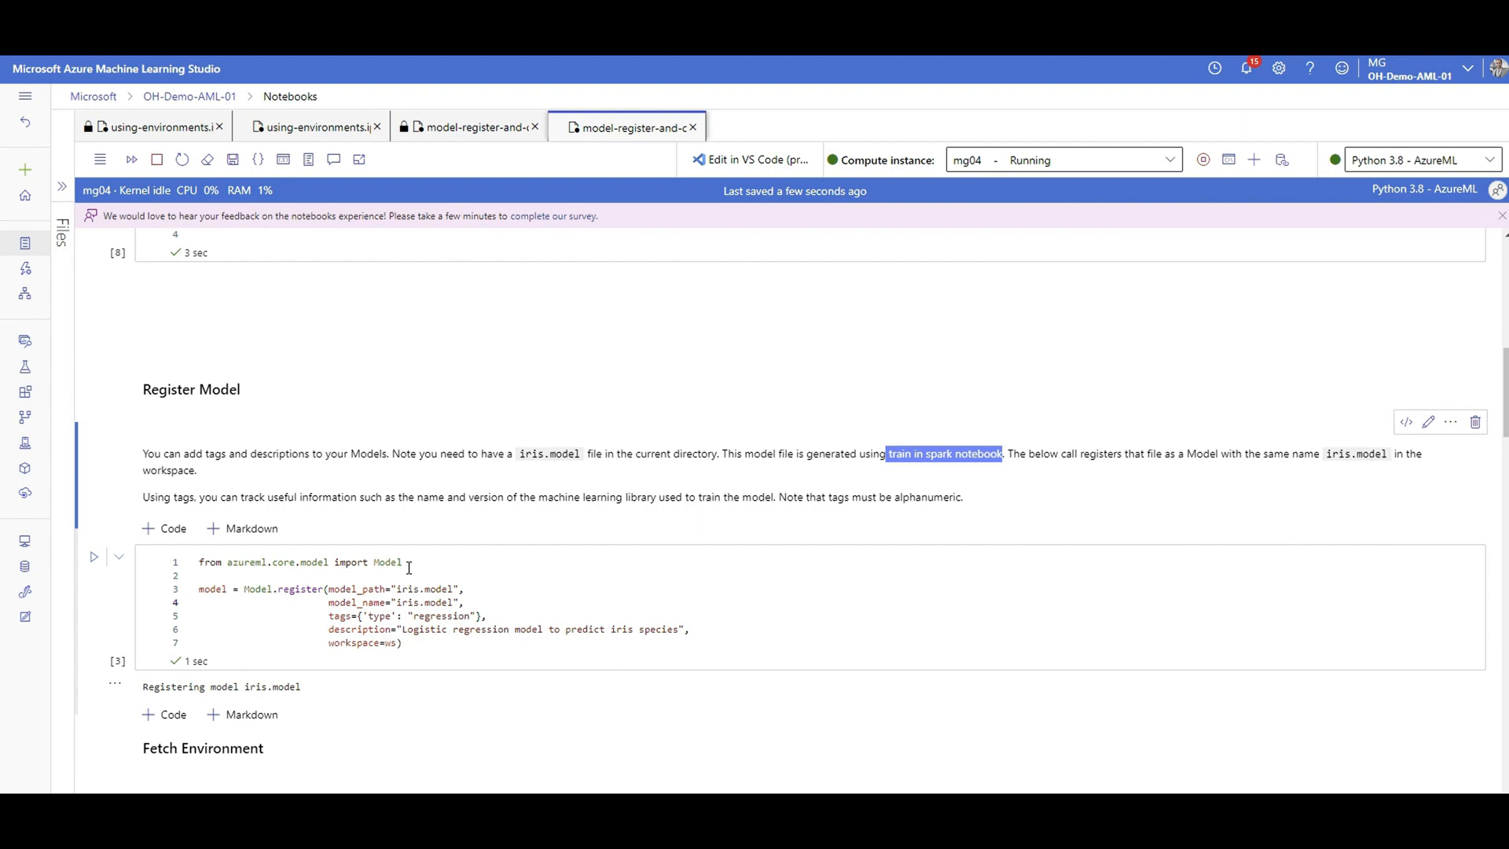
Step: Review Model registration's import, iris.model path, description and ws argument, then the registered models list
{"action": "left_click", "coordinate": [304, 575]}
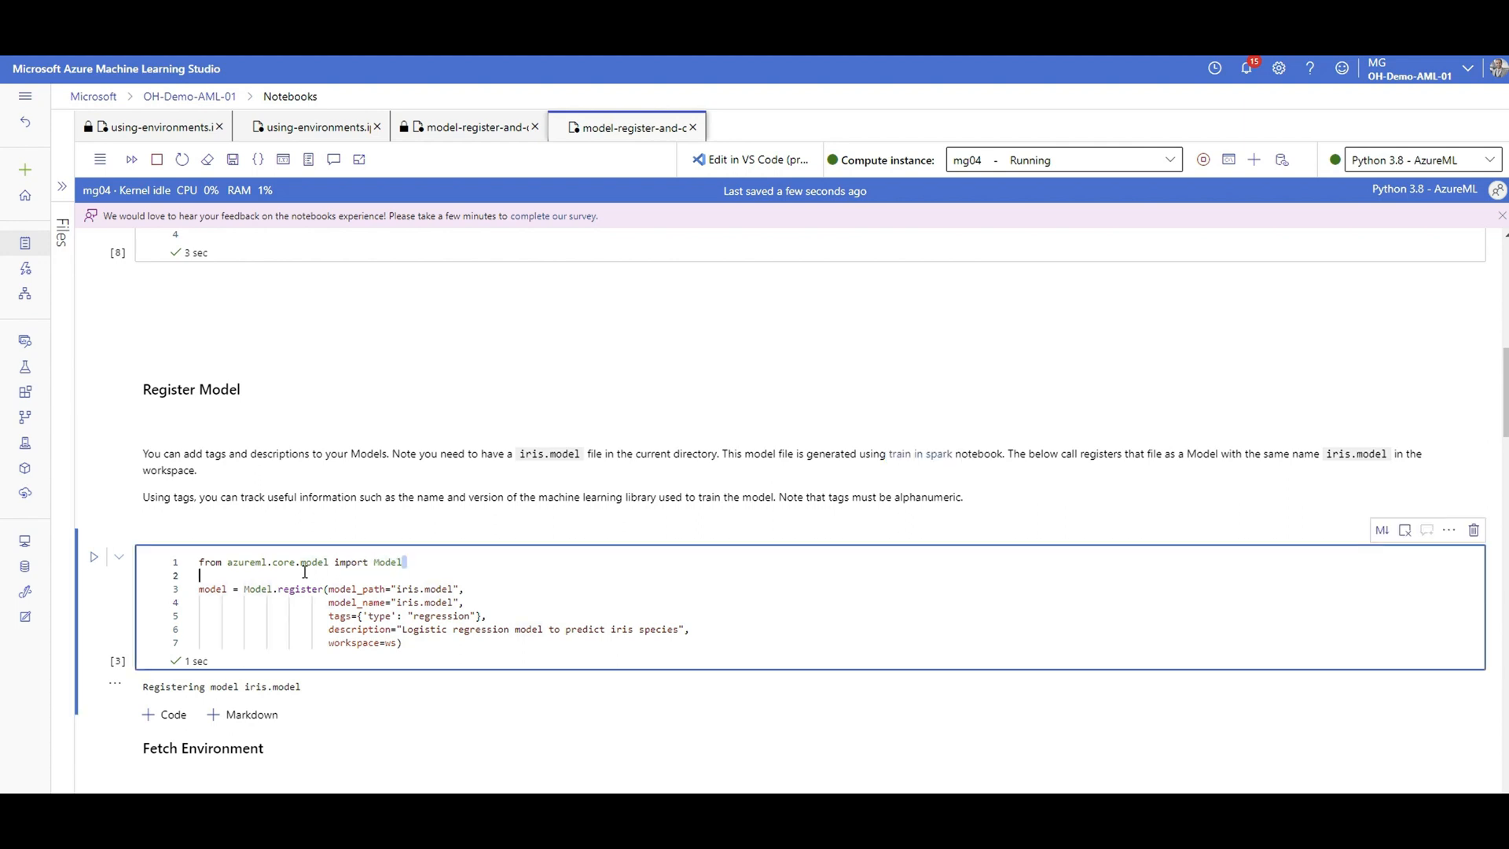
{"action": "triple_click", "coordinate": [300, 562]}
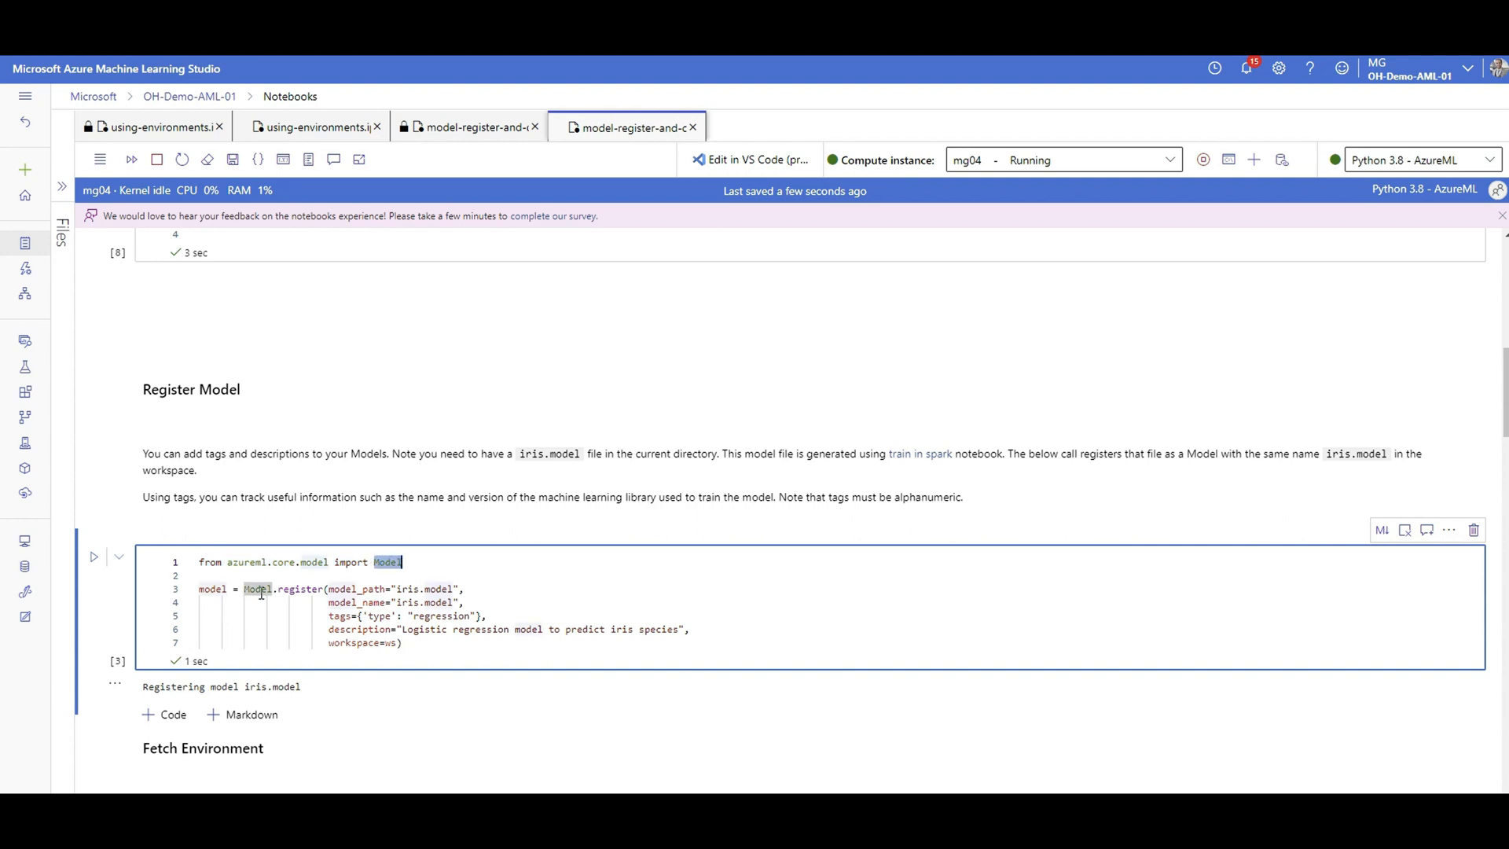
{"action": "mouse_move", "coordinate": [360, 601]}
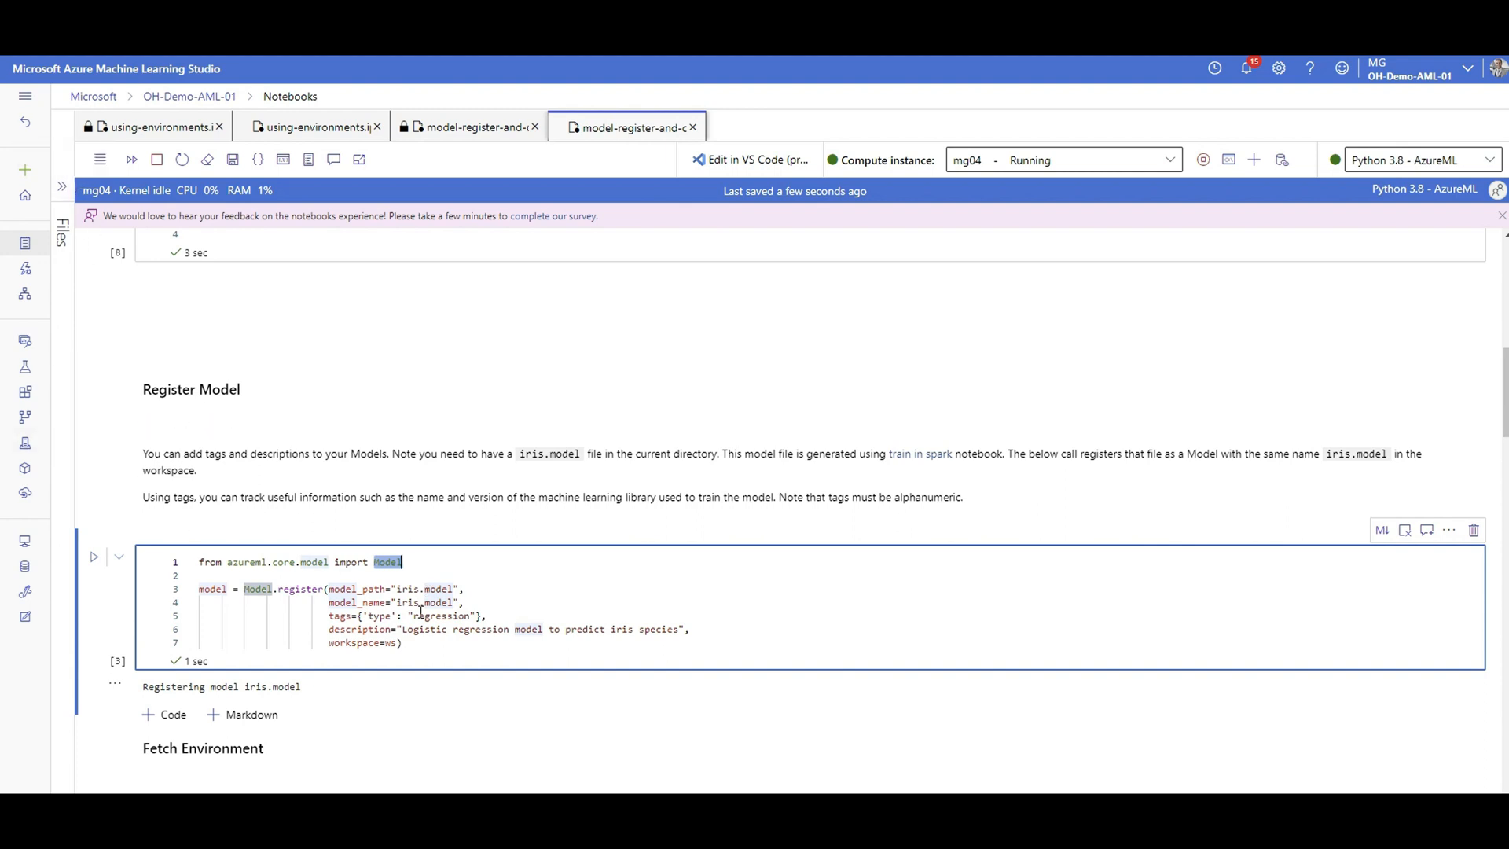
{"action": "left_click", "coordinate": [424, 589]}
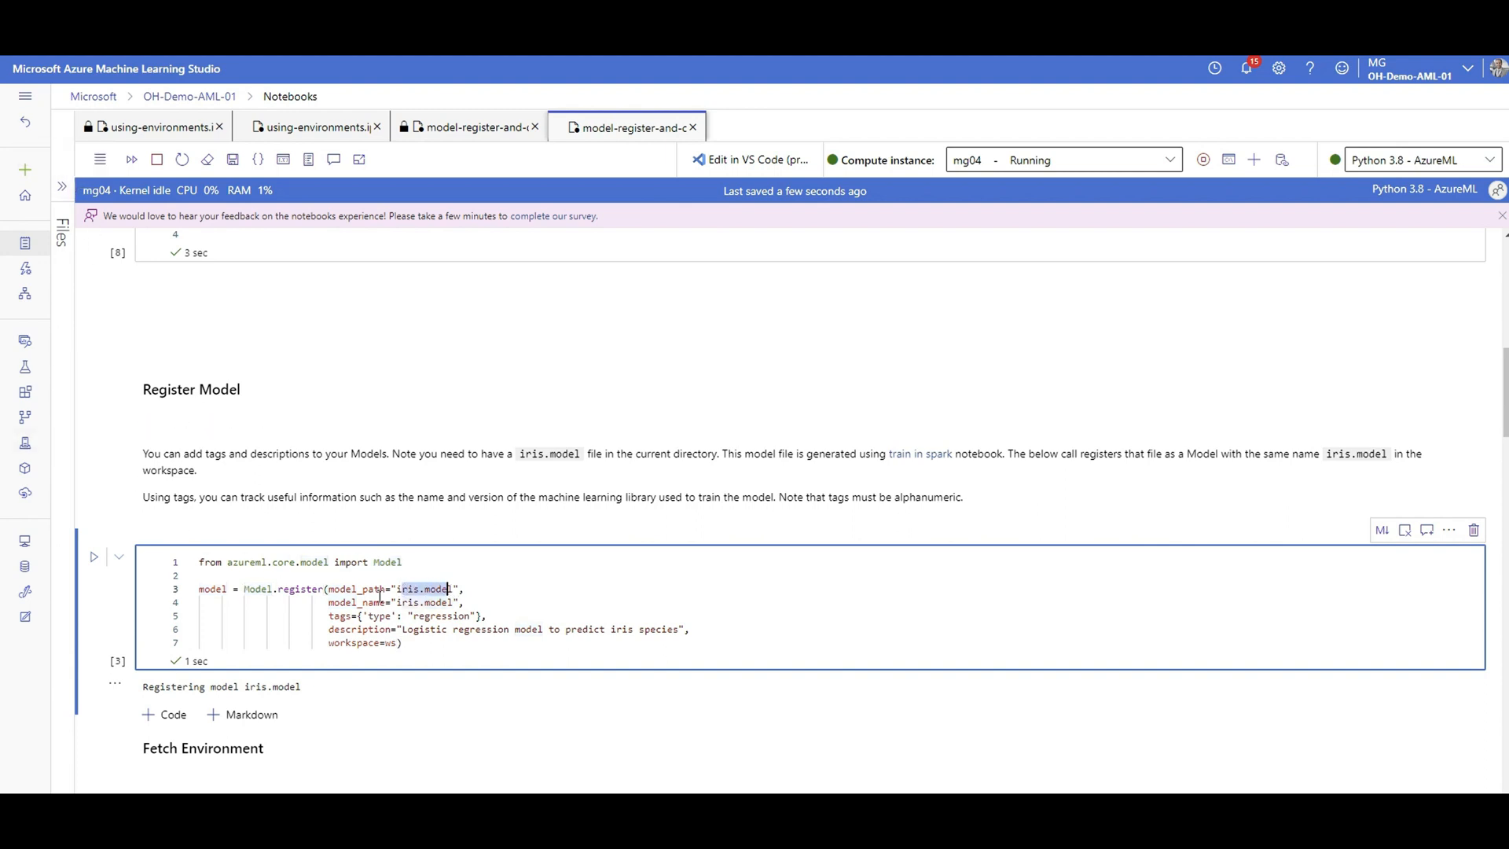
{"action": "mouse_move", "coordinate": [361, 601]}
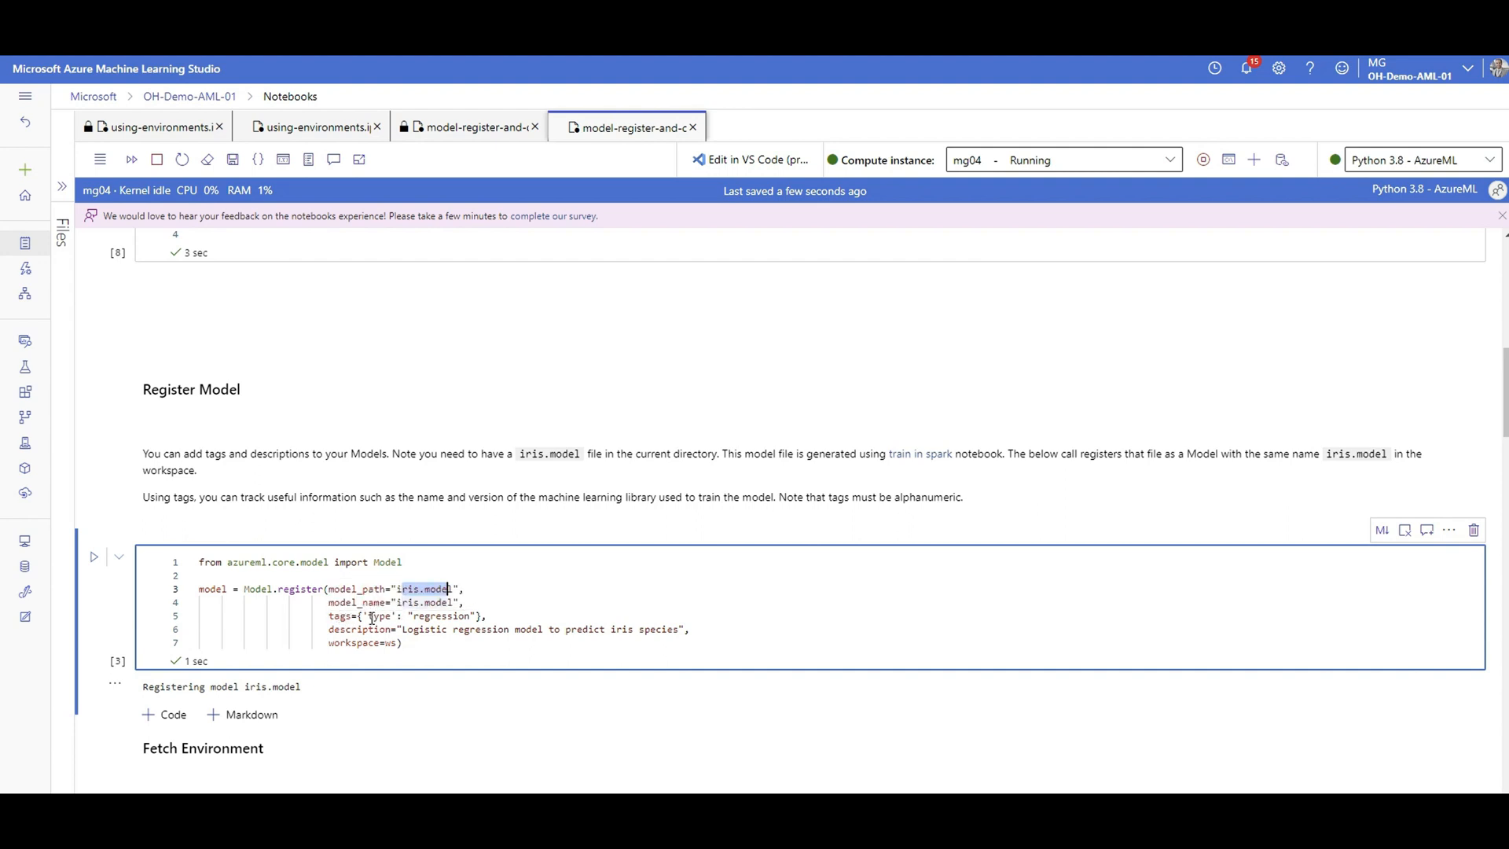
{"action": "mouse_move", "coordinate": [417, 636]}
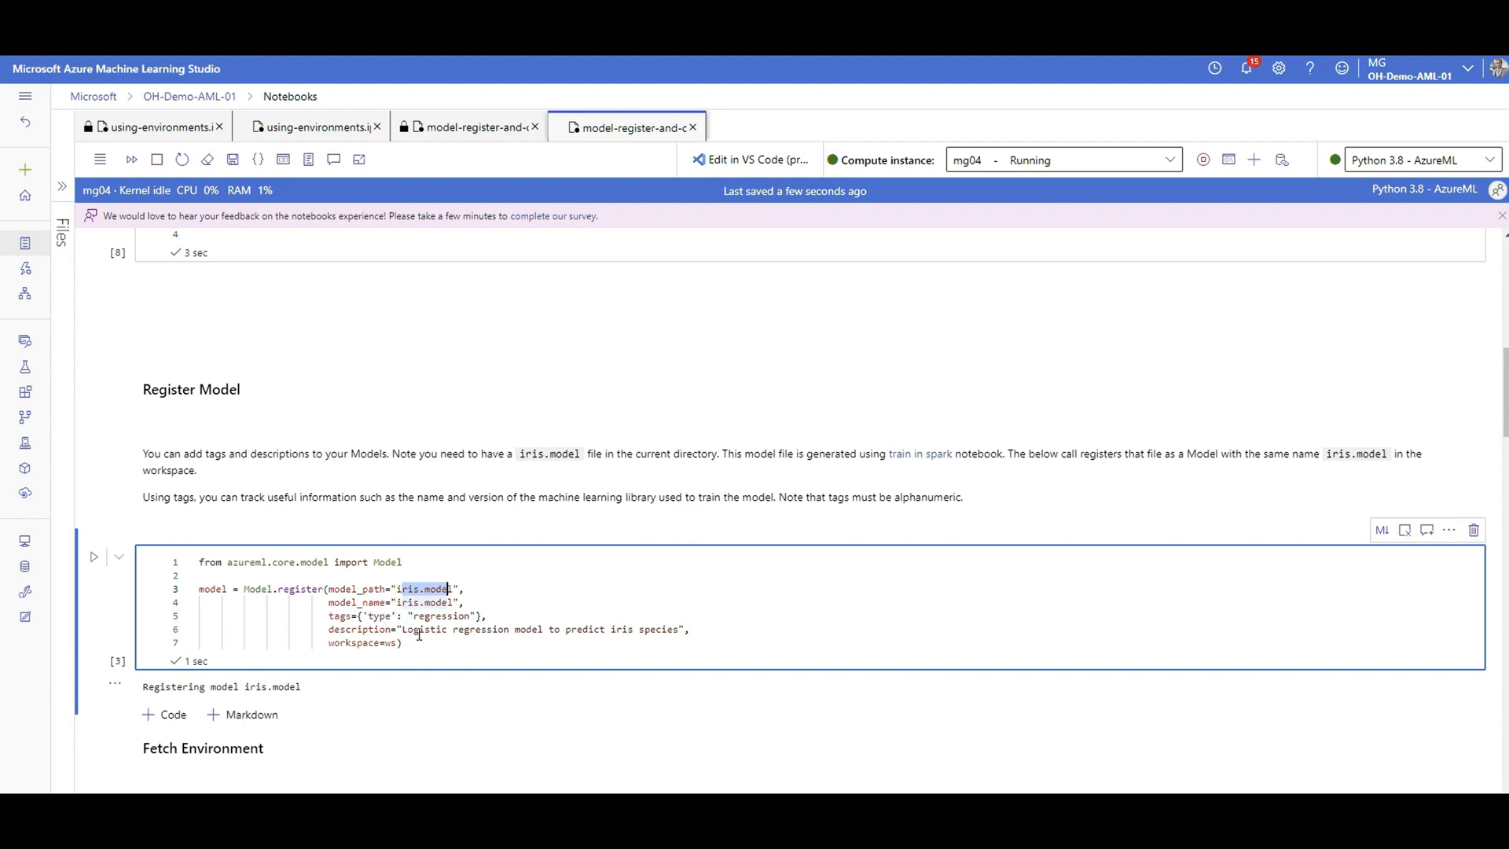
{"action": "double_click", "coordinate": [422, 629]}
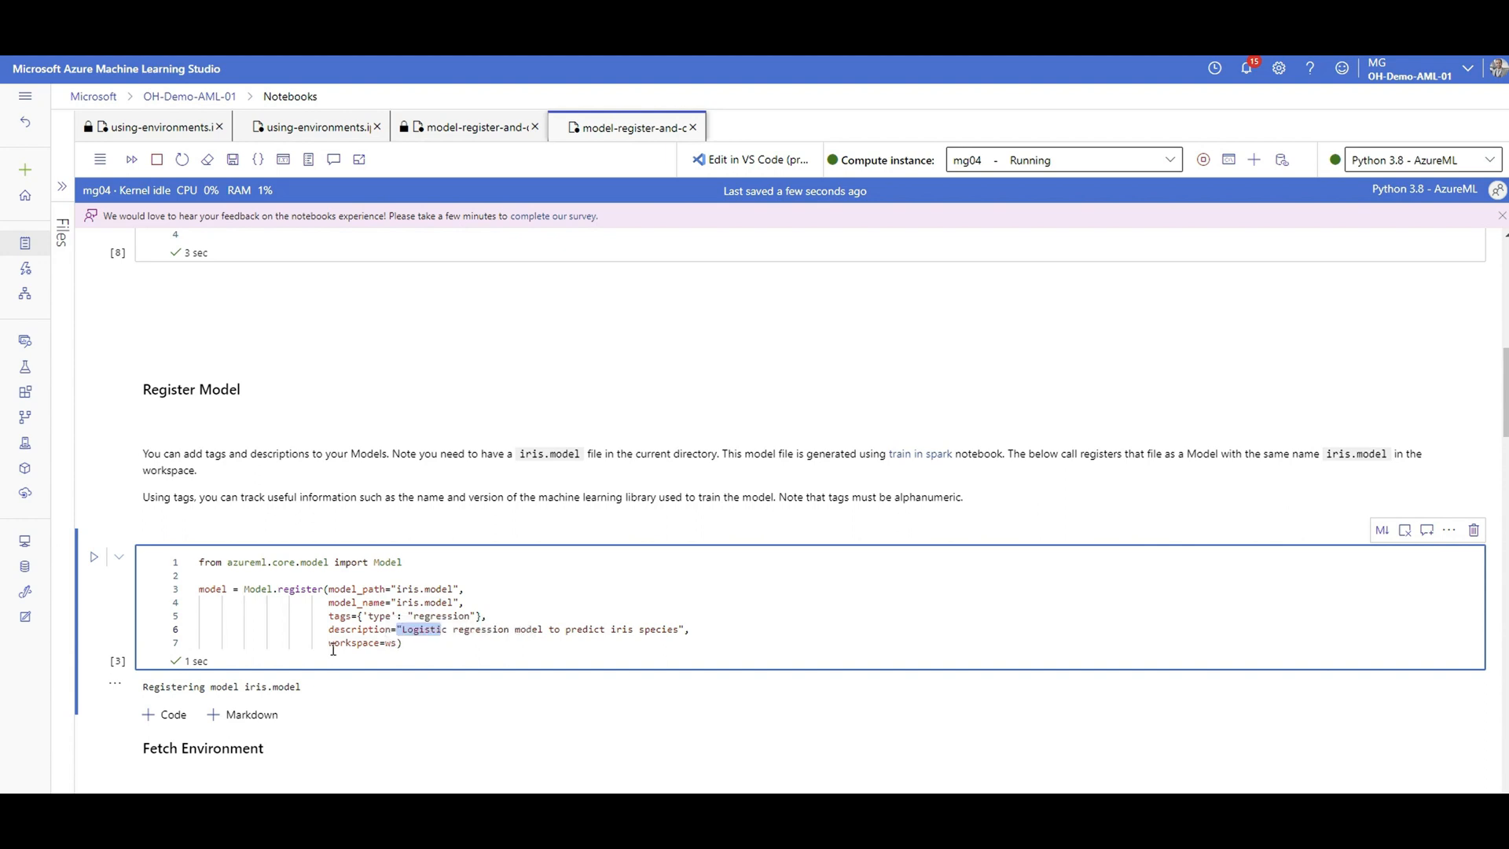
{"action": "double_click", "coordinate": [356, 643]}
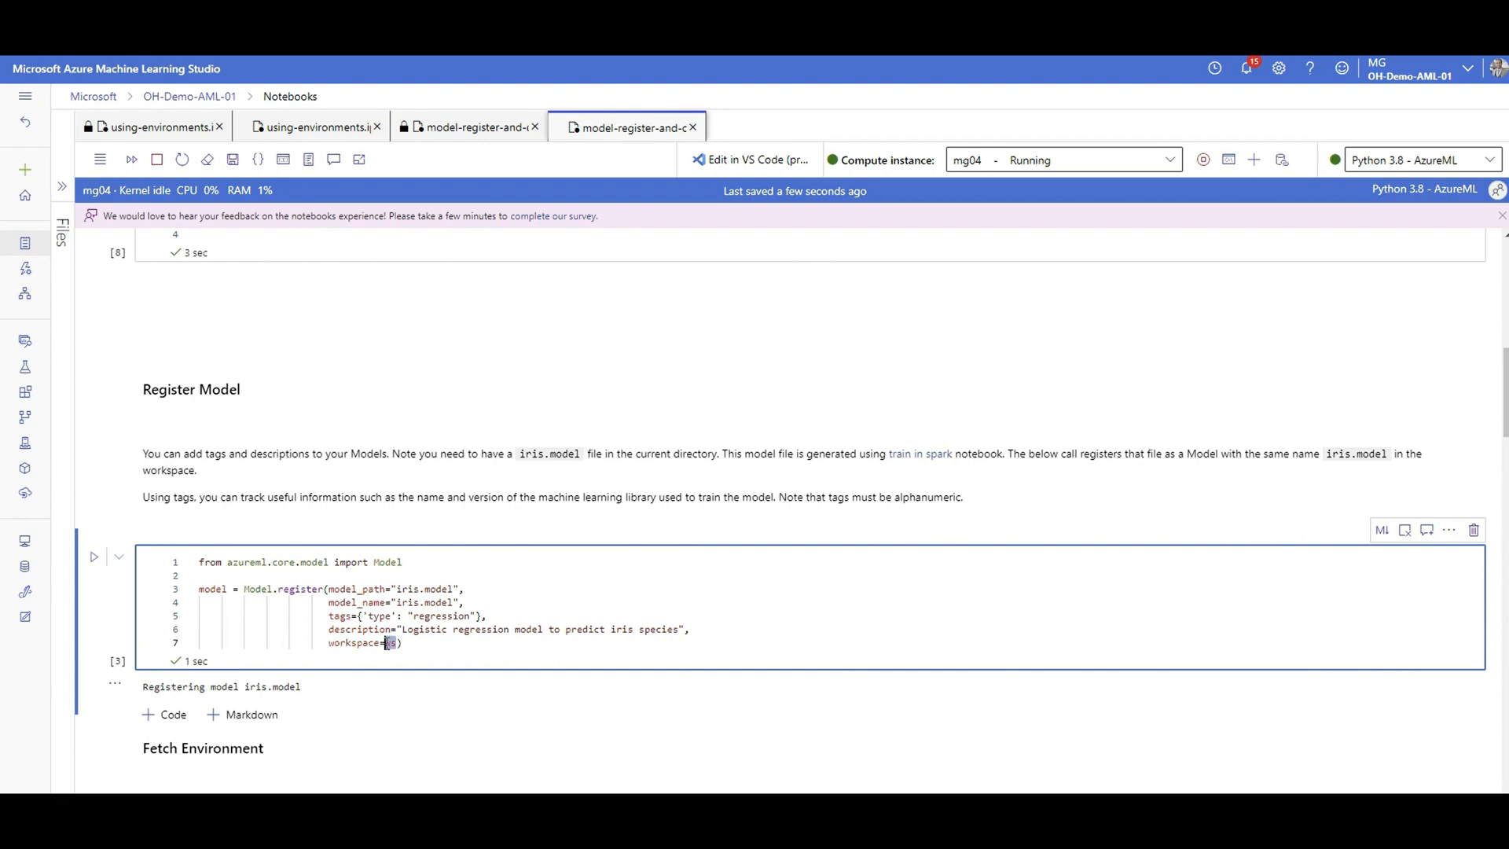
{"action": "scroll", "scroll_direction": "up", "scroll_amount": 3}
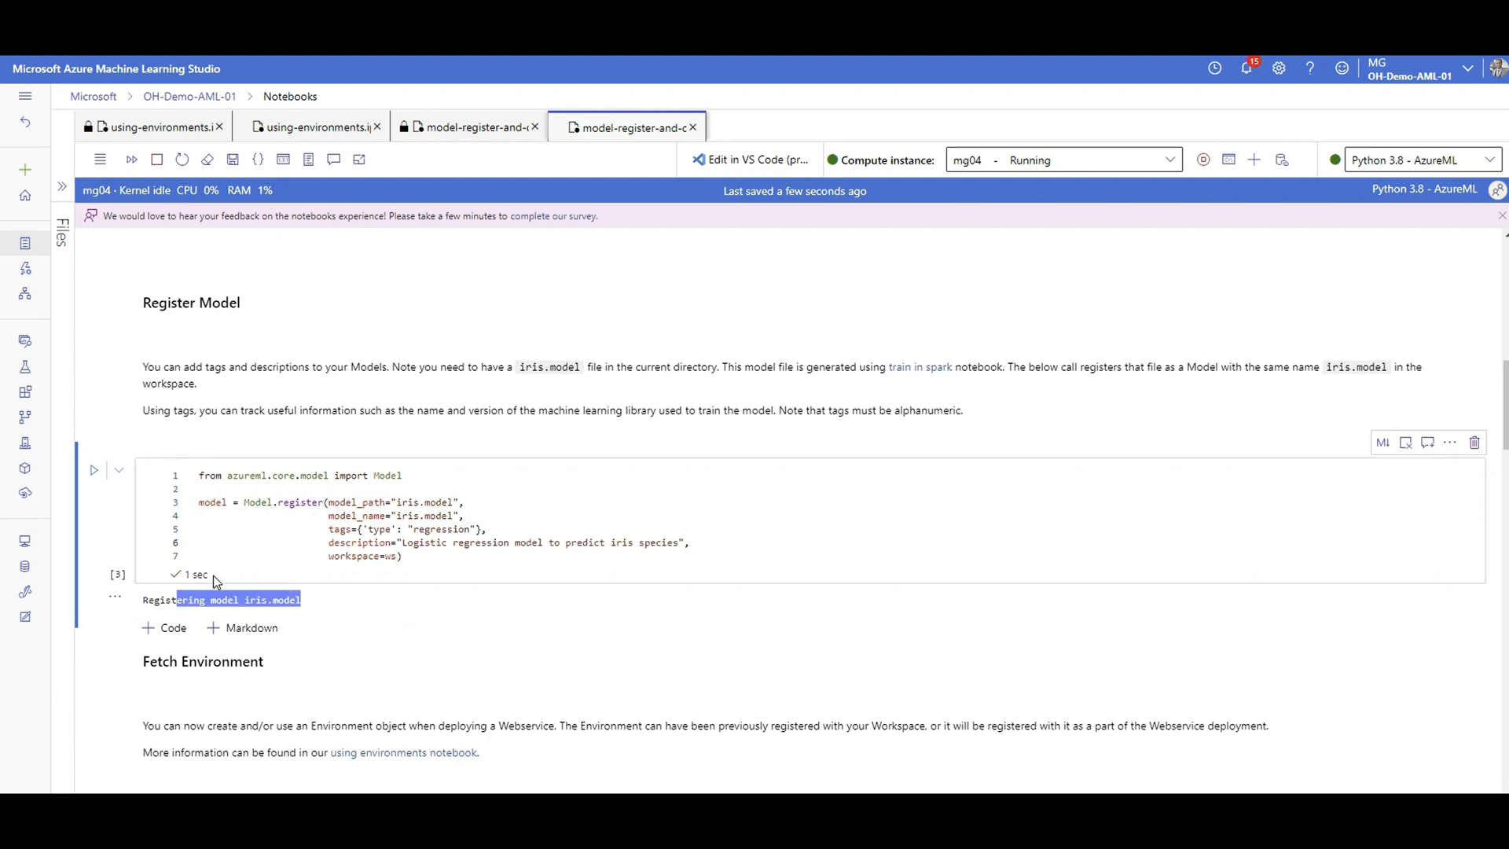
{"action": "scroll", "scroll_direction": "down", "scroll_amount": 3}
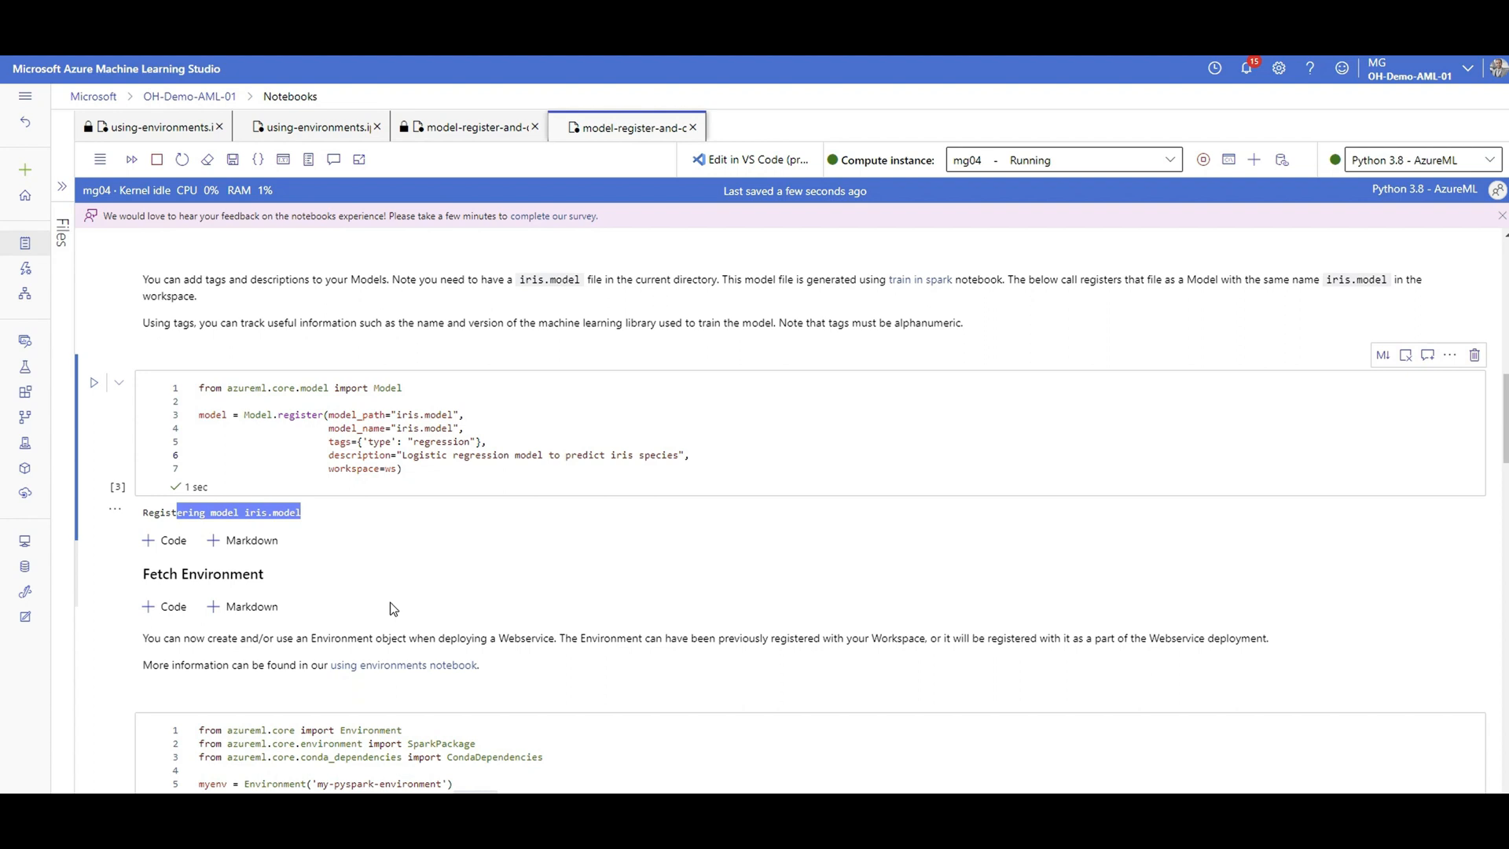
{"action": "scroll", "scroll_direction": "down", "scroll_amount": 3}
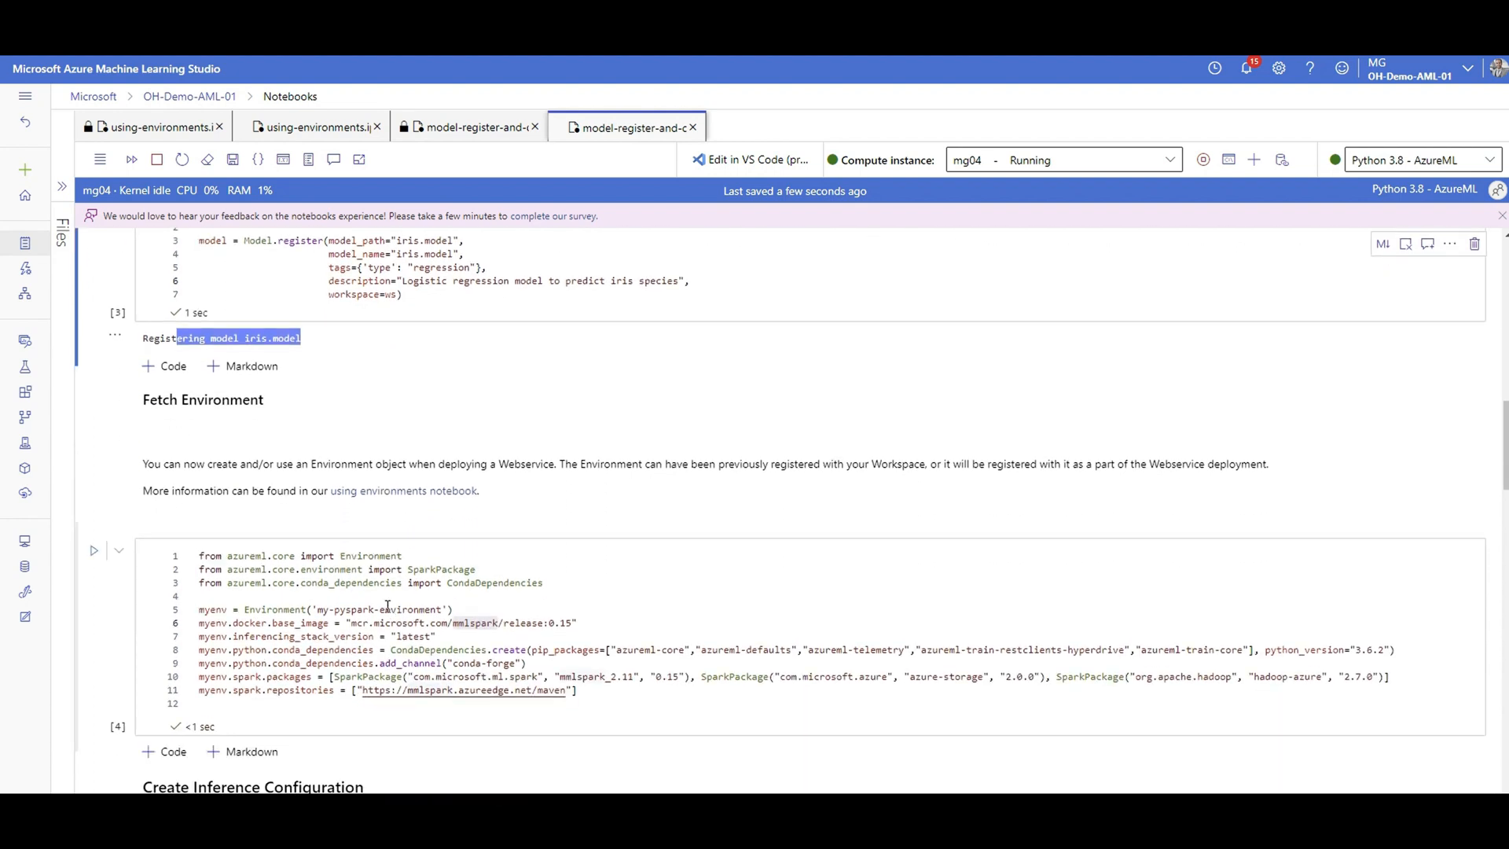
{"action": "mouse_move", "coordinate": [190, 591]}
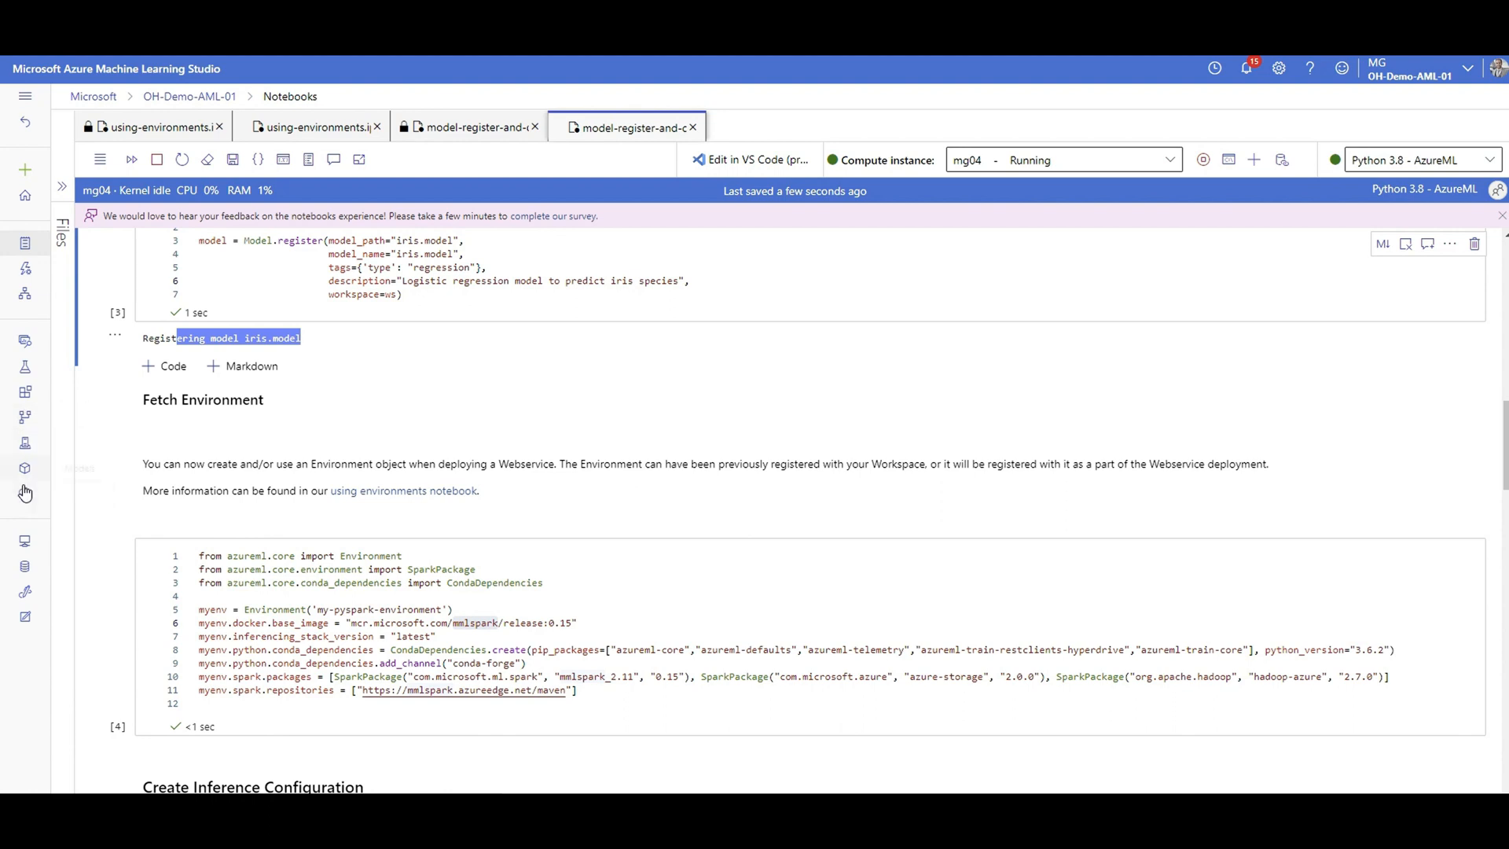
{"action": "left_click", "coordinate": [25, 470]}
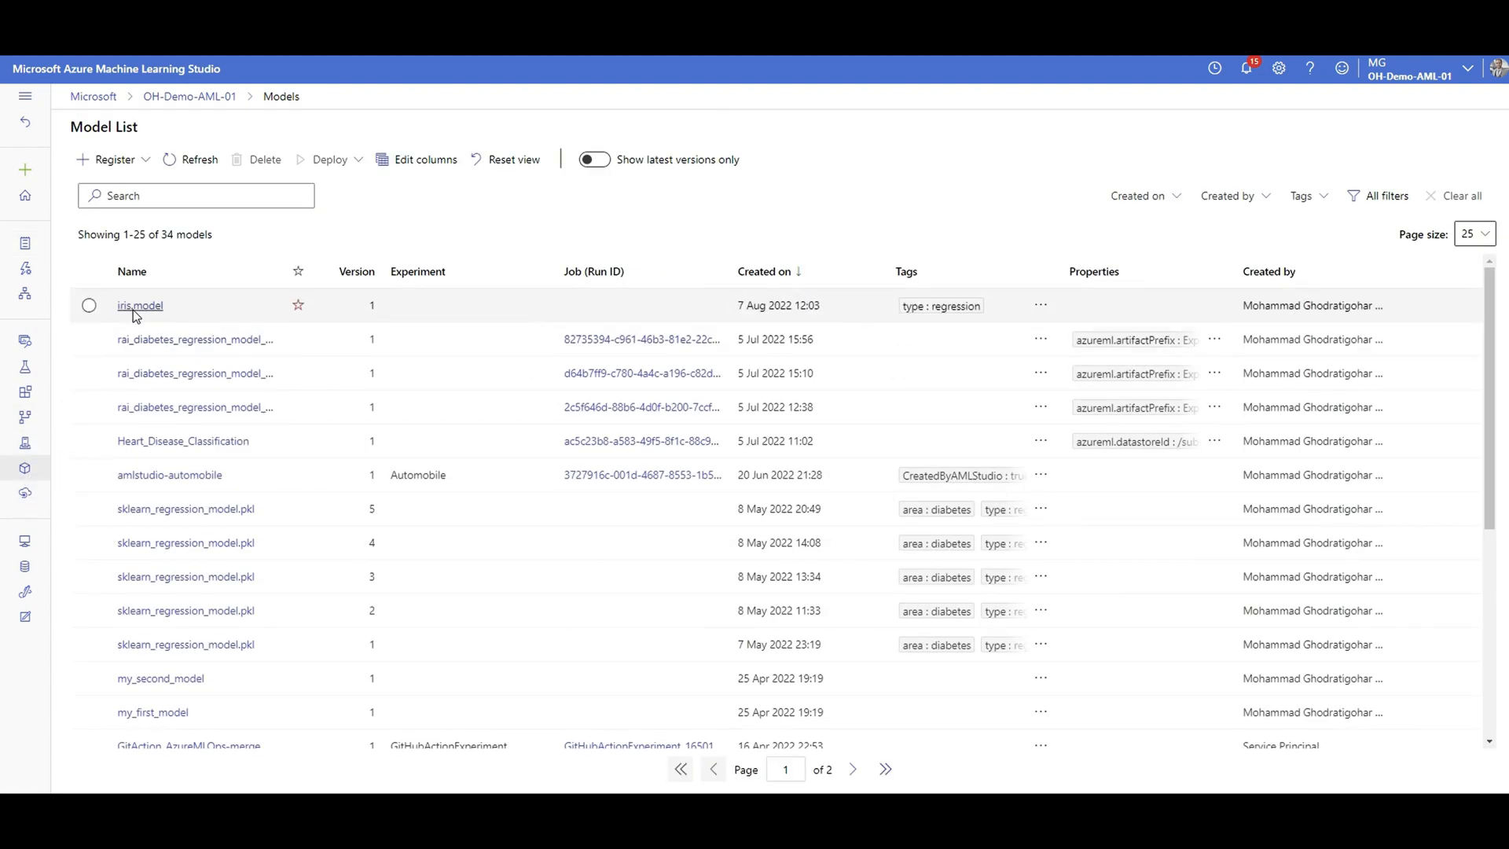
{"action": "mouse_move", "coordinate": [797, 301]}
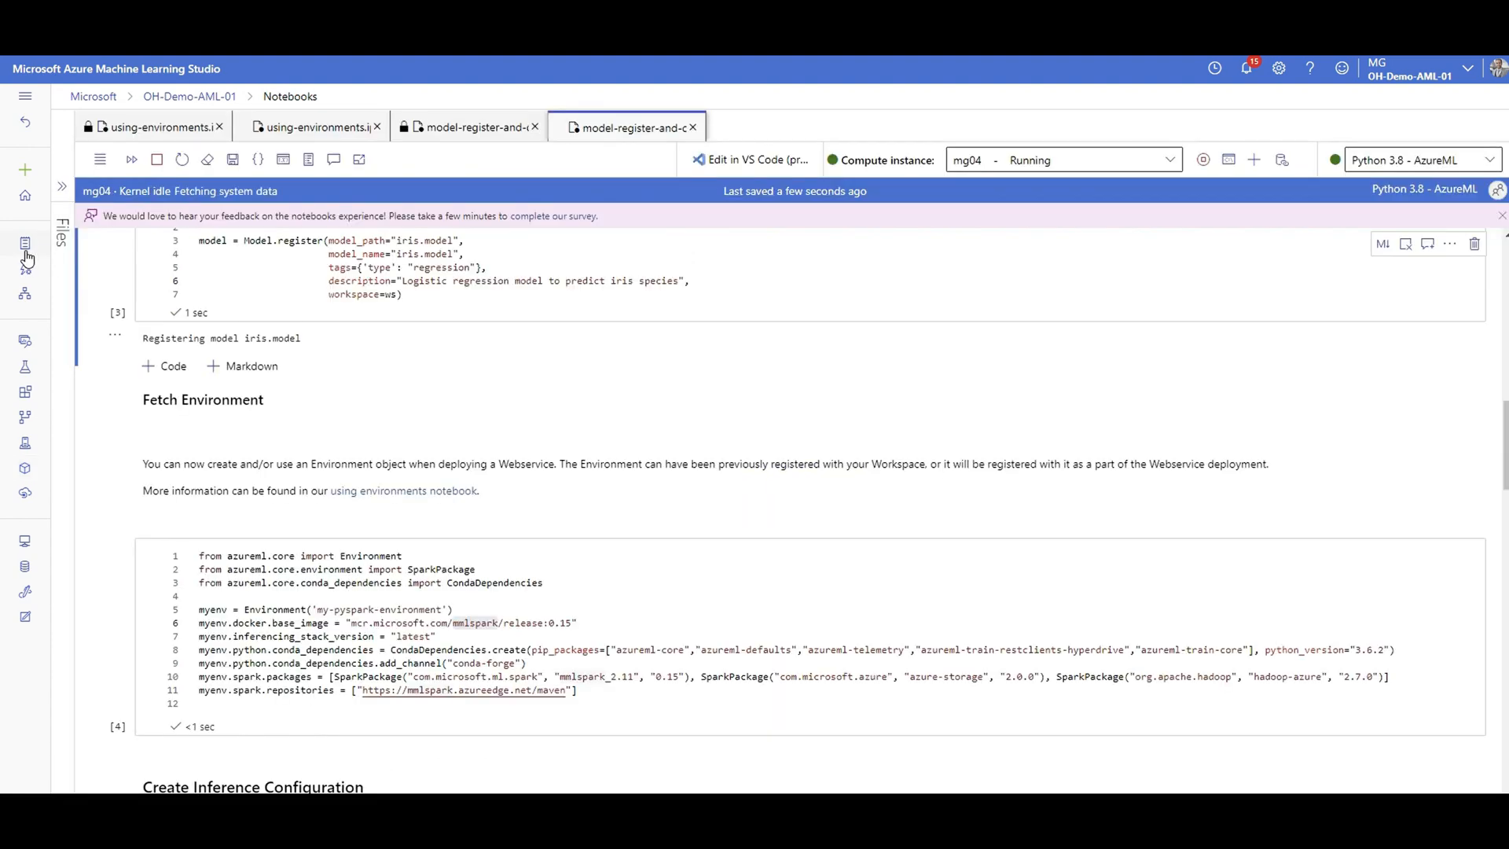
Step: Review the environment cell's docker base image and inferencing stack version settings
{"action": "scroll", "scroll_direction": "down", "scroll_amount": 3}
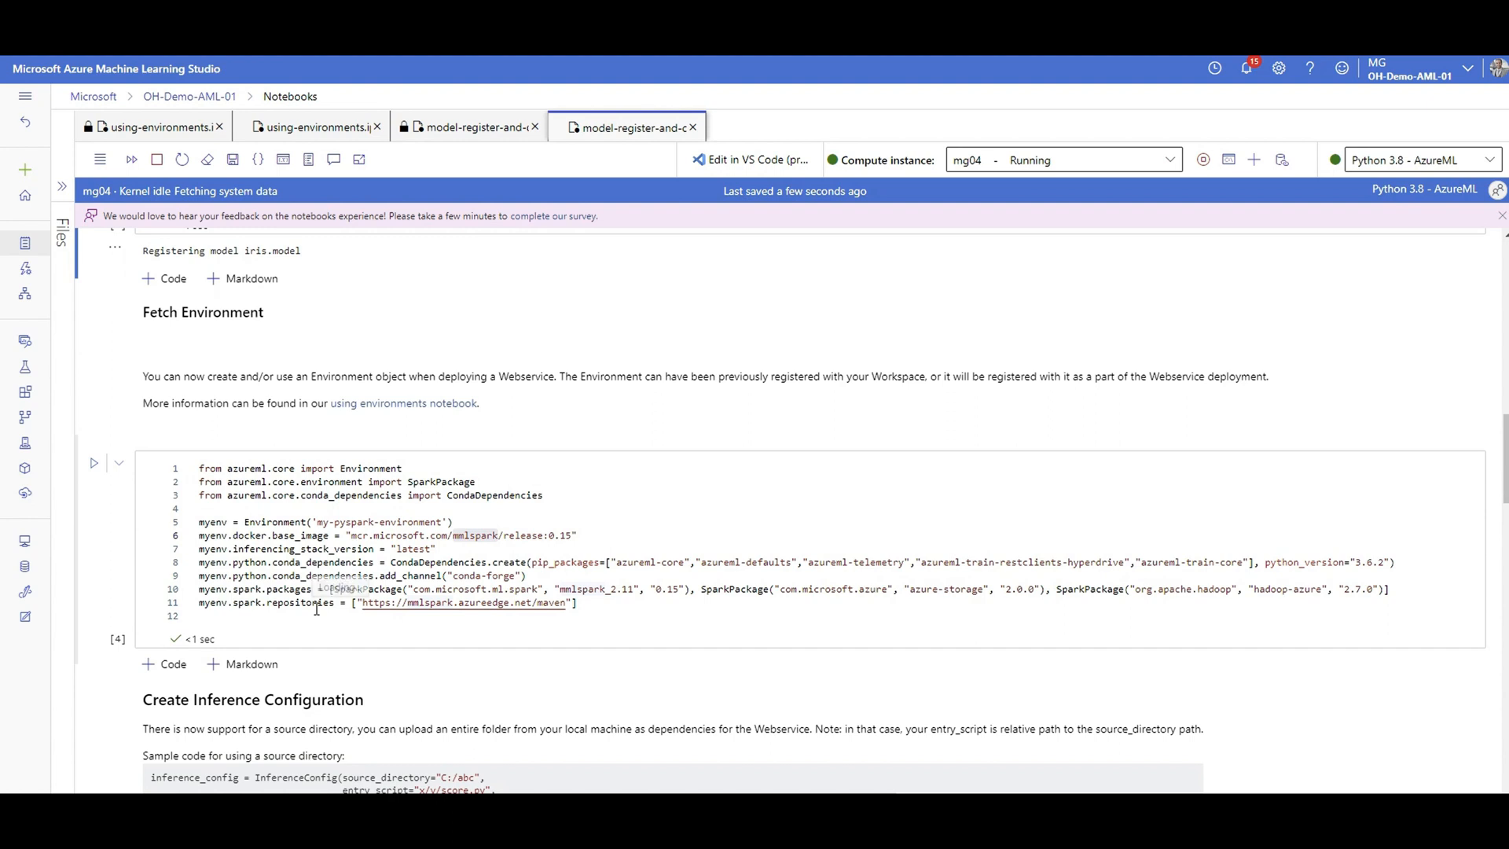
{"action": "mouse_move", "coordinate": [300, 589]}
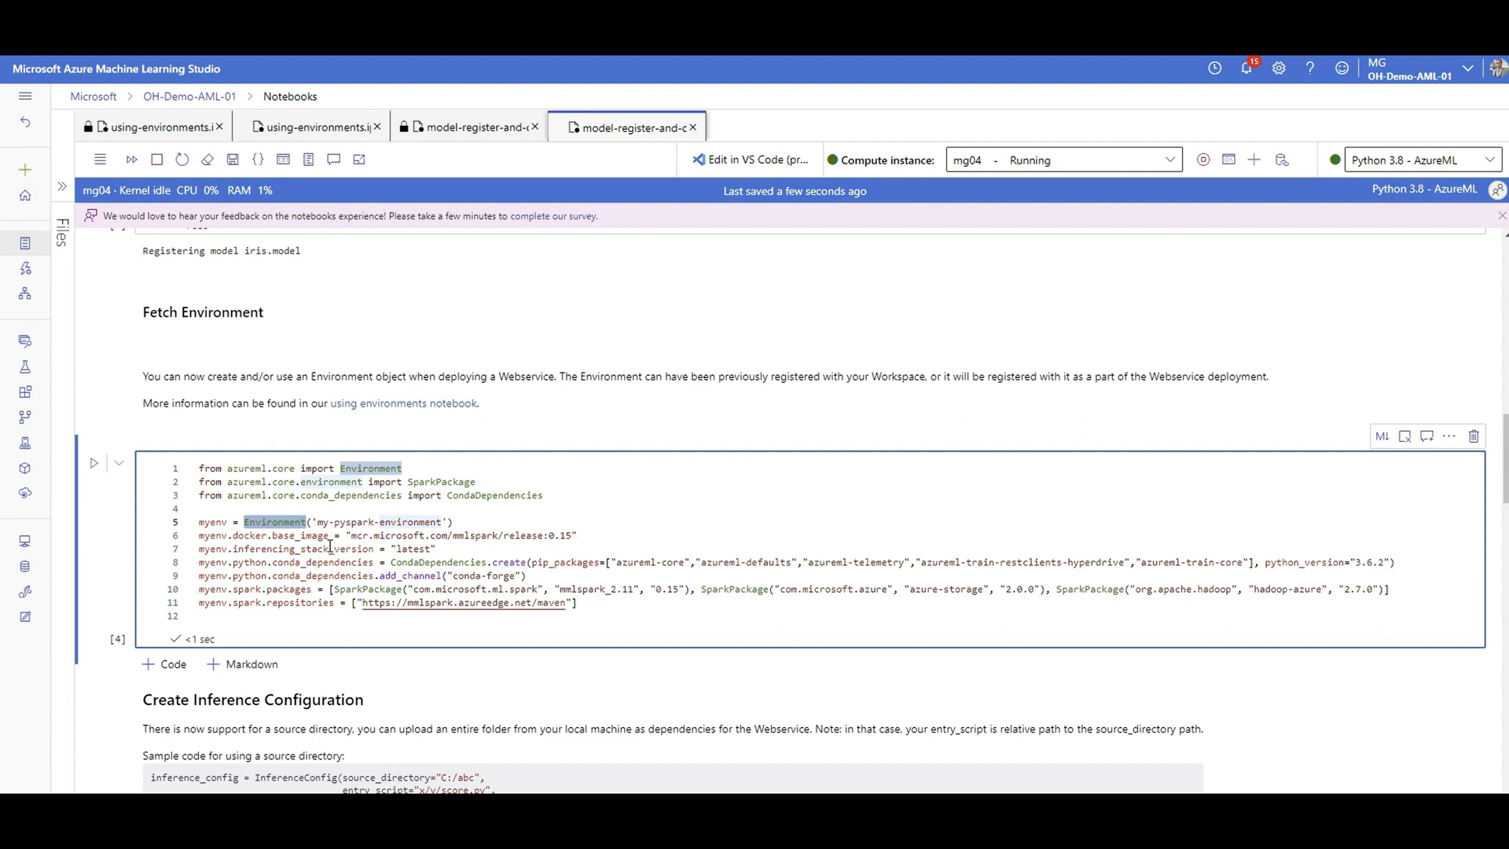
{"action": "double_click", "coordinate": [293, 536]}
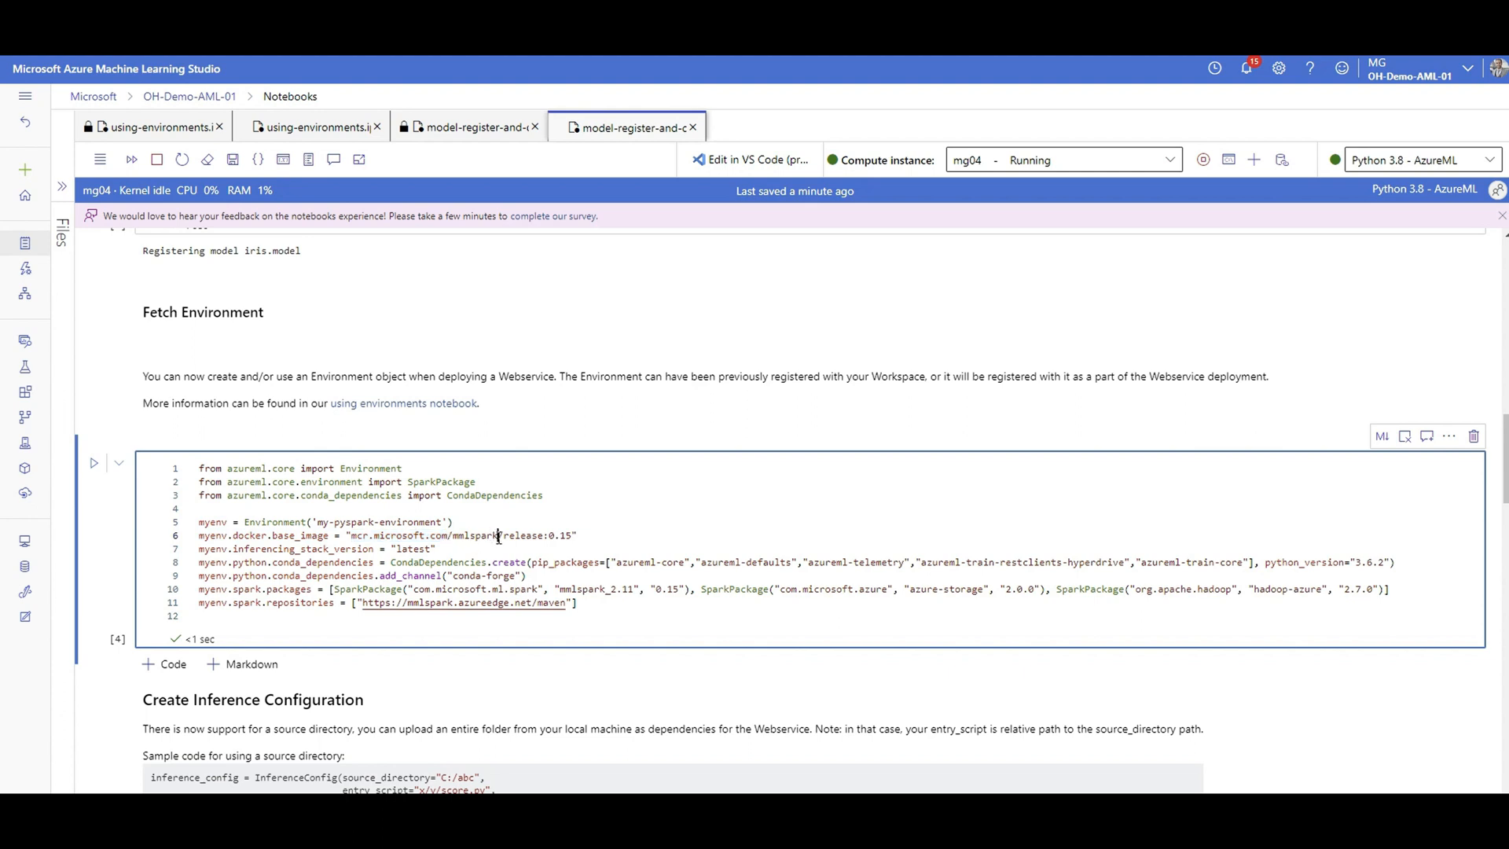
{"action": "double_click", "coordinate": [474, 536]}
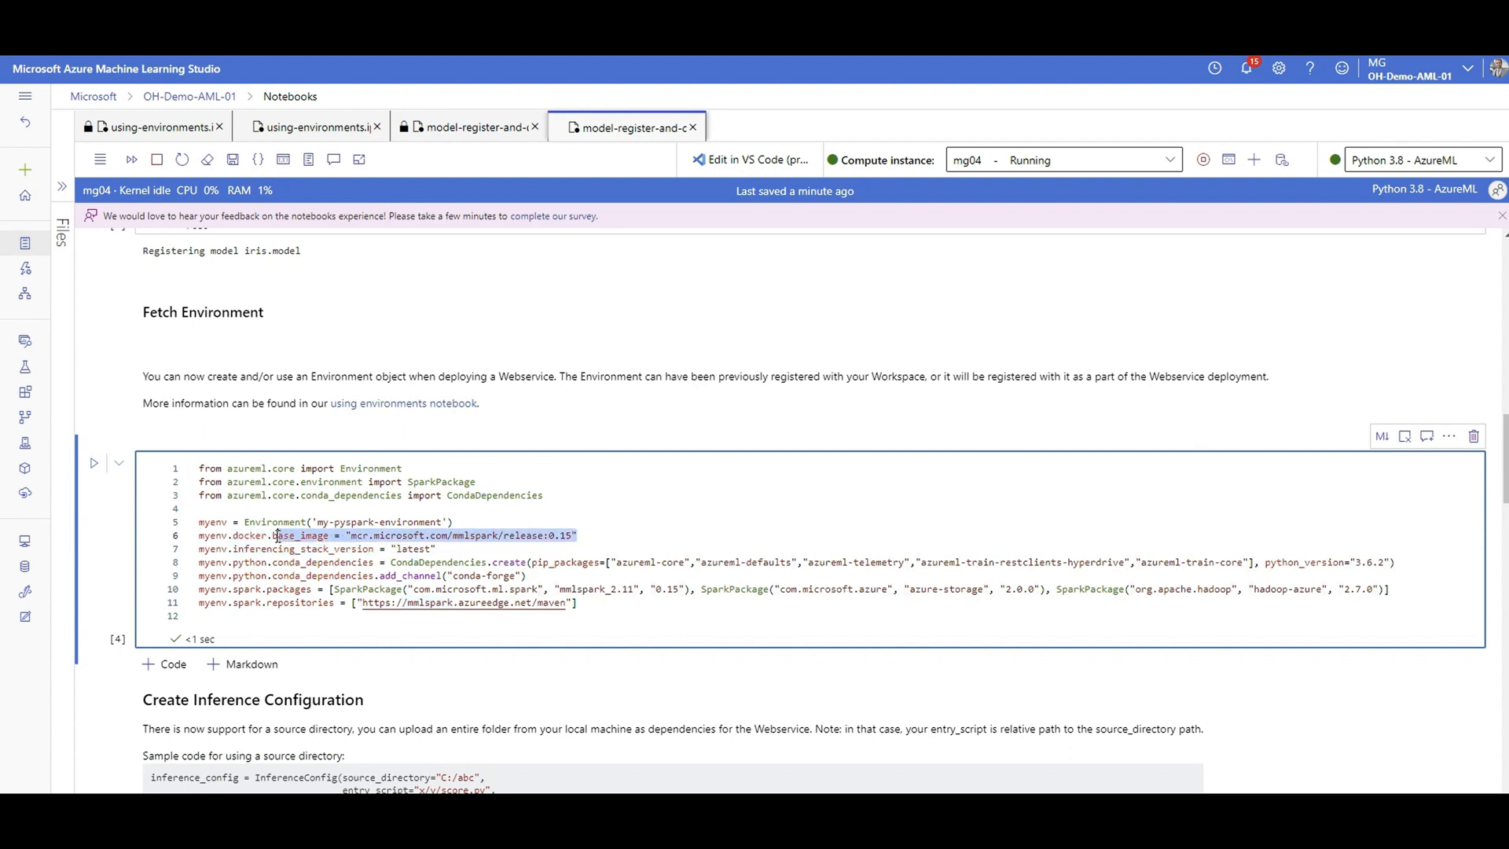
{"action": "left_click", "coordinate": [414, 548]}
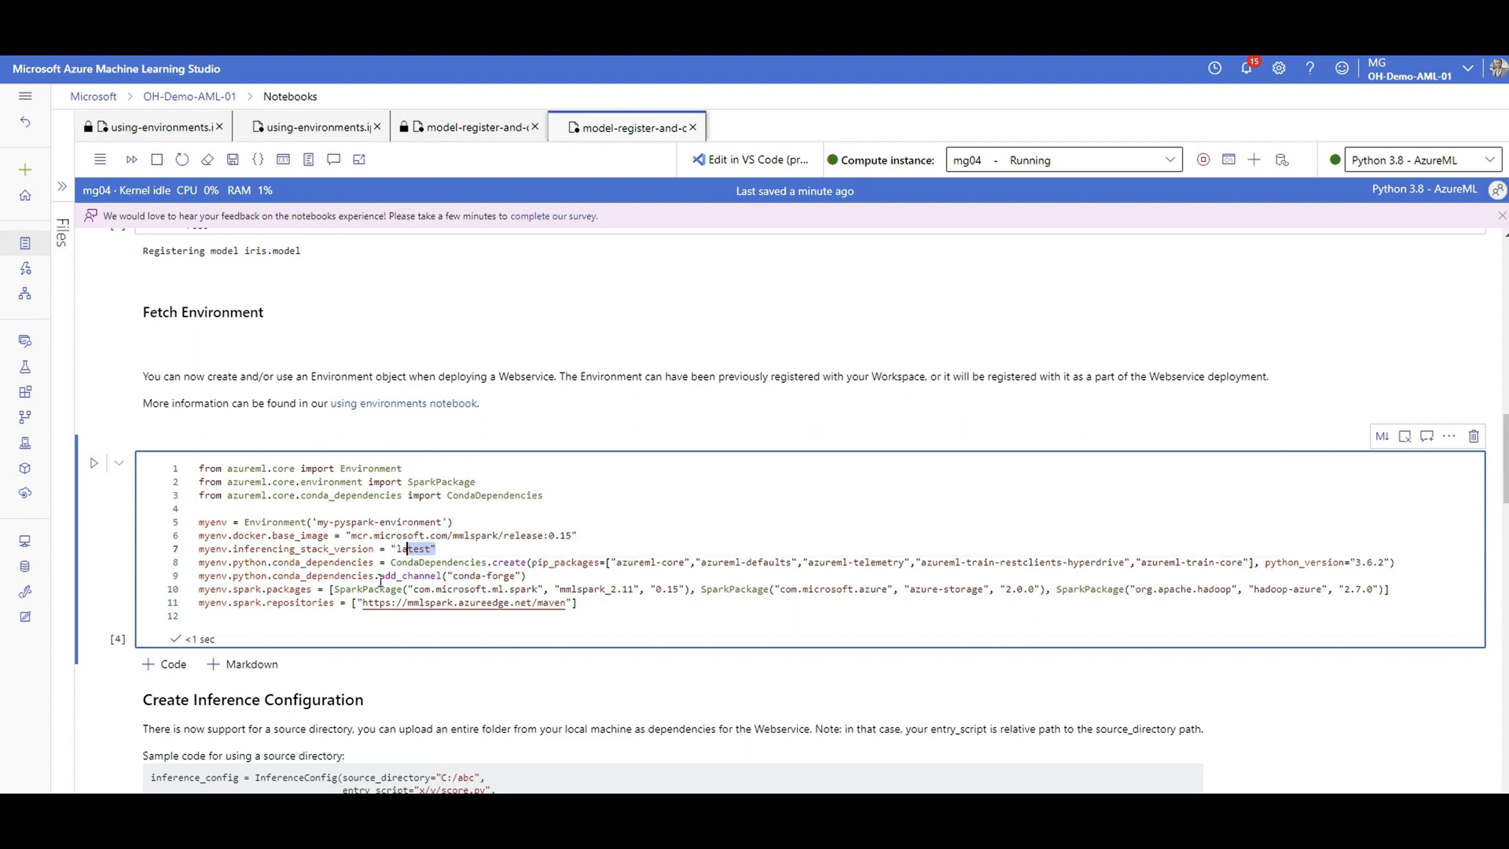
{"action": "mouse_move", "coordinate": [537, 566]}
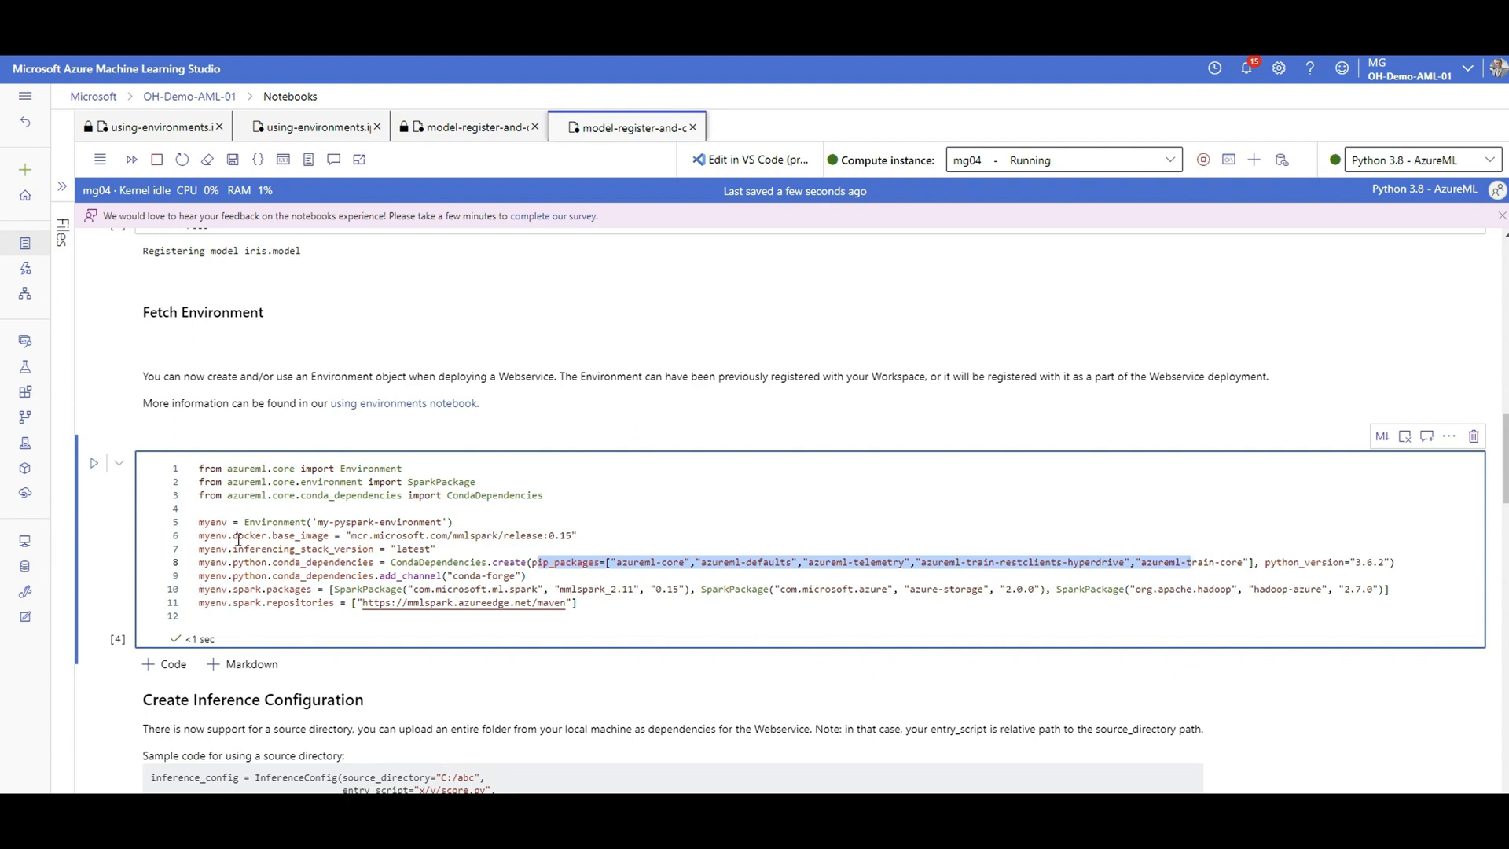
{"action": "double_click", "coordinate": [211, 522]}
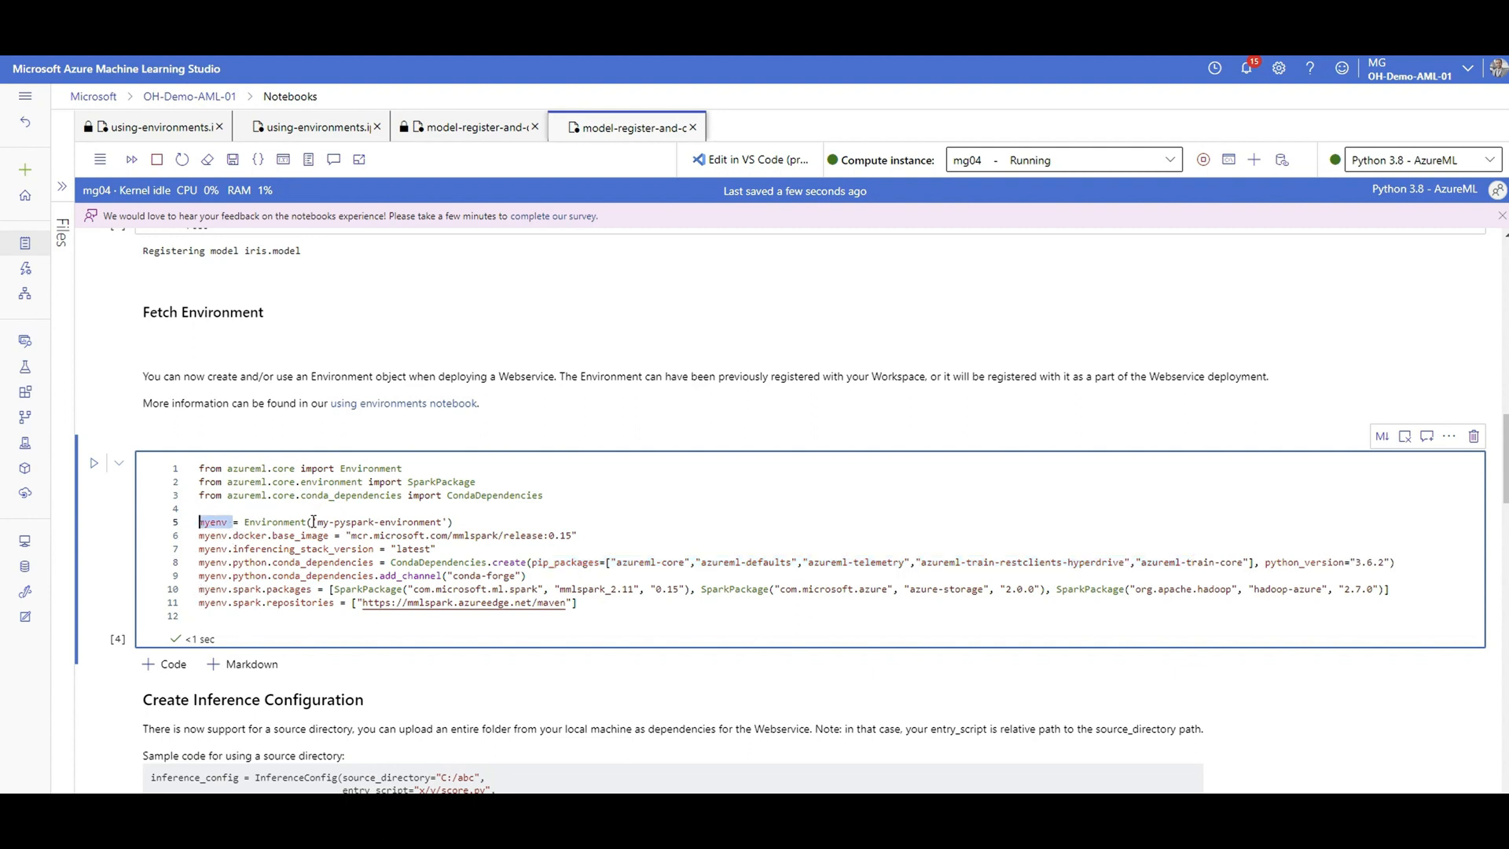
{"action": "double_click", "coordinate": [276, 522]}
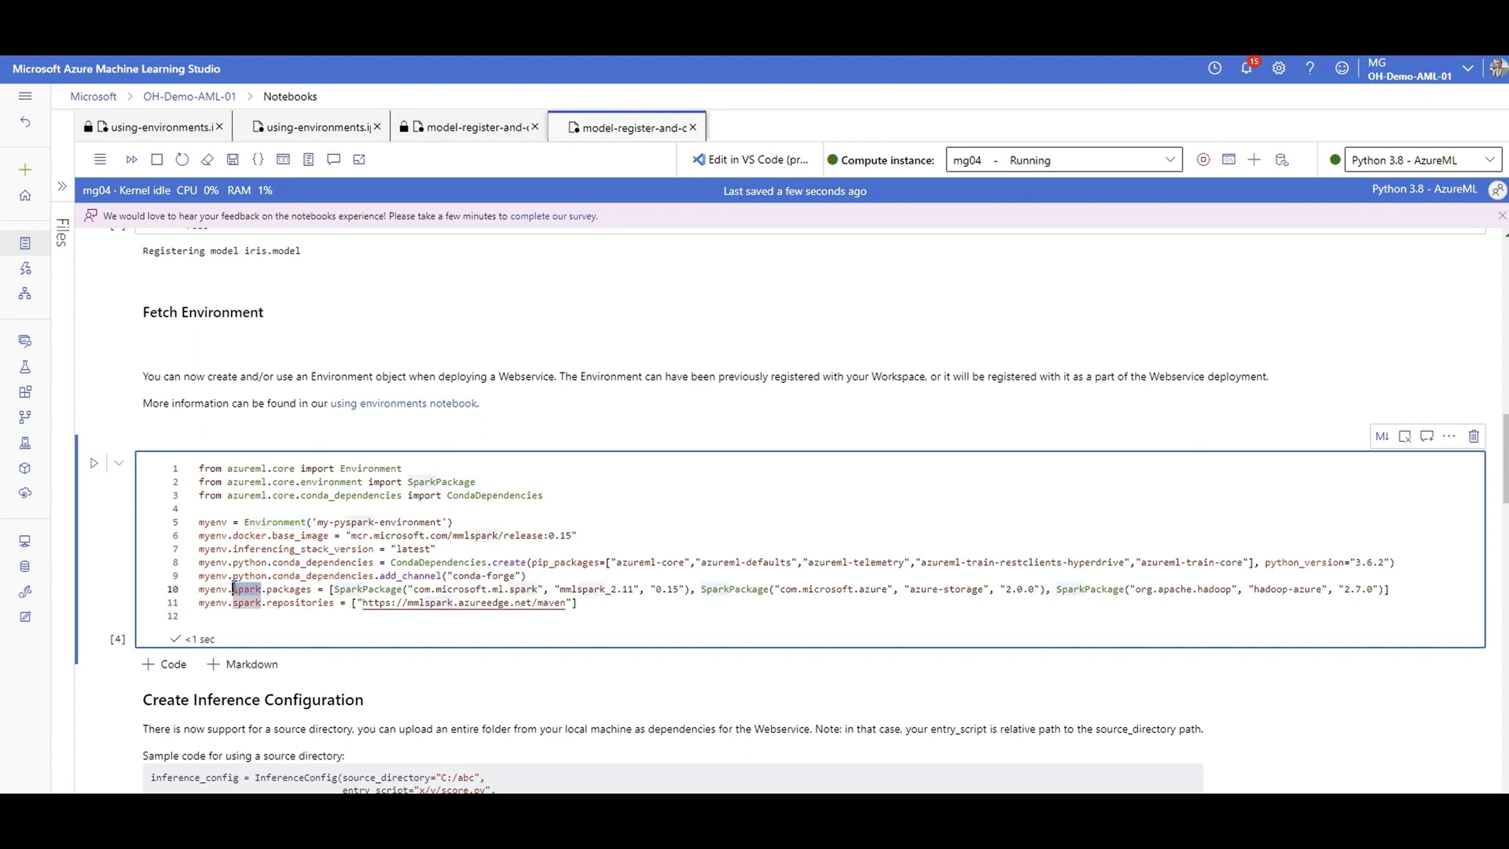
{"action": "mouse_move", "coordinate": [219, 623]}
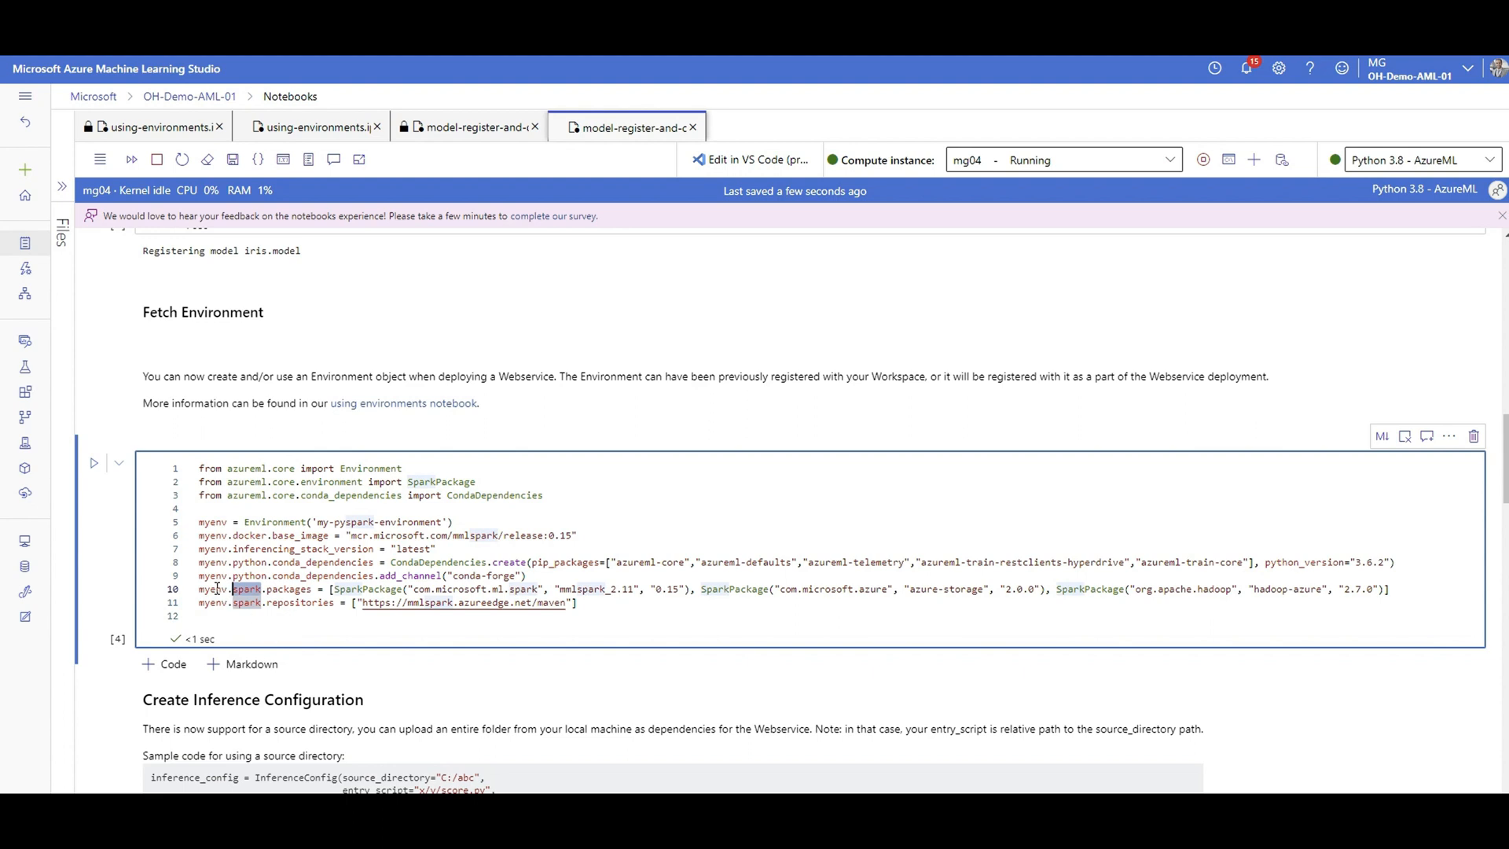
{"action": "mouse_move", "coordinate": [271, 604]}
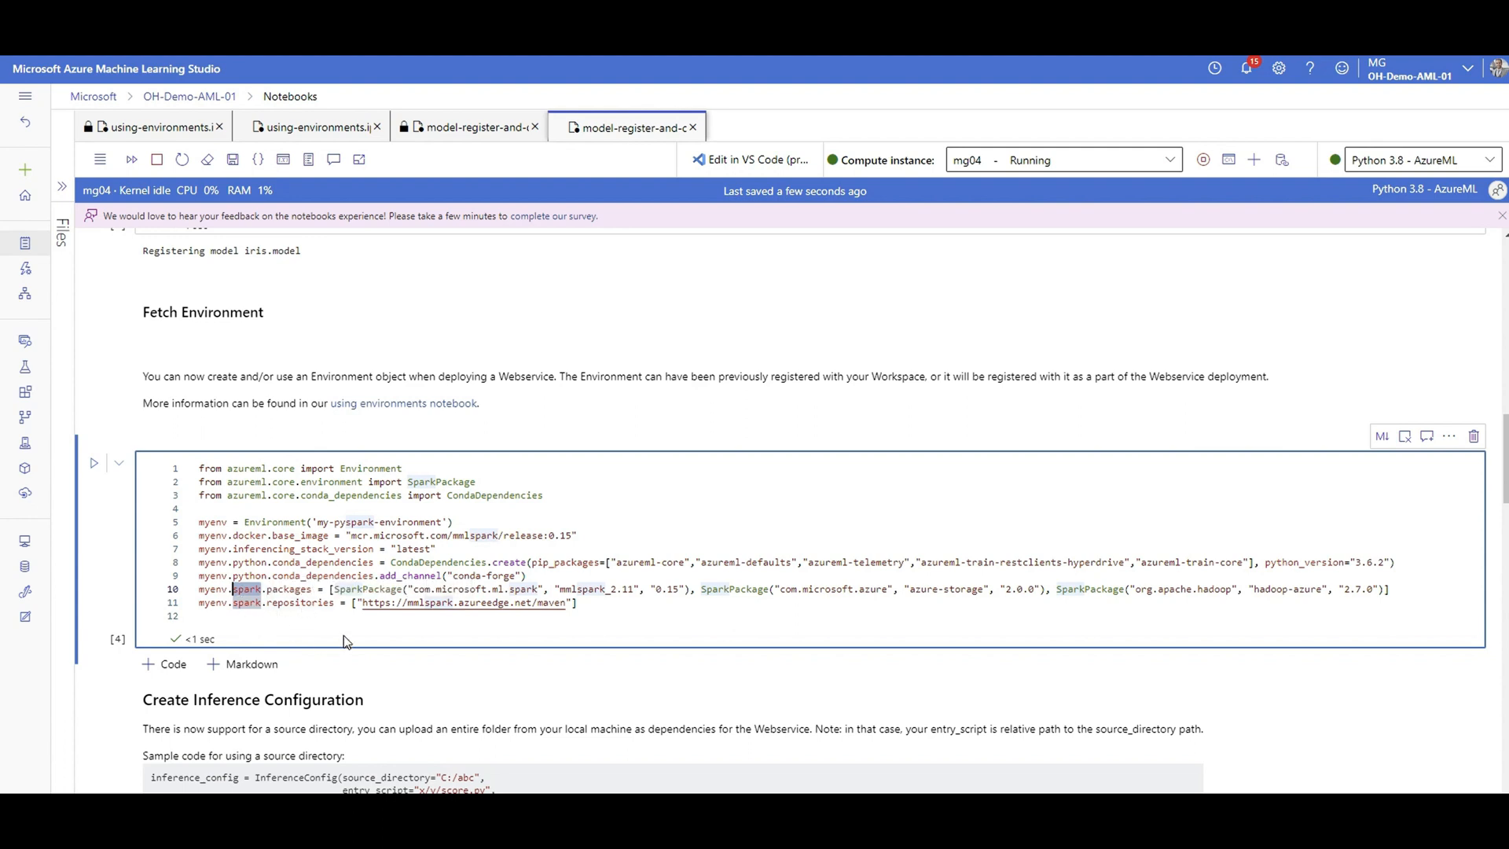
{"action": "mouse_move", "coordinate": [304, 603]}
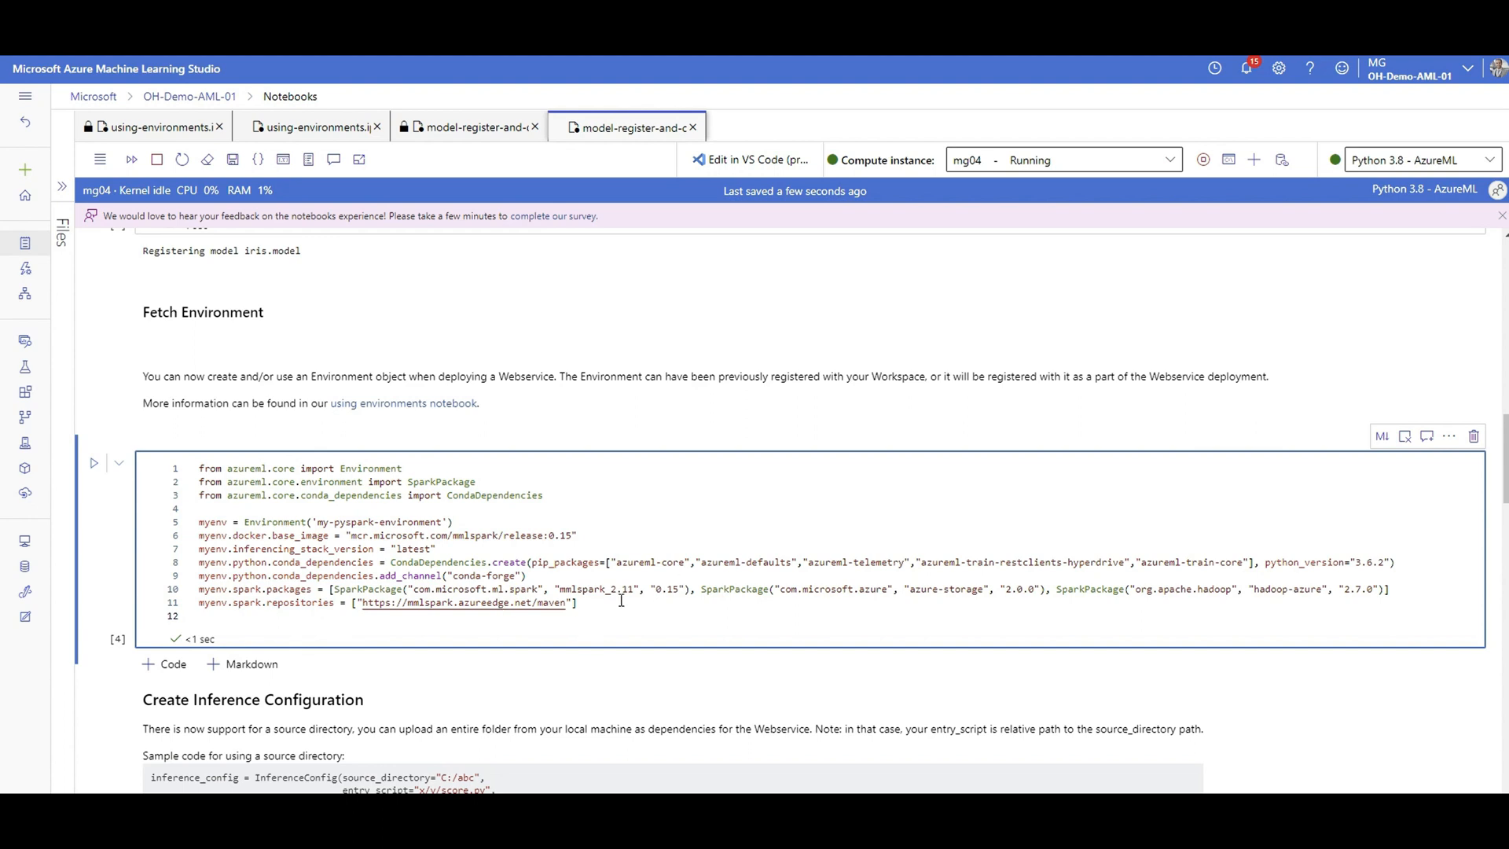
{"action": "double_click", "coordinate": [596, 589]}
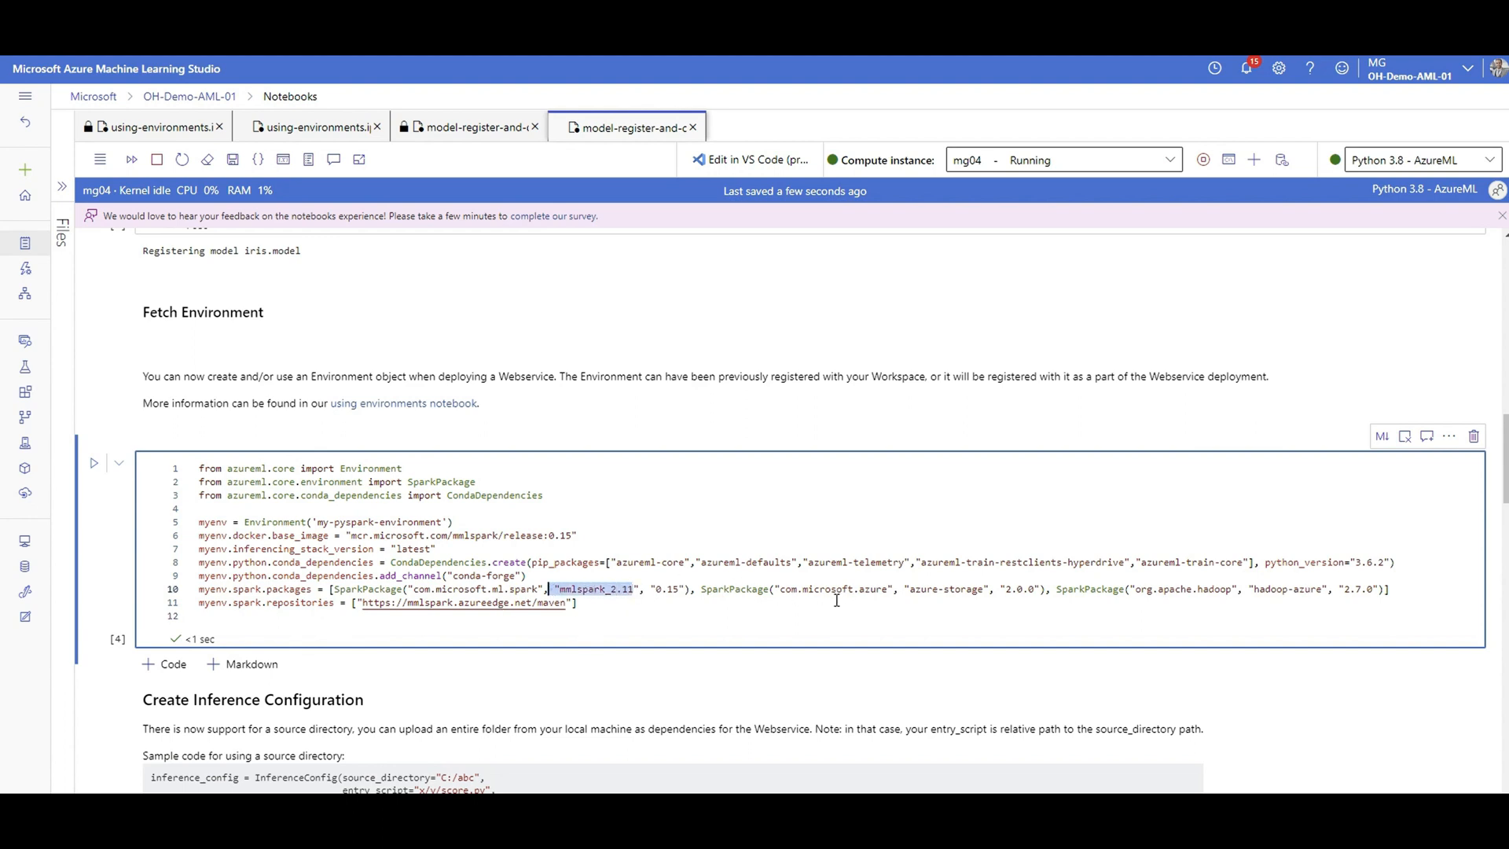
{"action": "mouse_move", "coordinate": [731, 568]}
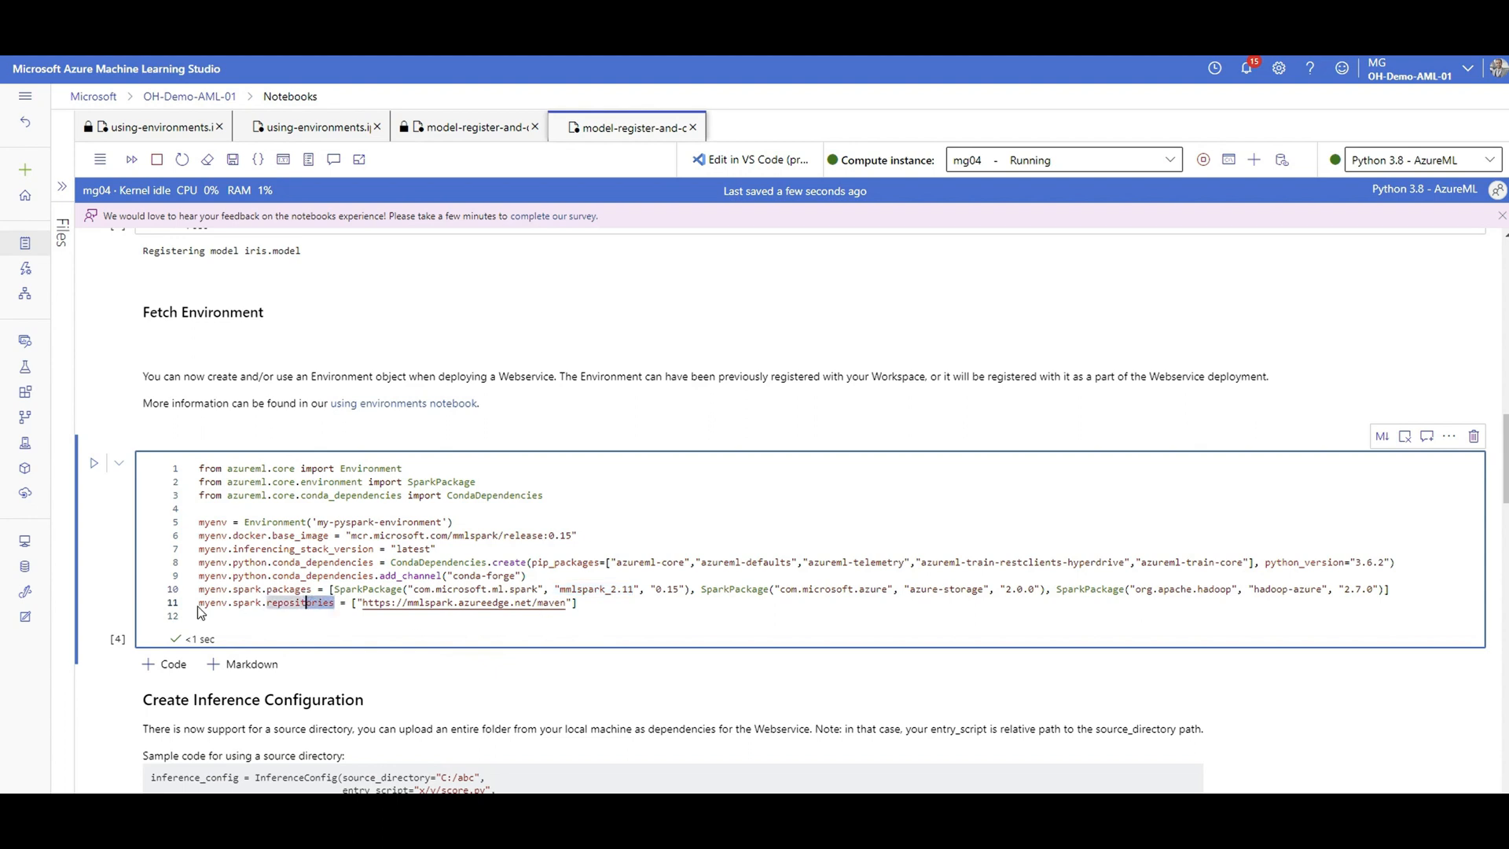
{"action": "scroll", "scroll_direction": "down", "scroll_amount": 3}
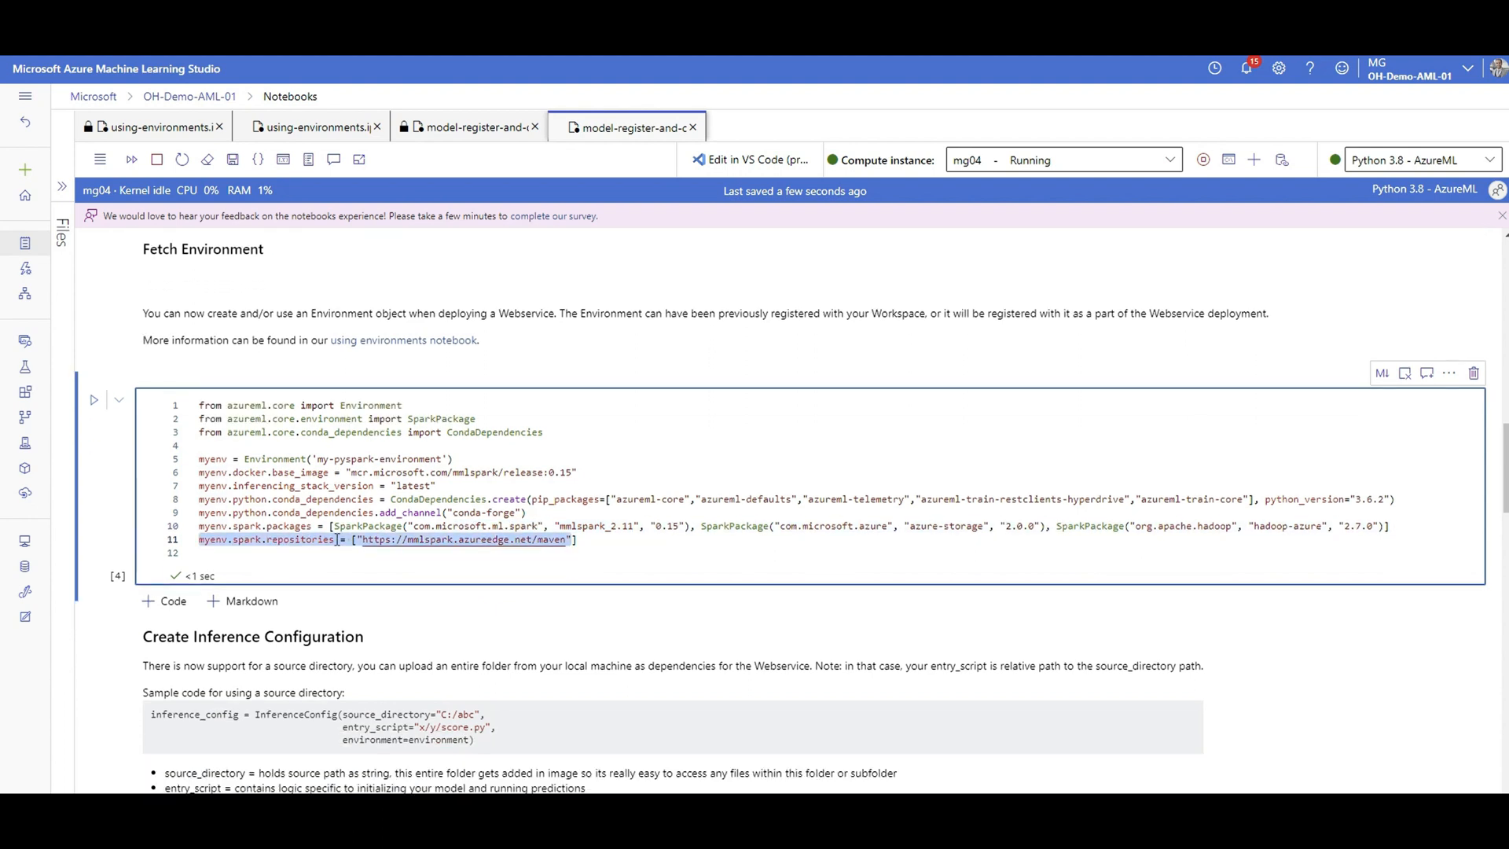
{"action": "scroll", "scroll_direction": "down", "scroll_amount": 3}
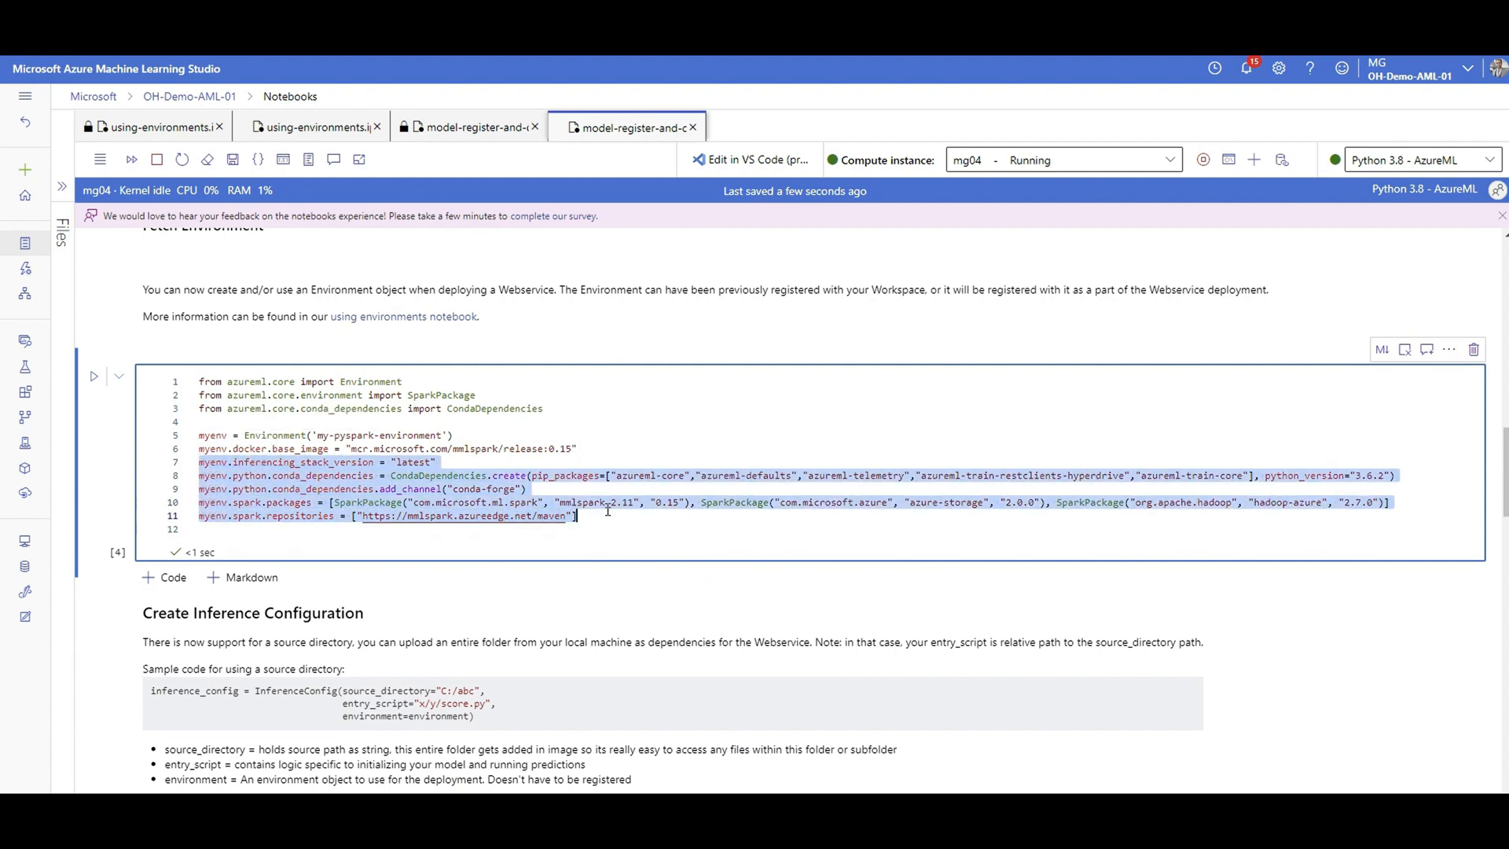
{"action": "scroll", "scroll_direction": "down", "scroll_amount": 3}
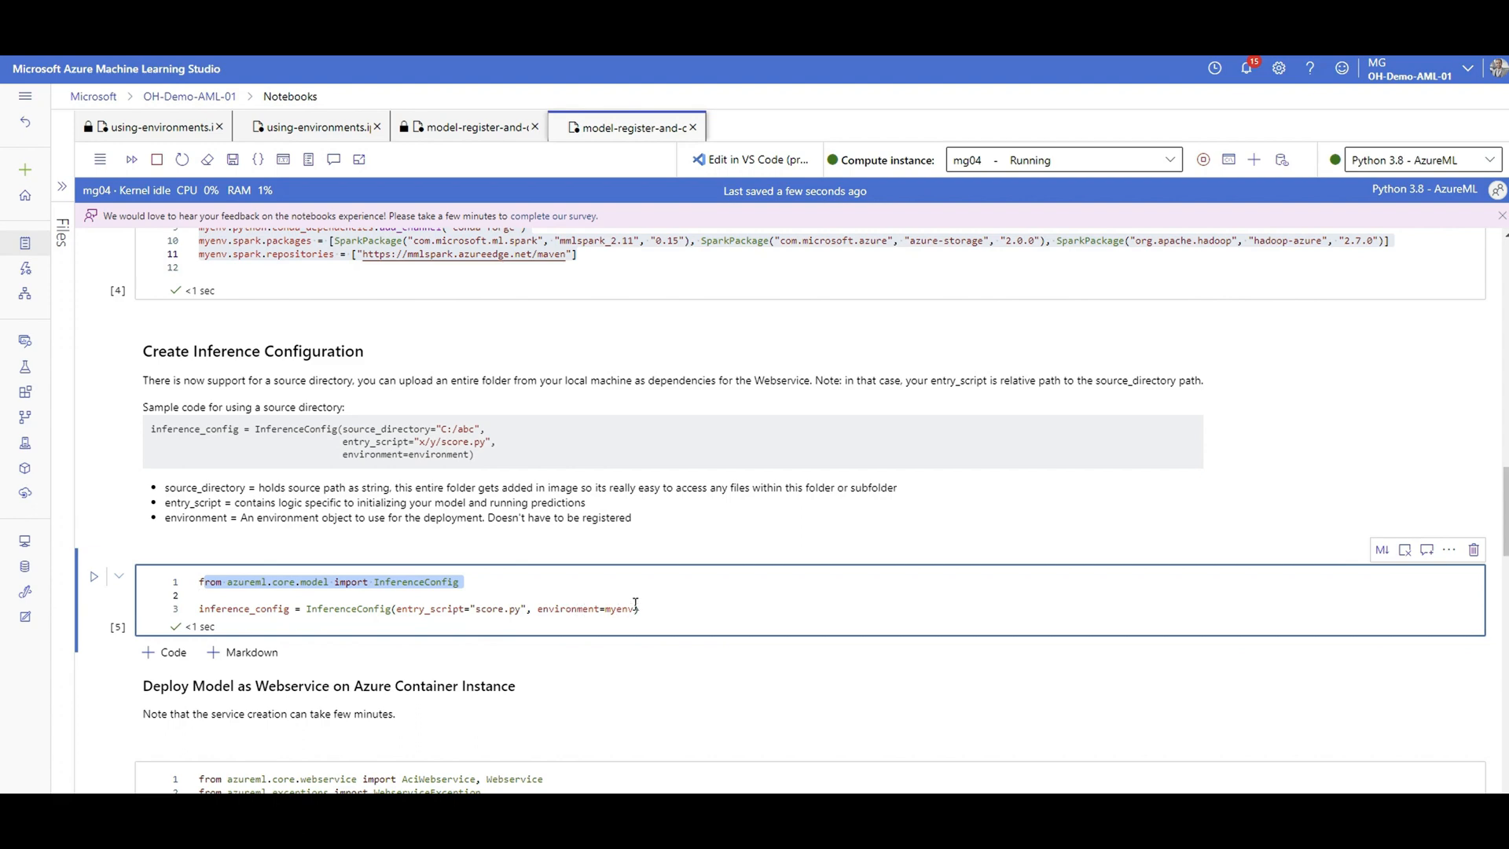
{"action": "scroll", "scroll_direction": "up", "scroll_amount": 3}
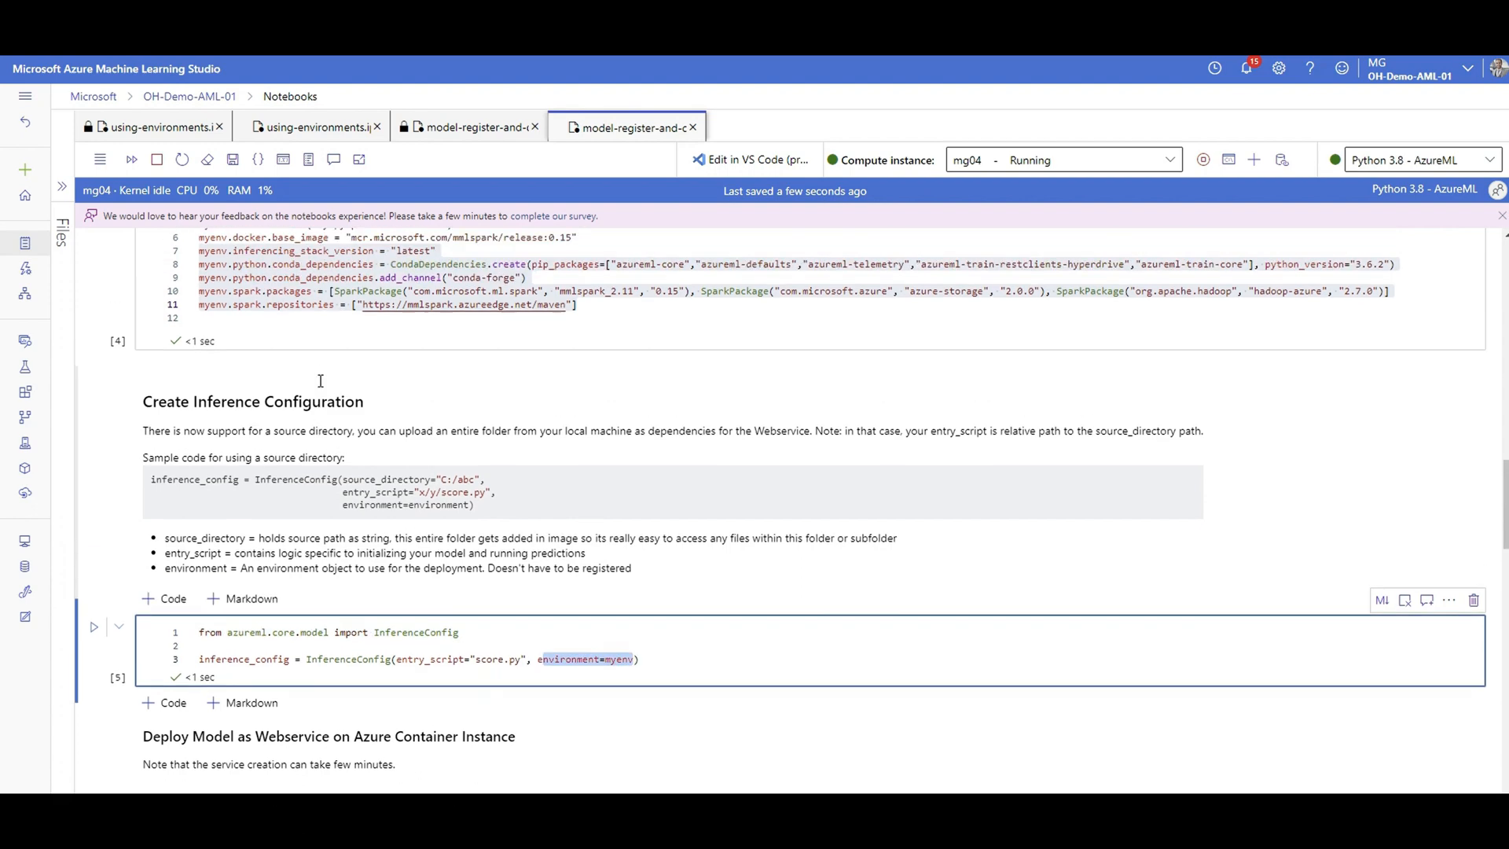
{"action": "scroll", "scroll_direction": "down", "scroll_amount": 3}
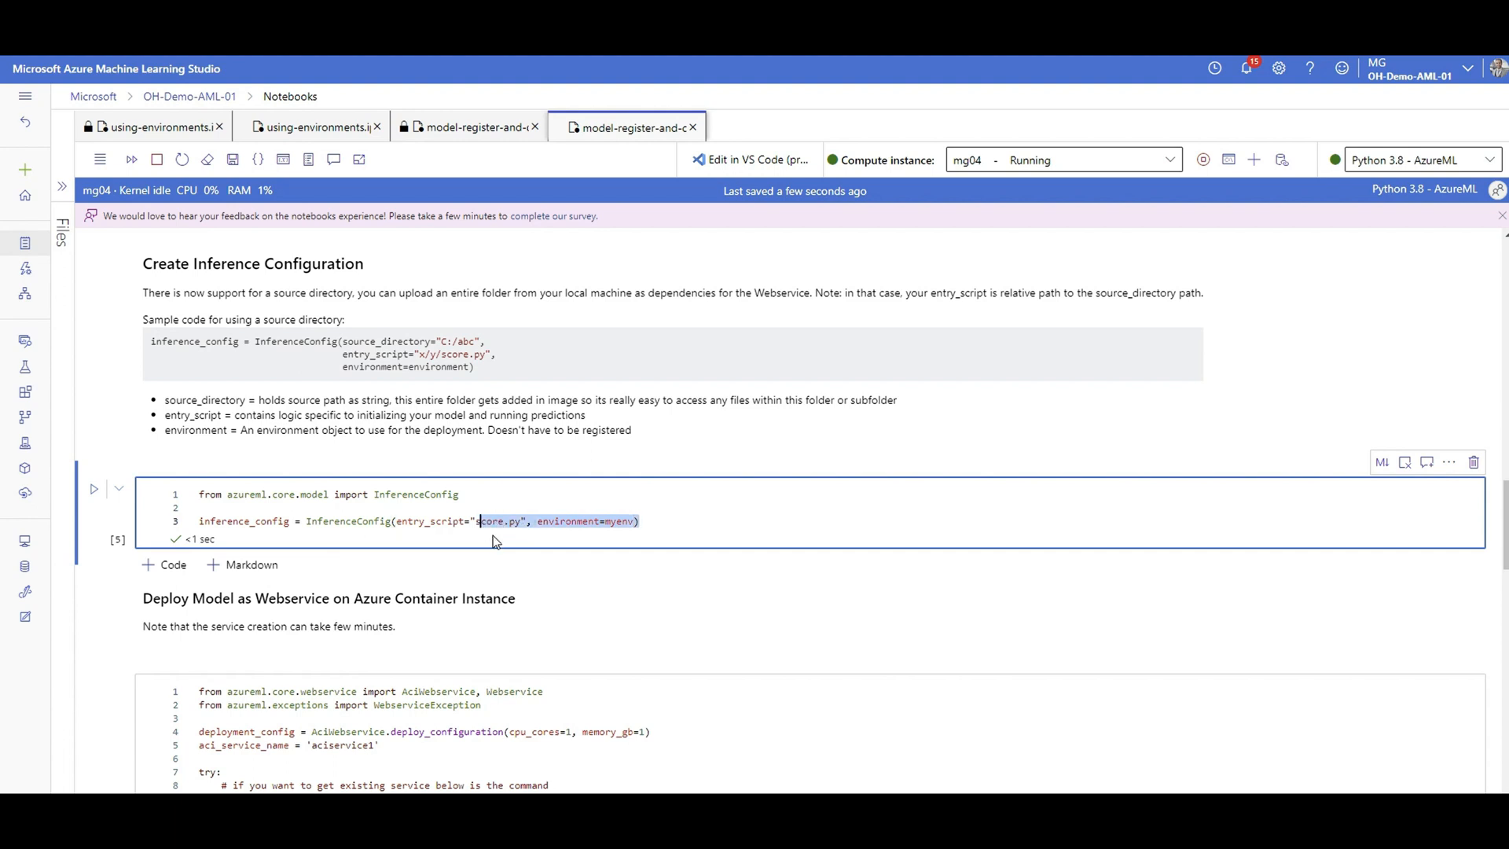
{"action": "mouse_move", "coordinate": [493, 543]}
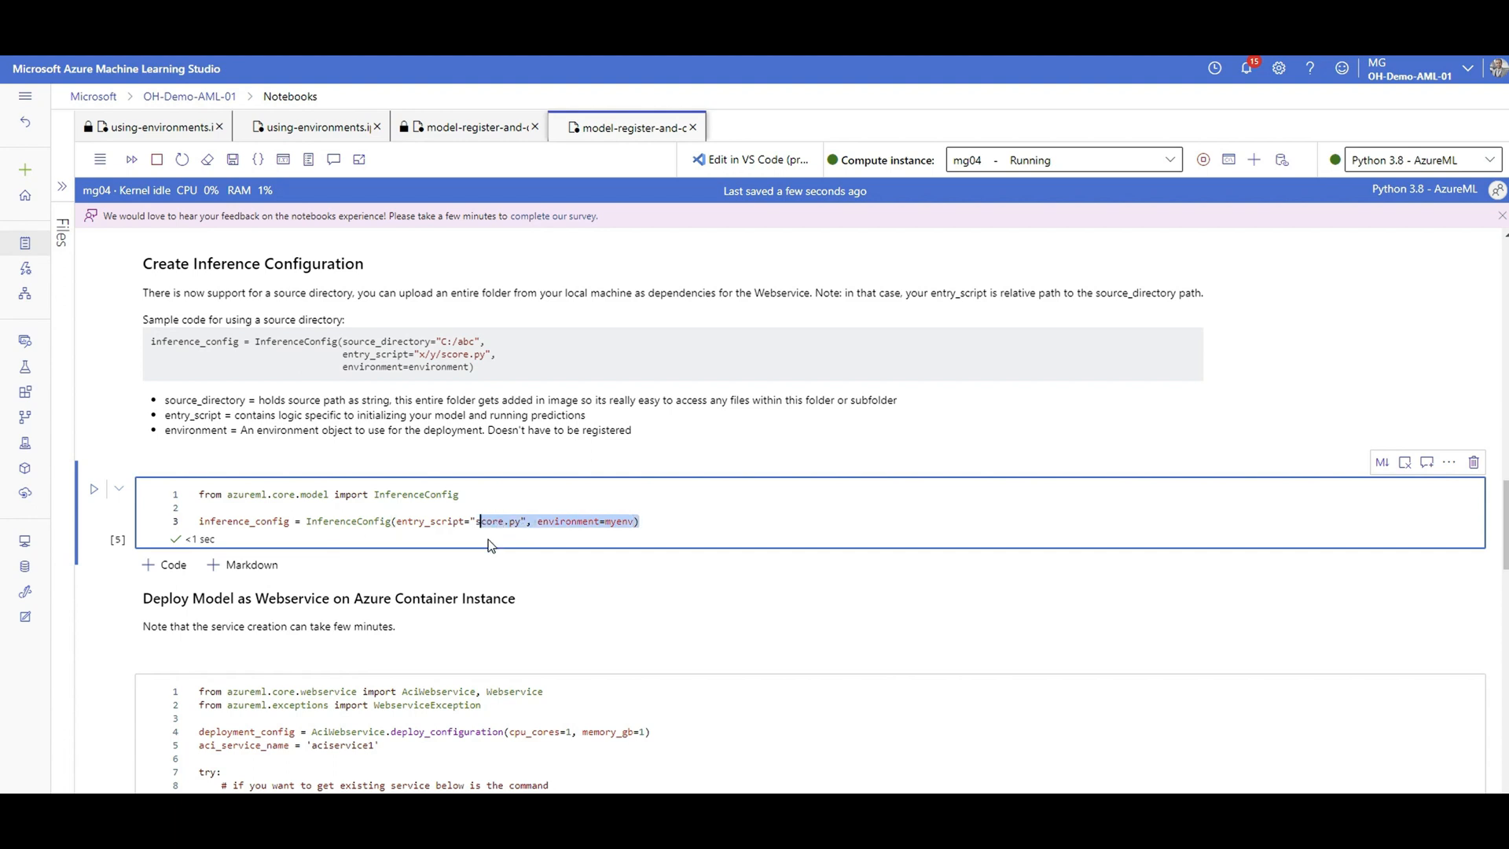
{"action": "mouse_move", "coordinate": [402, 513]}
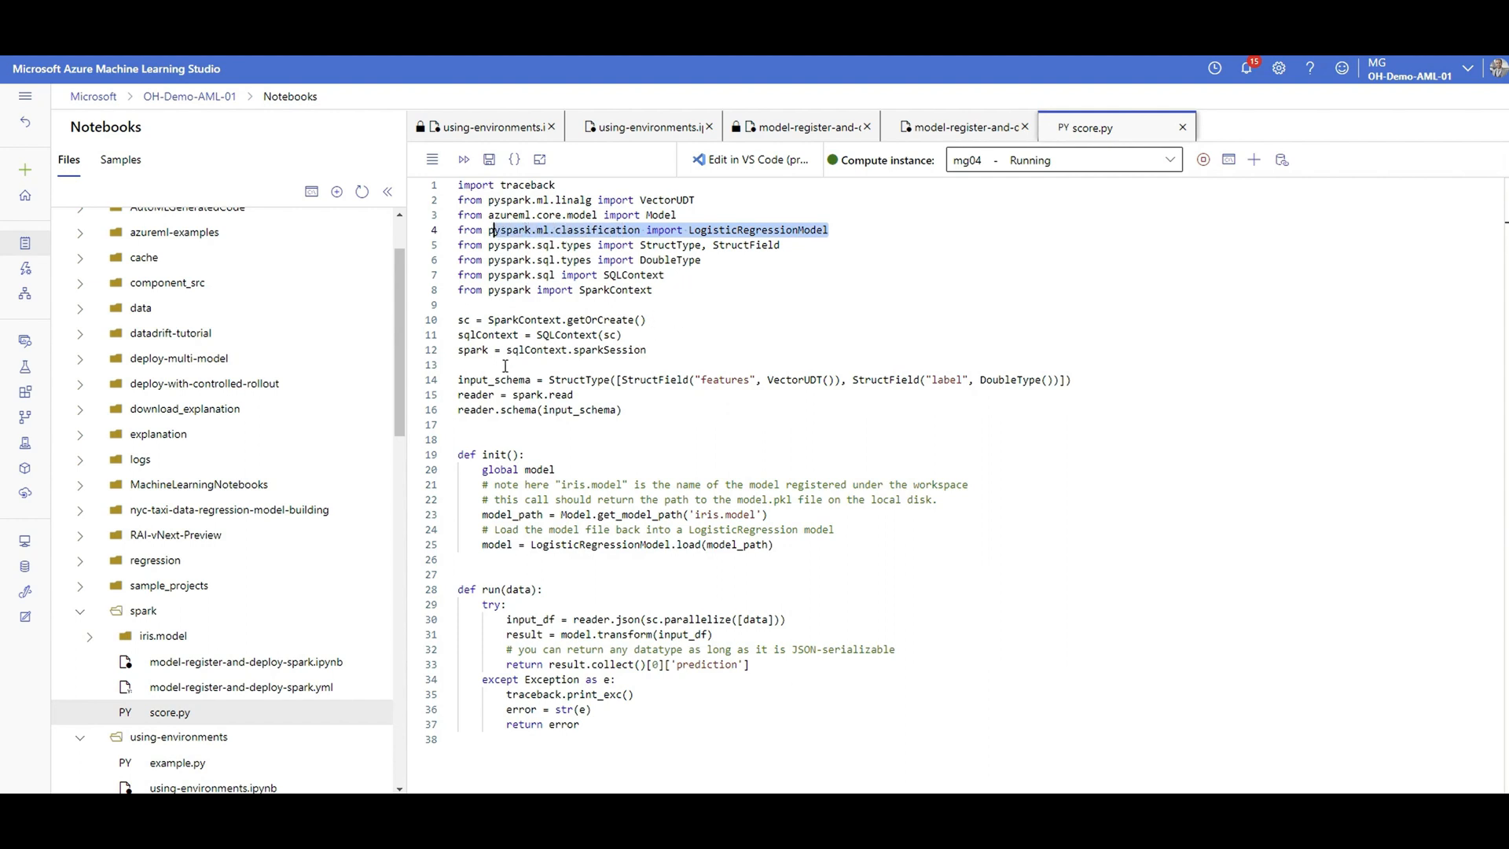
{"action": "mouse_move", "coordinate": [553, 349]}
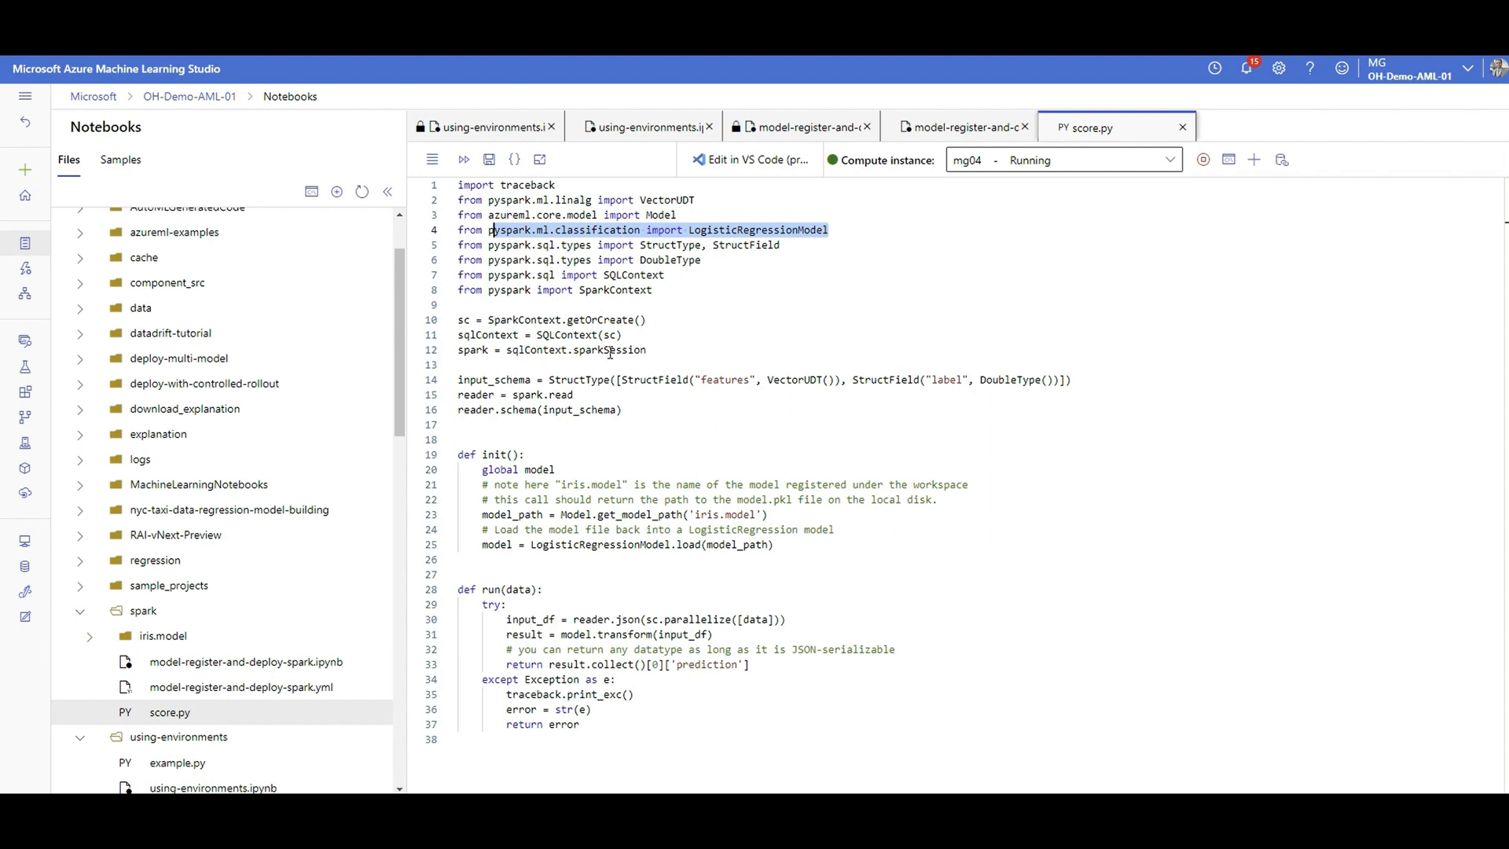
Step: Highlight the input_schema definition and spark.read reader in score.py
{"action": "left_click", "coordinate": [460, 365]}
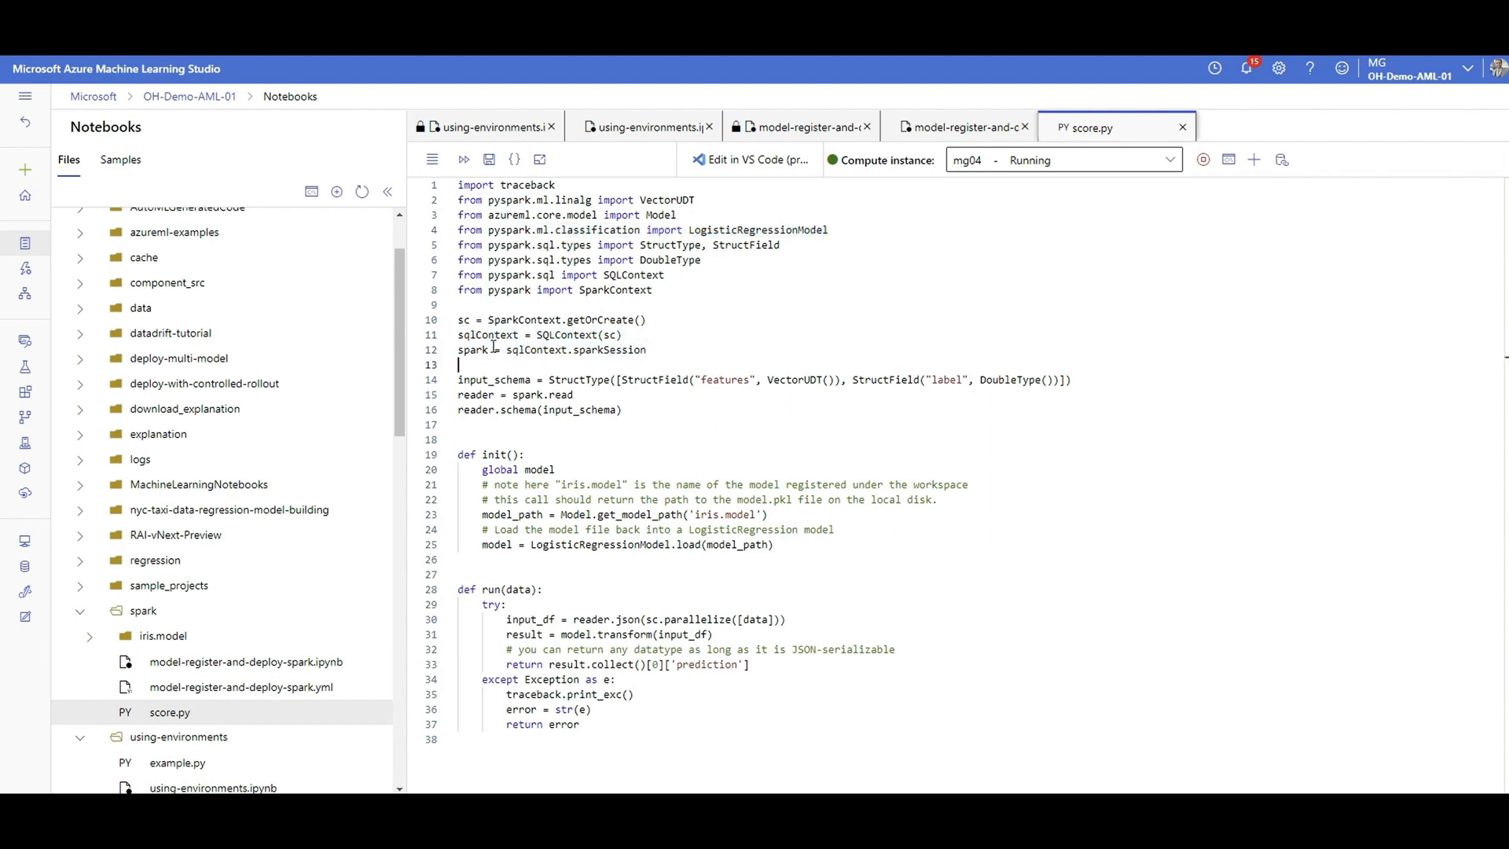
{"action": "double_click", "coordinate": [473, 349]}
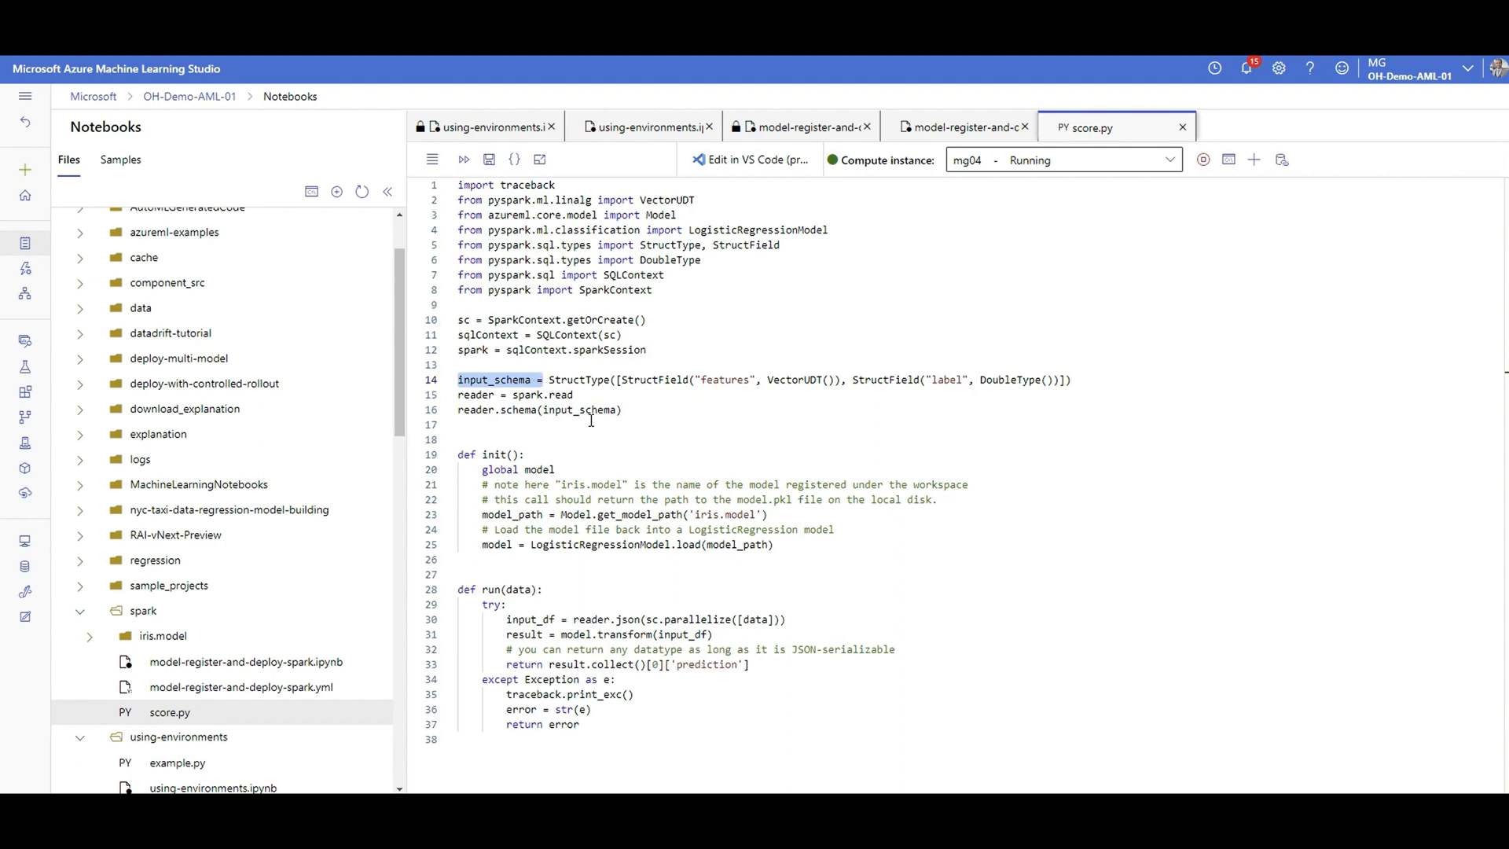
{"action": "double_click", "coordinate": [541, 395]}
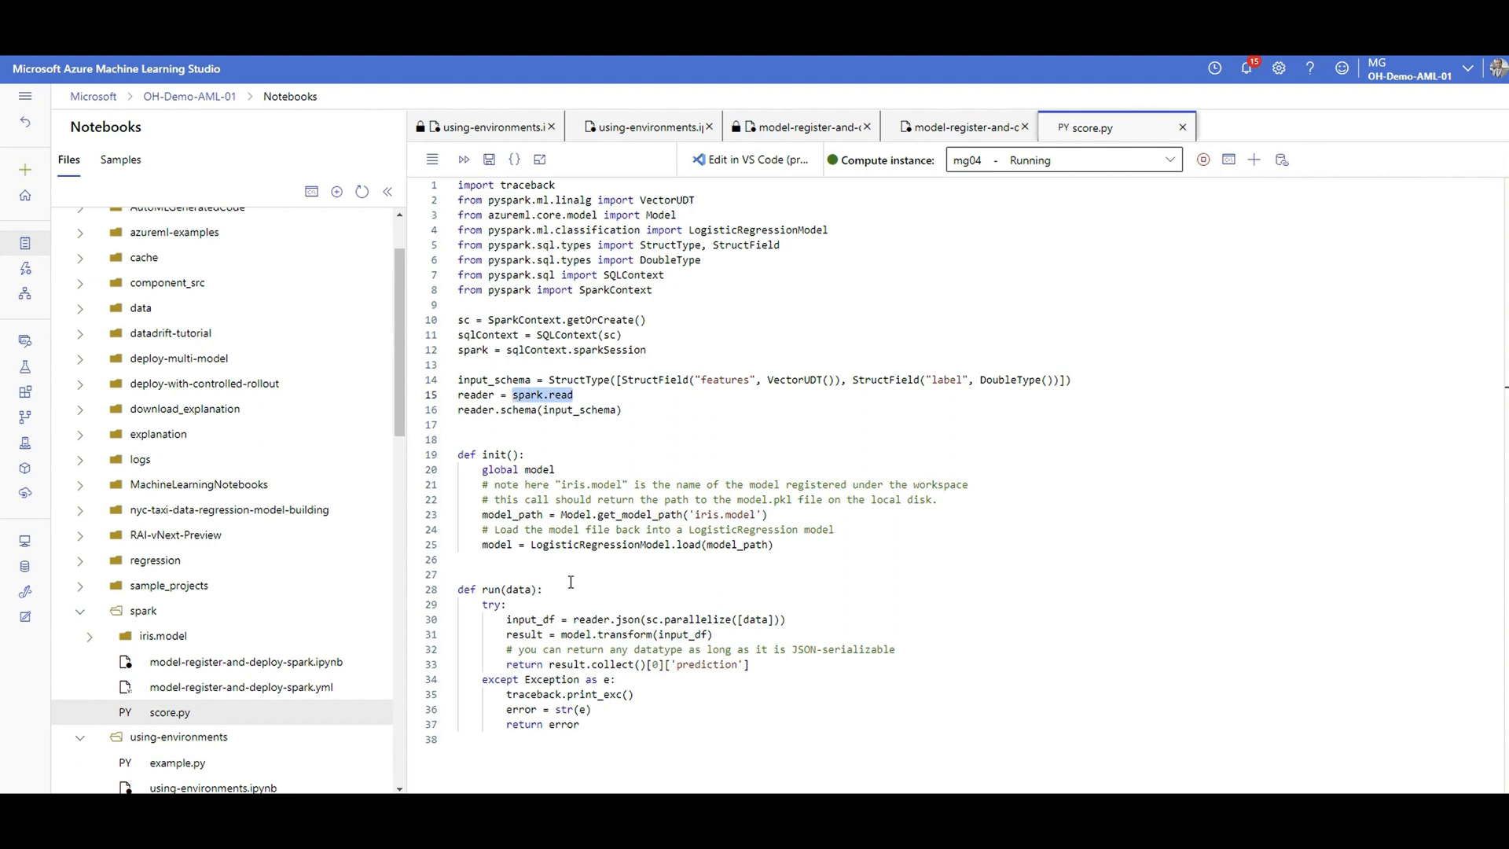
{"action": "mouse_move", "coordinate": [523, 624]}
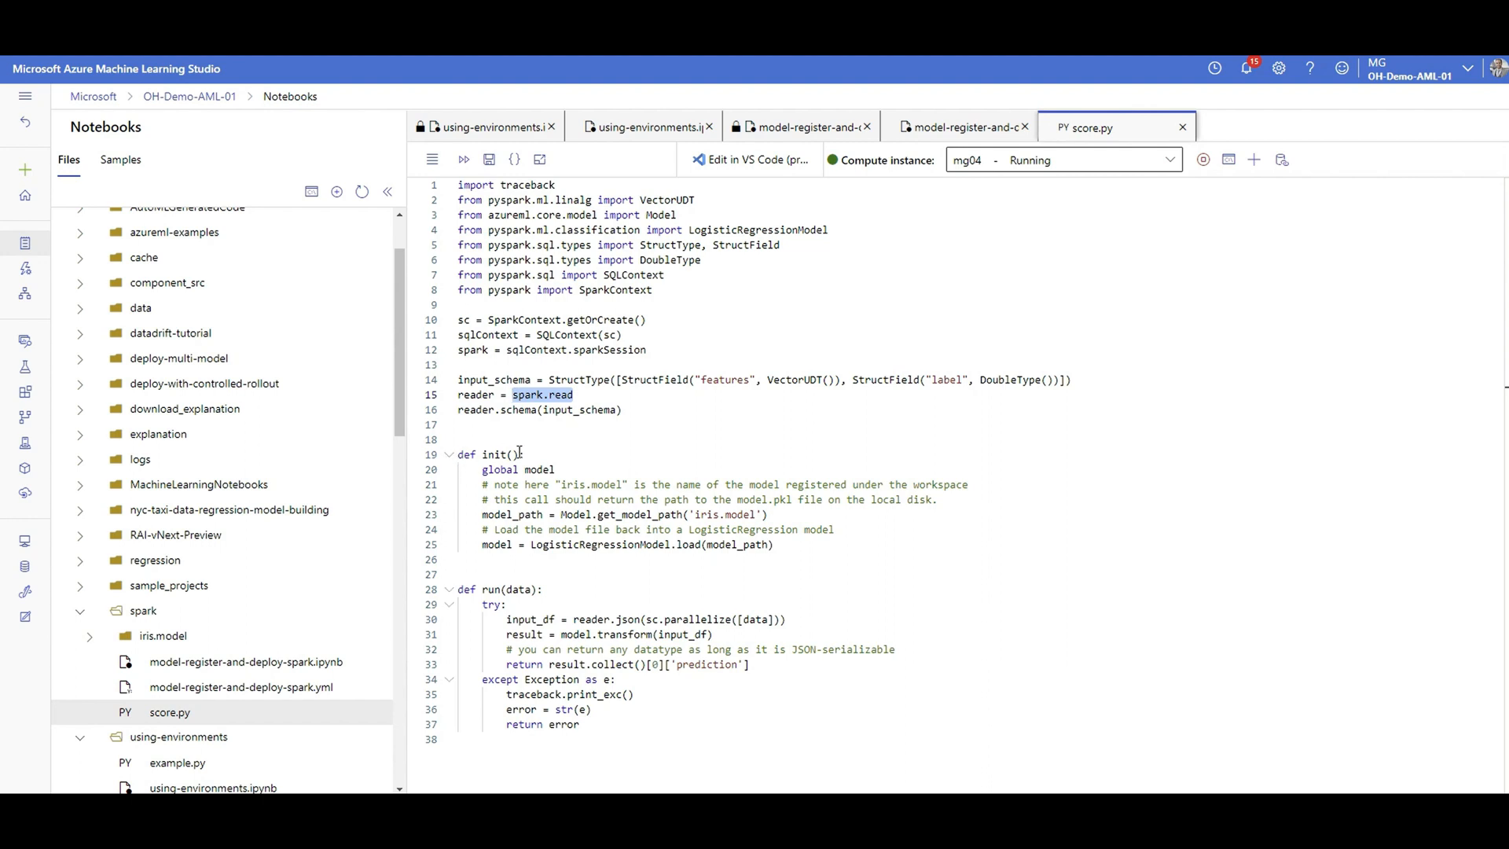
Step: Walk through score.py's init model loading and run's transform call on input_df
{"action": "double_click", "coordinate": [490, 455]}
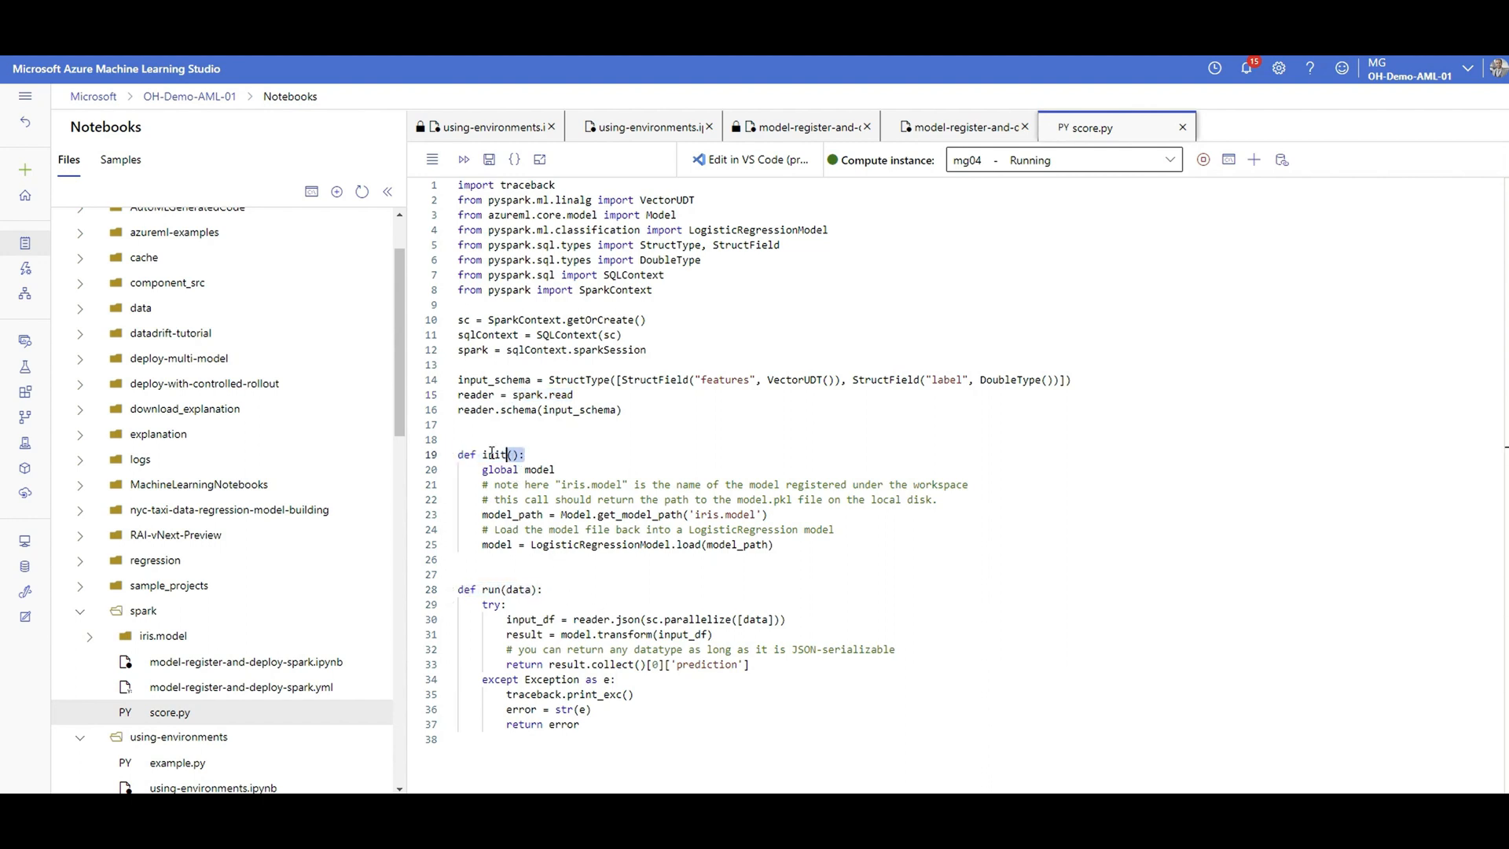
{"action": "double_click", "coordinate": [536, 470]}
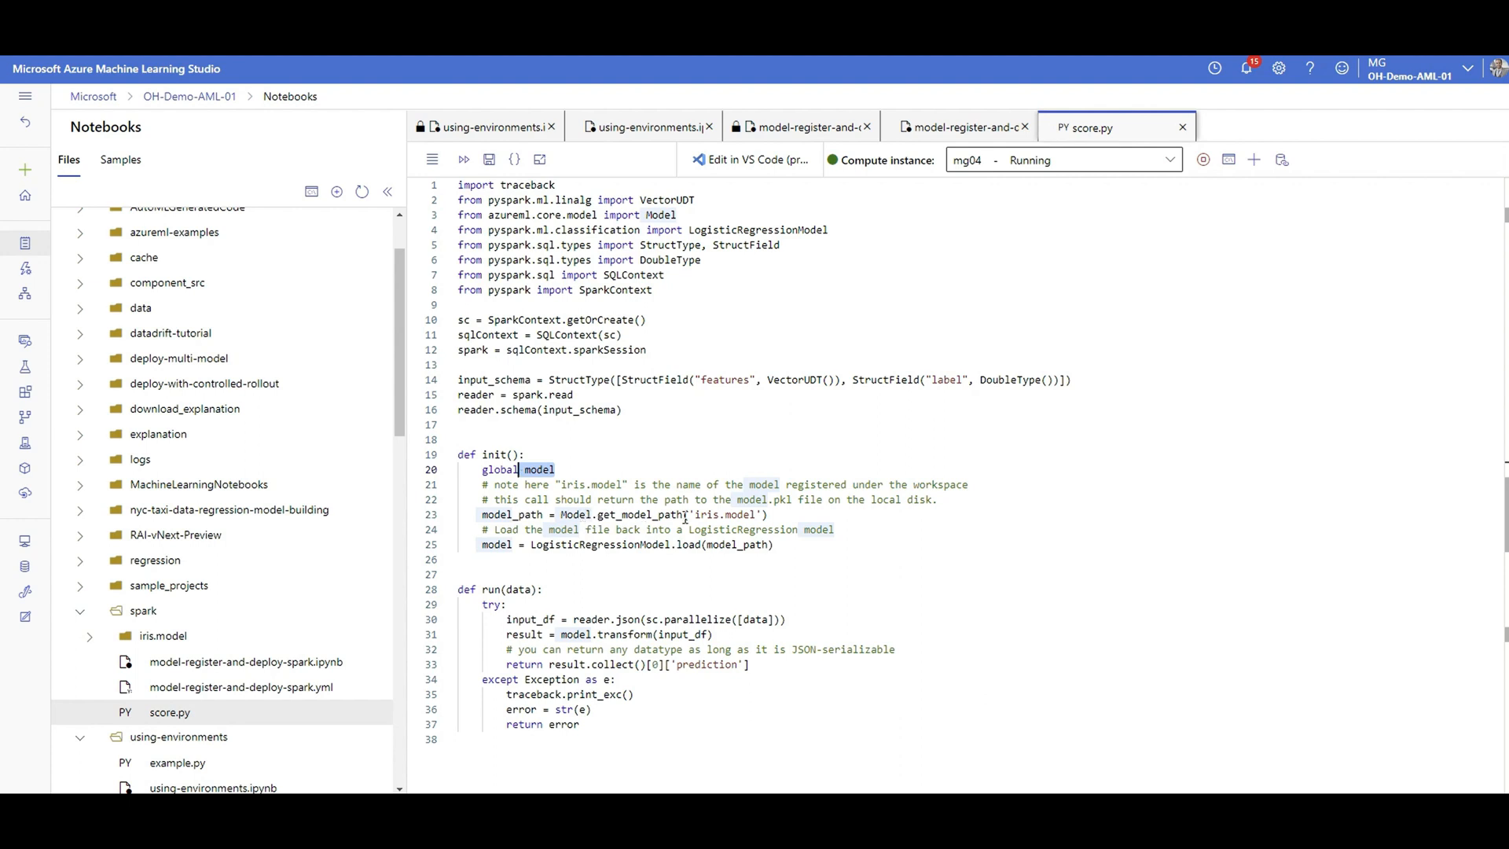
{"action": "double_click", "coordinate": [722, 514]}
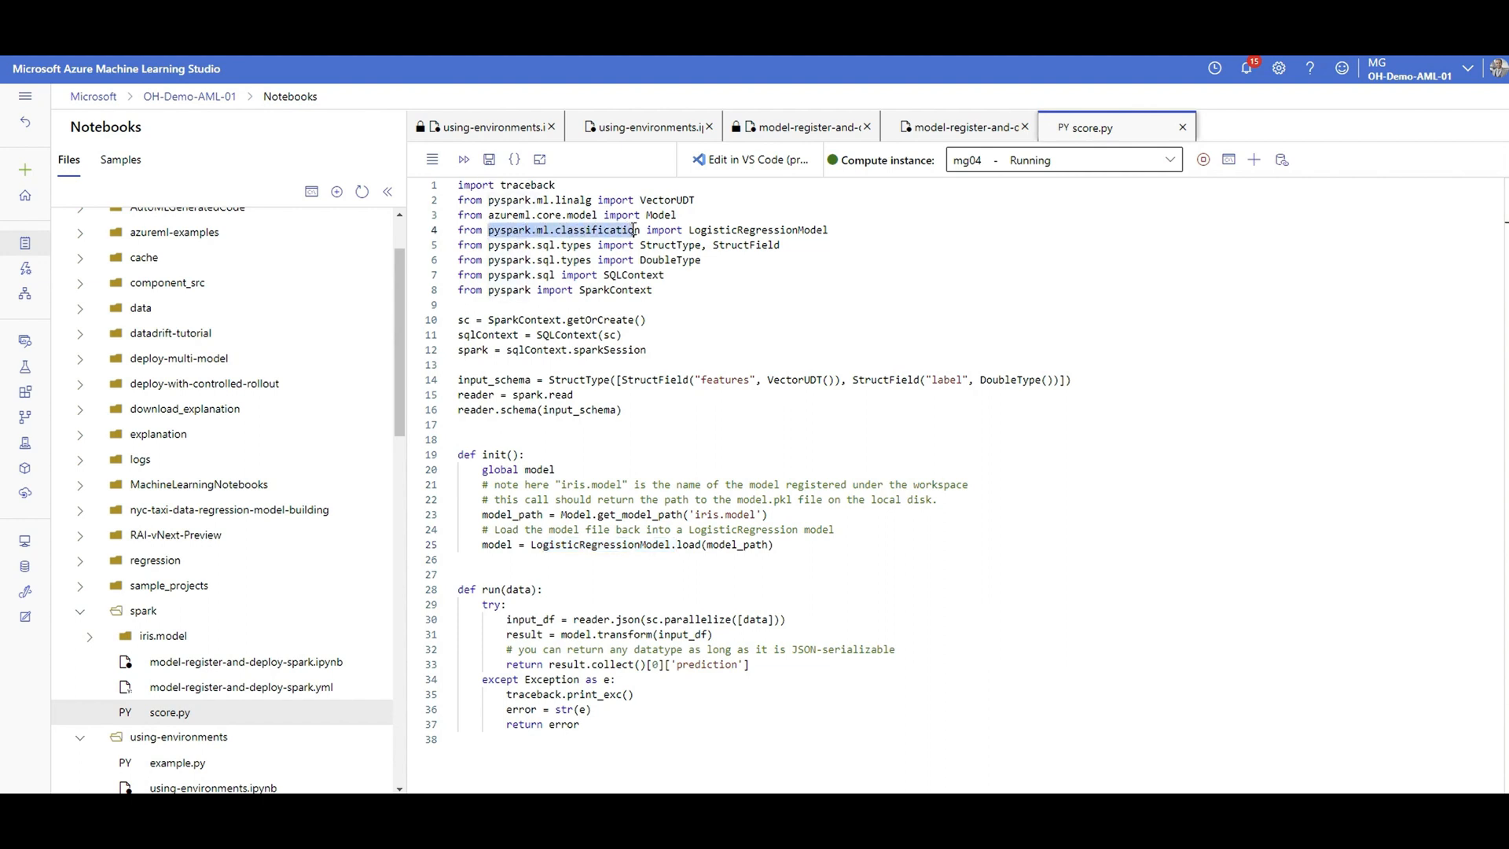
{"action": "left_click", "coordinate": [515, 544]}
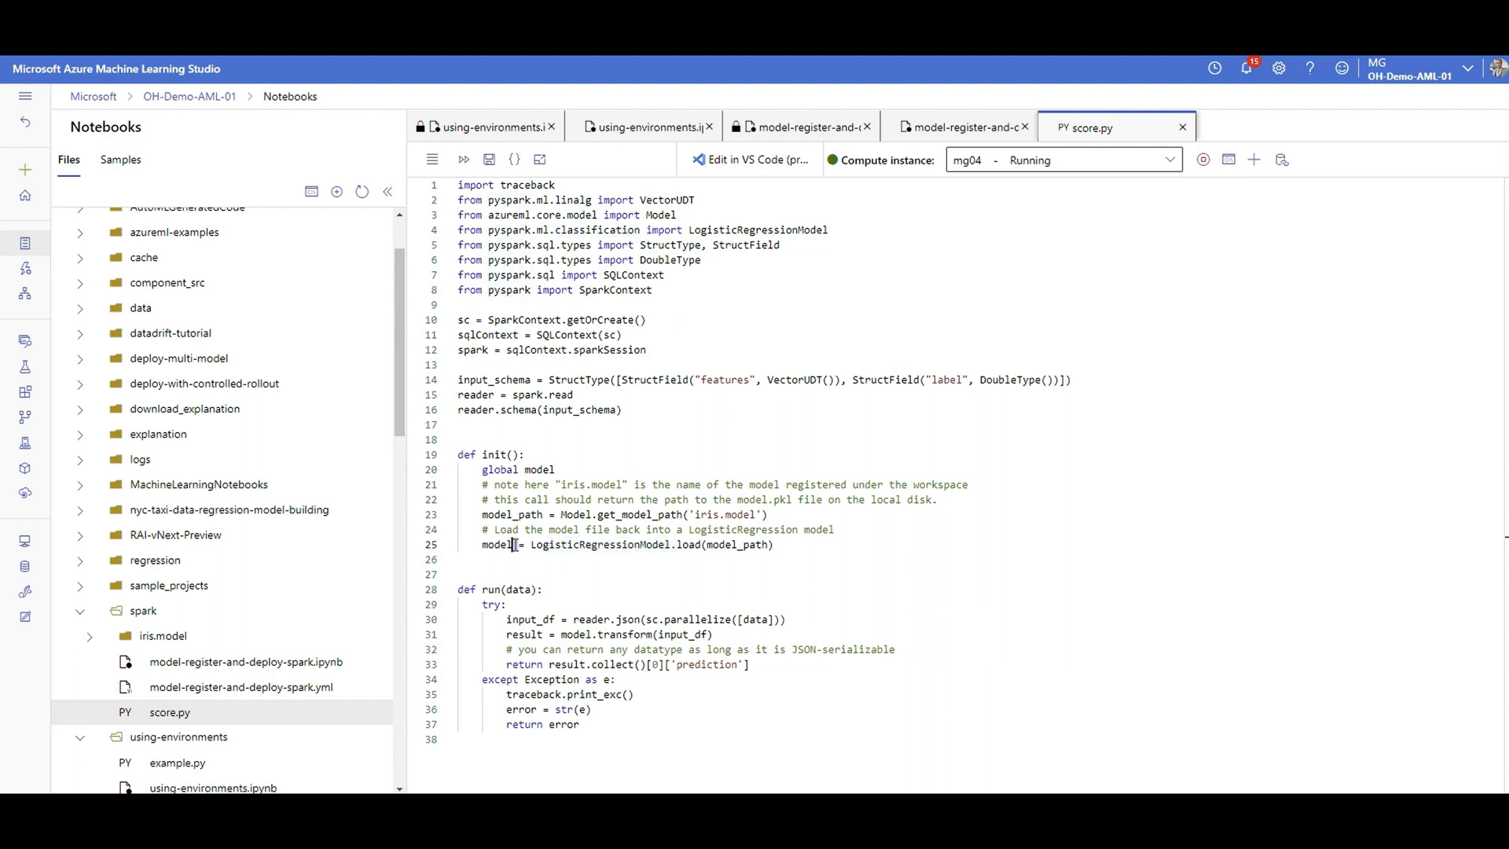
{"action": "double_click", "coordinate": [537, 470]}
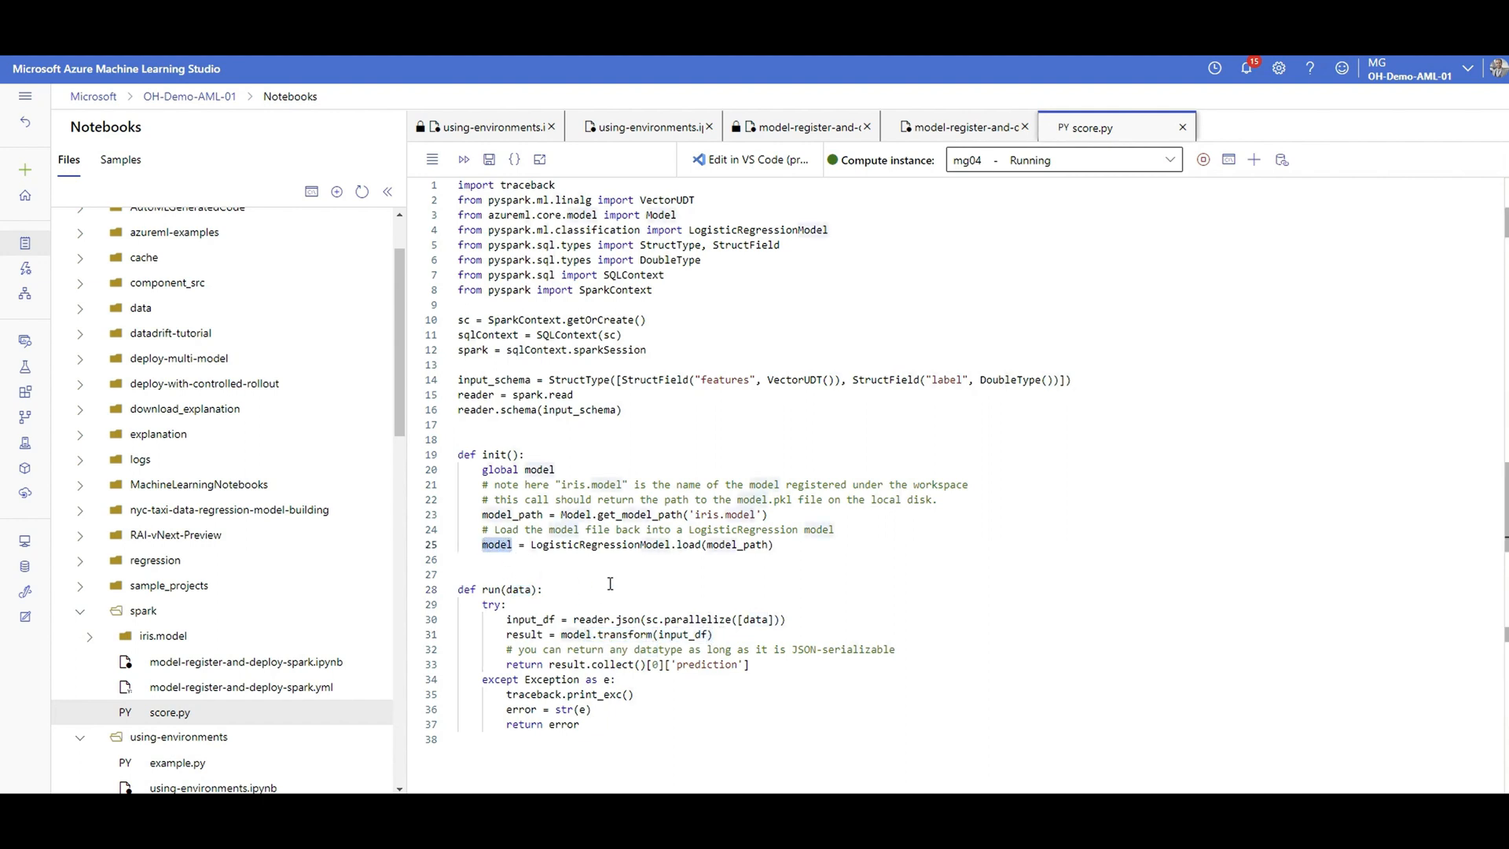
{"action": "mouse_move", "coordinate": [601, 714]}
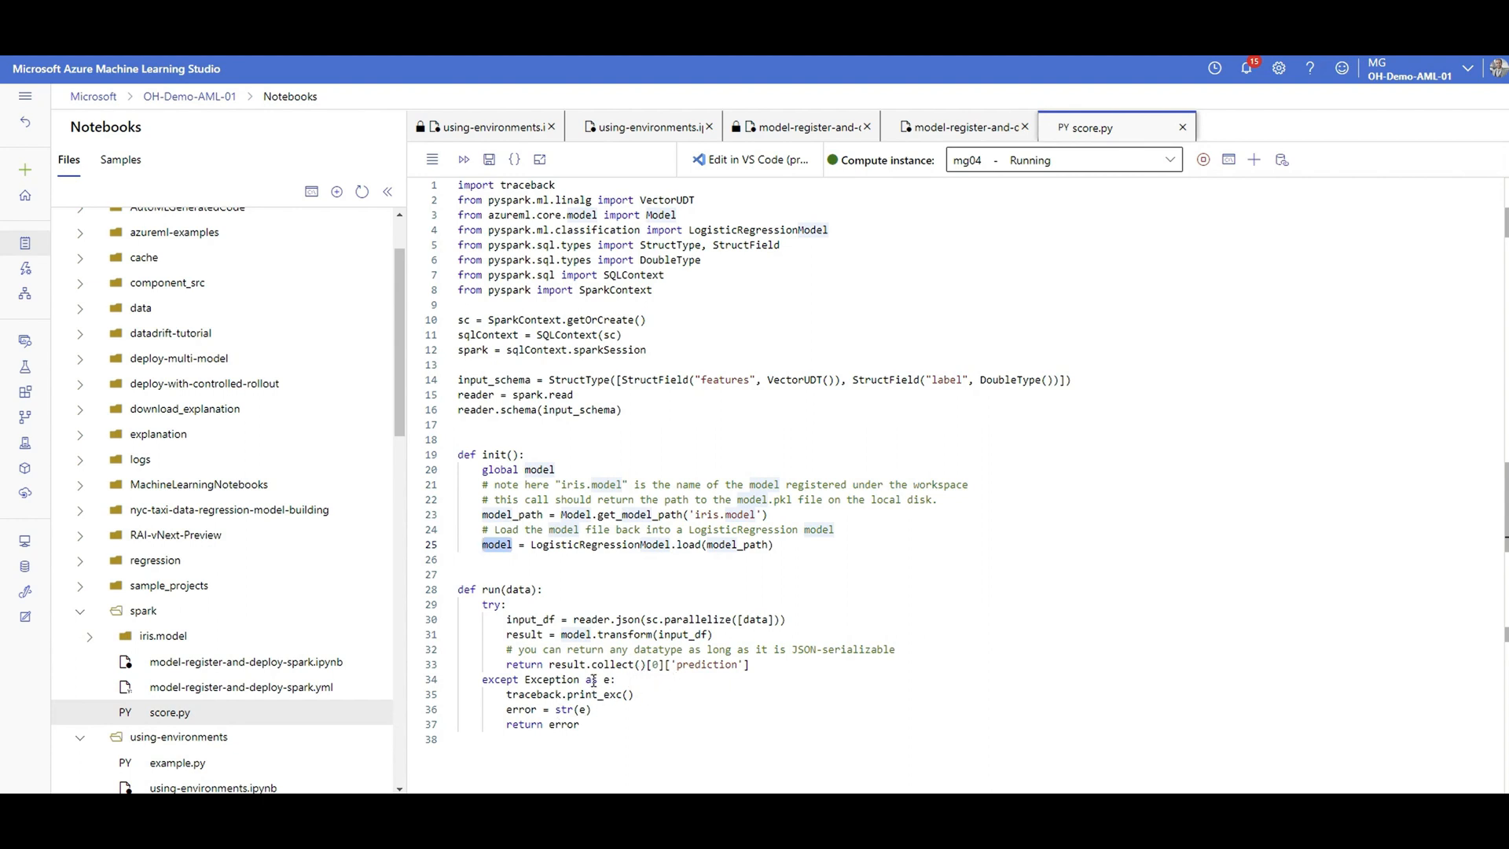
{"action": "double_click", "coordinate": [524, 634]}
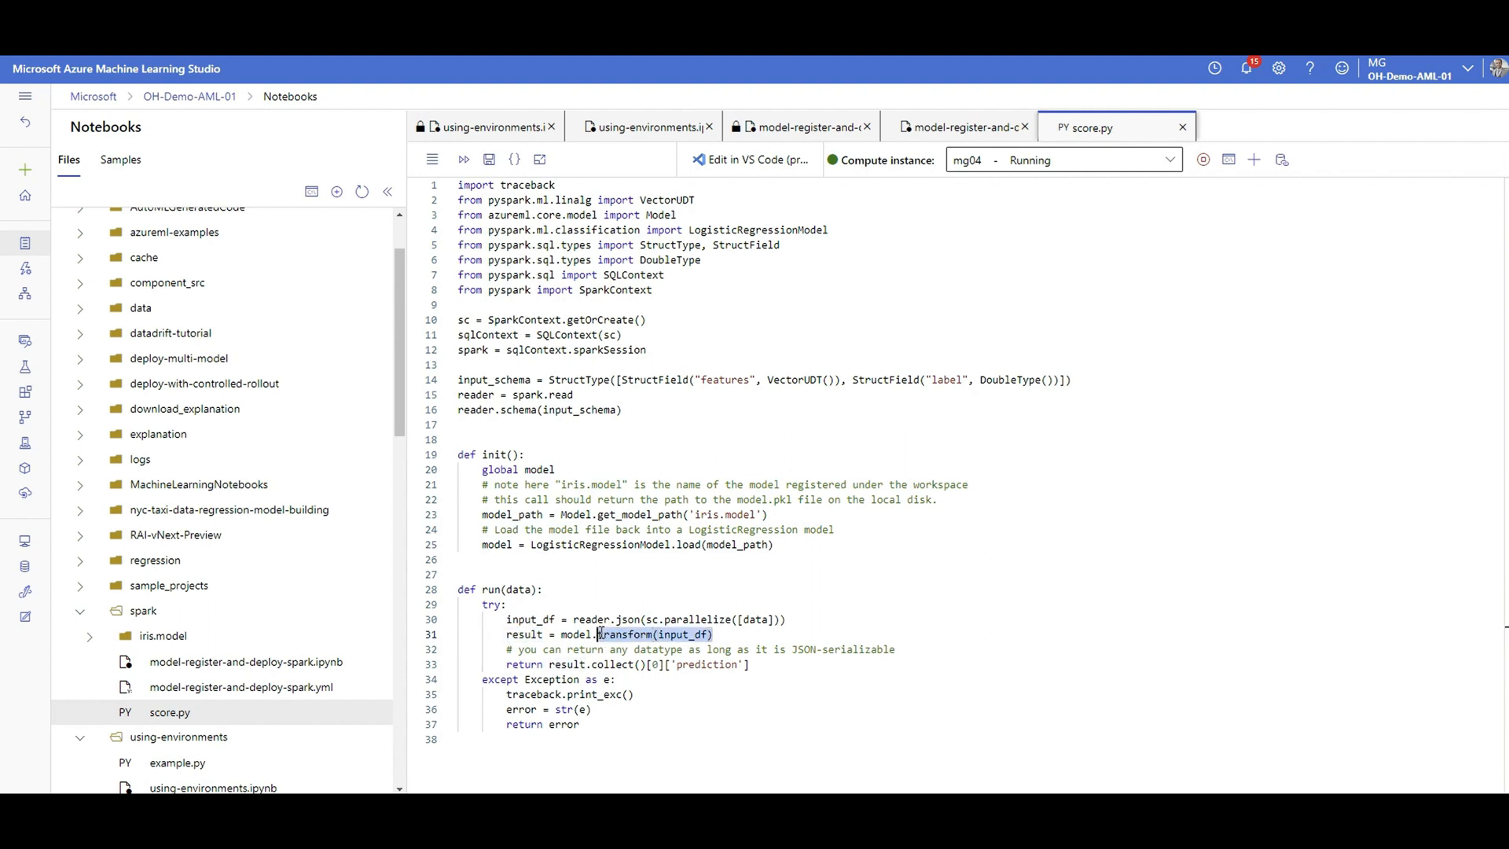
{"action": "double_click", "coordinate": [530, 619]}
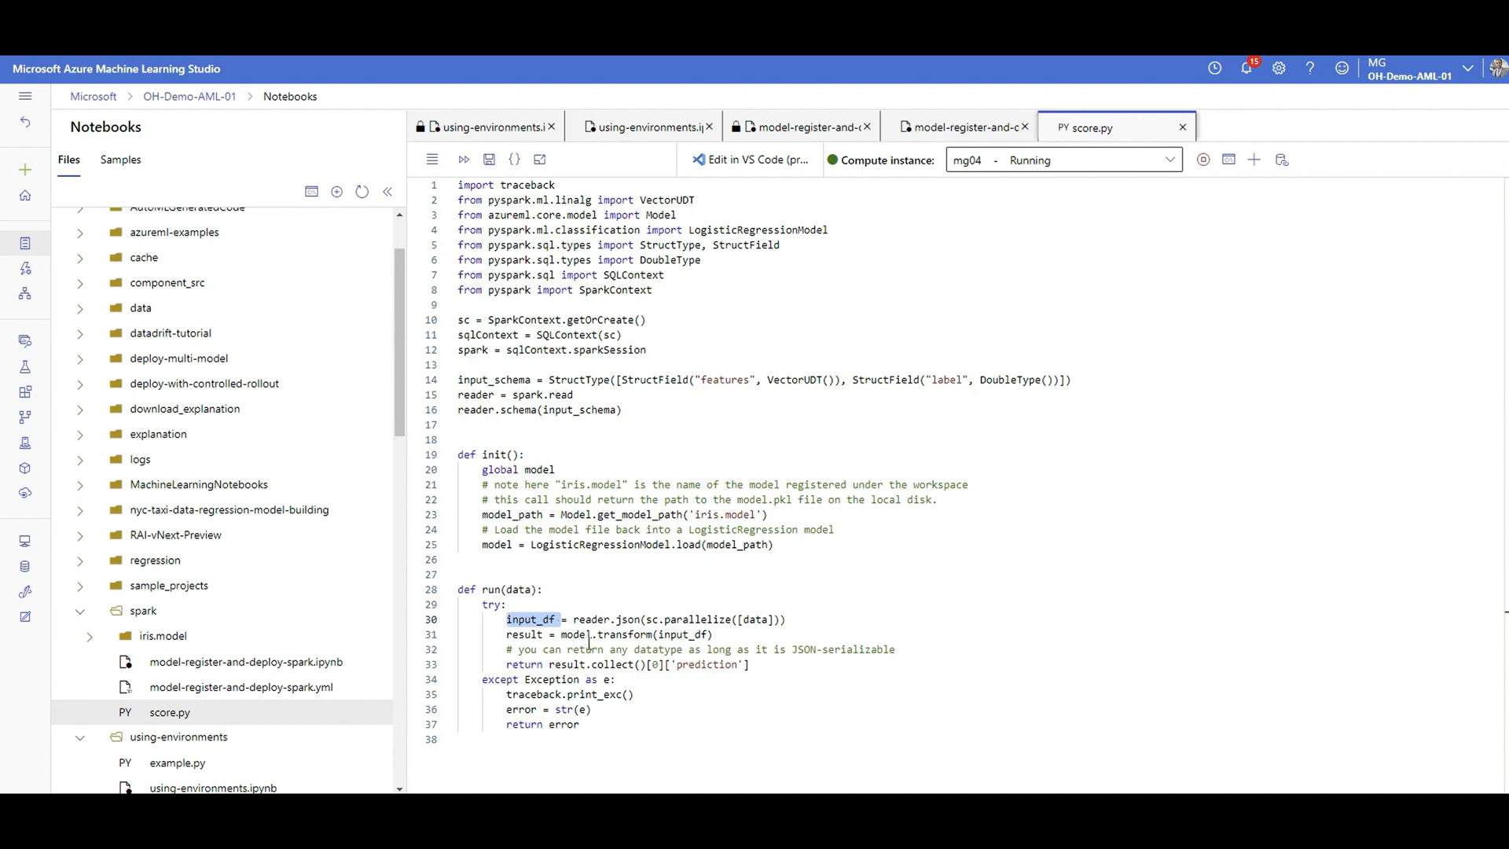
{"action": "mouse_move", "coordinate": [951, 138]}
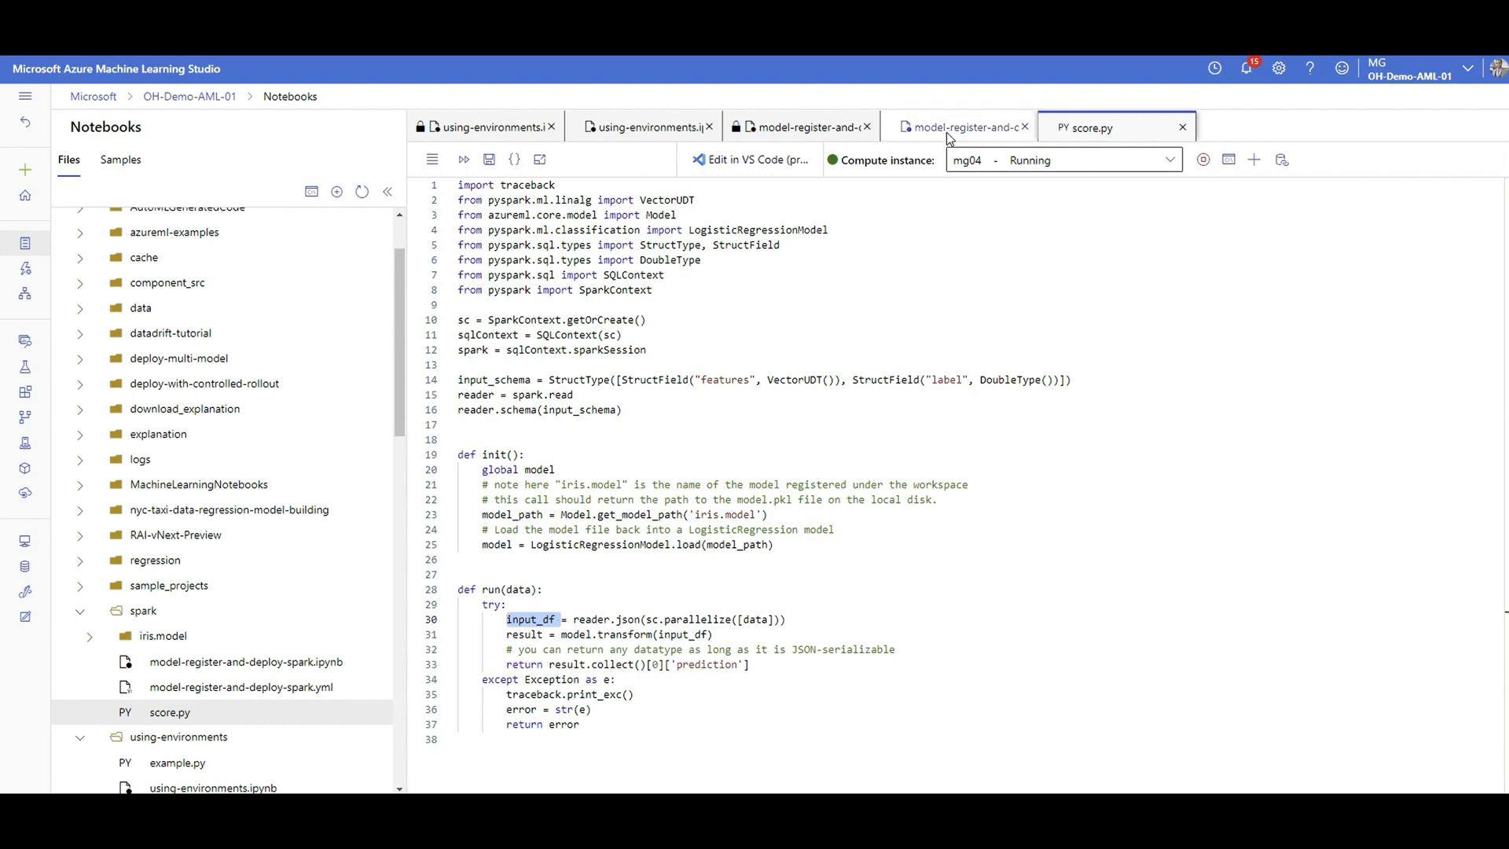
Step: Review the aciservice1 cell's inference config, deploy workspace and model arguments, and ACI deployment config
{"action": "left_click", "coordinate": [958, 126]}
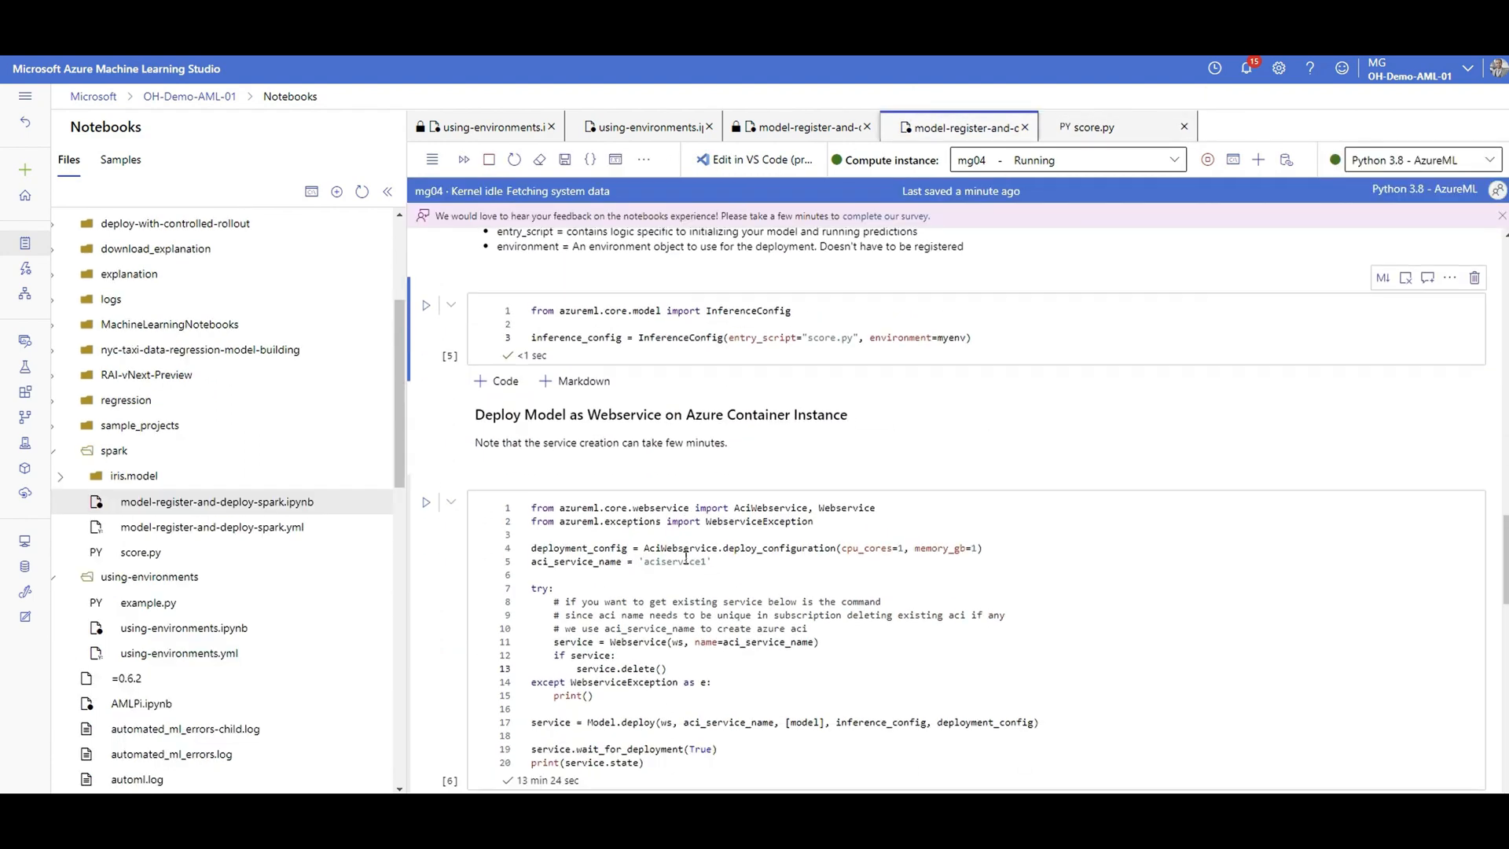
{"action": "scroll", "scroll_direction": "up", "scroll_amount": 3}
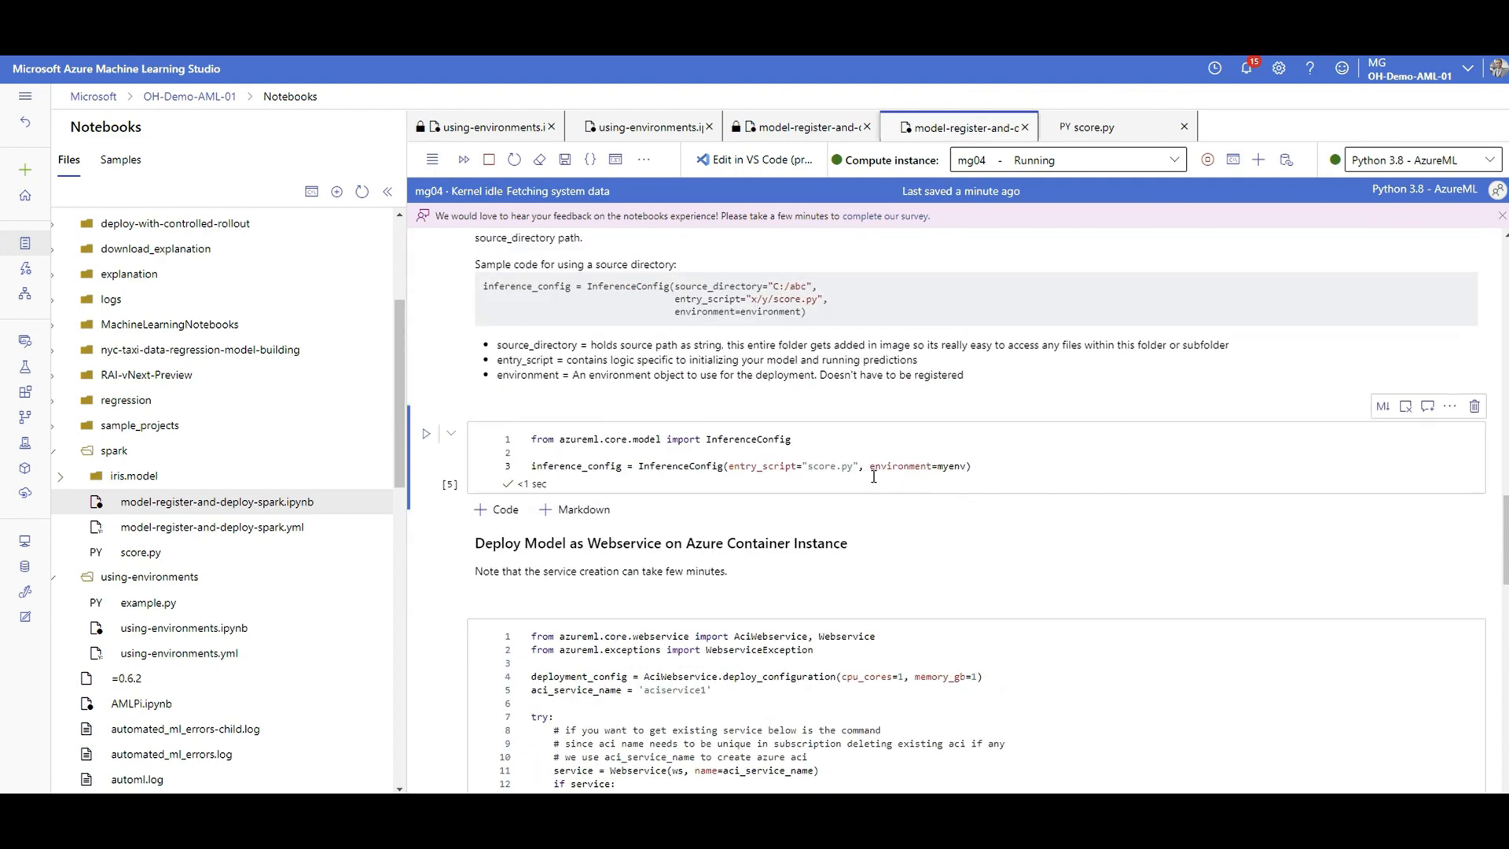
{"action": "double_click", "coordinate": [826, 466]}
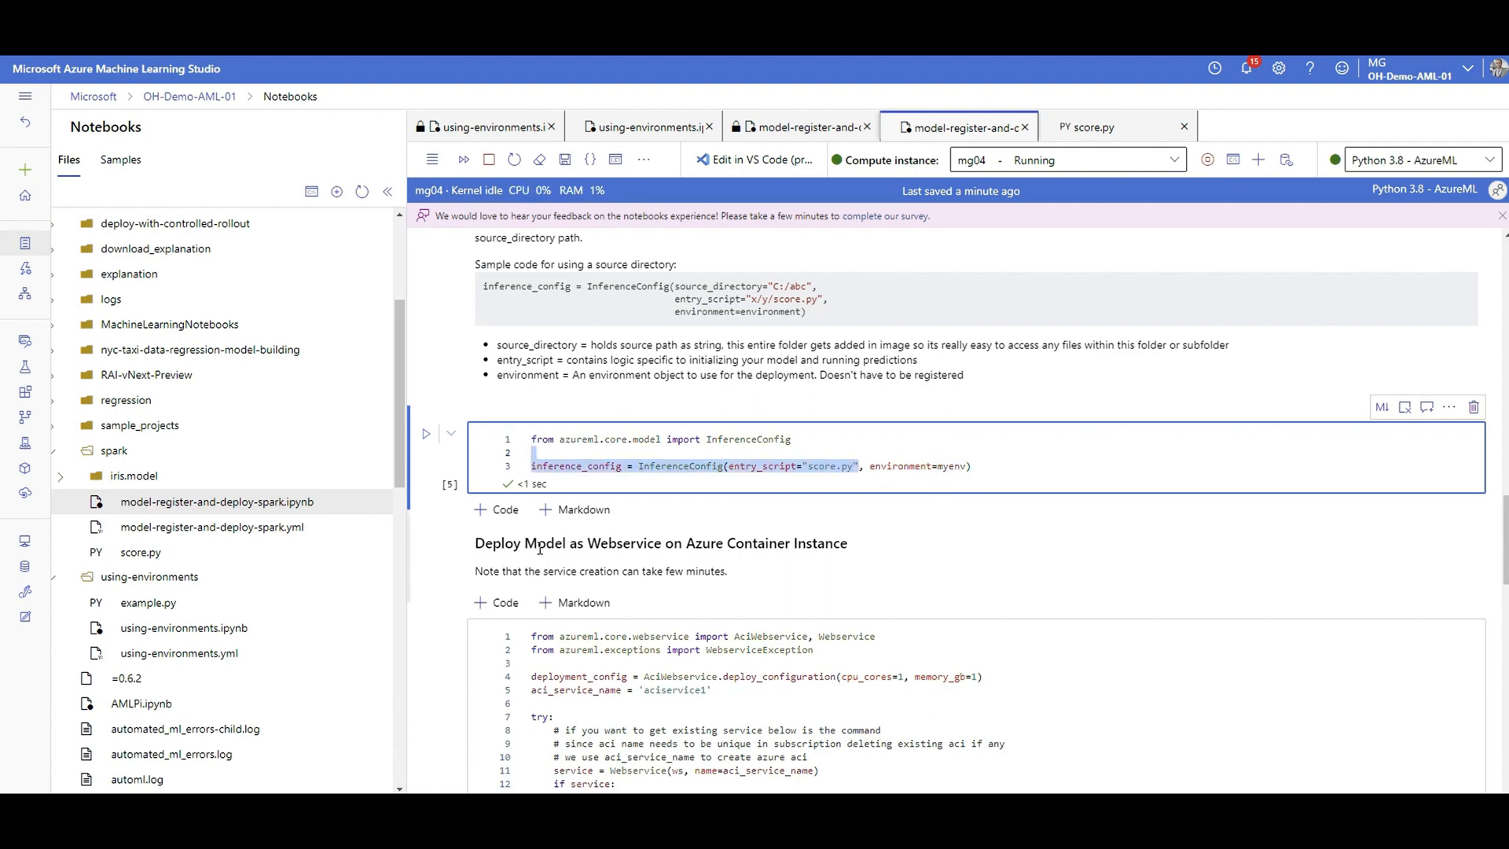
{"action": "scroll", "scroll_direction": "down", "scroll_amount": 3}
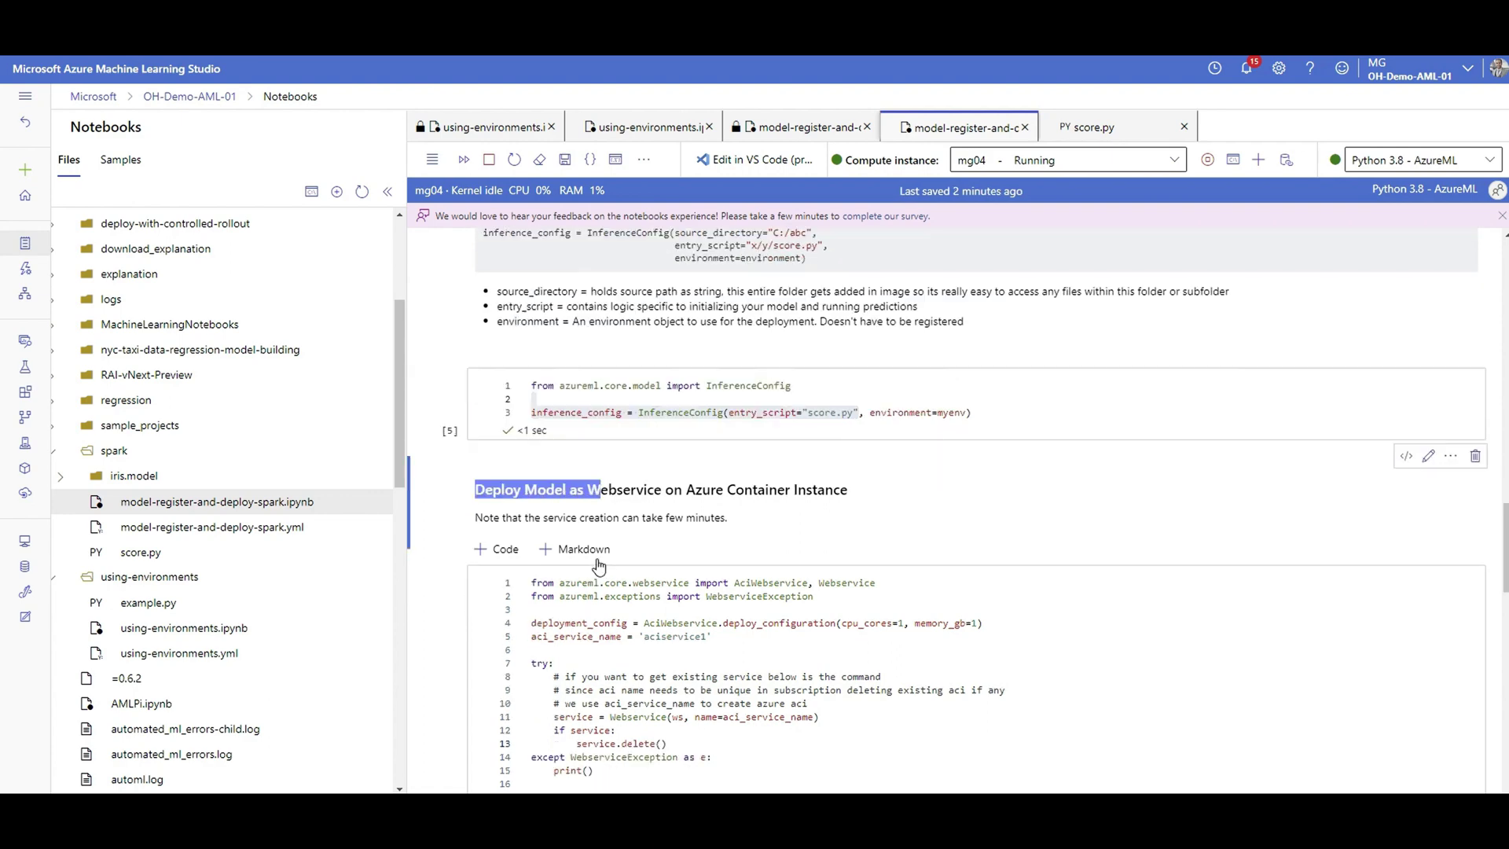
{"action": "scroll", "scroll_direction": "down", "scroll_amount": 3}
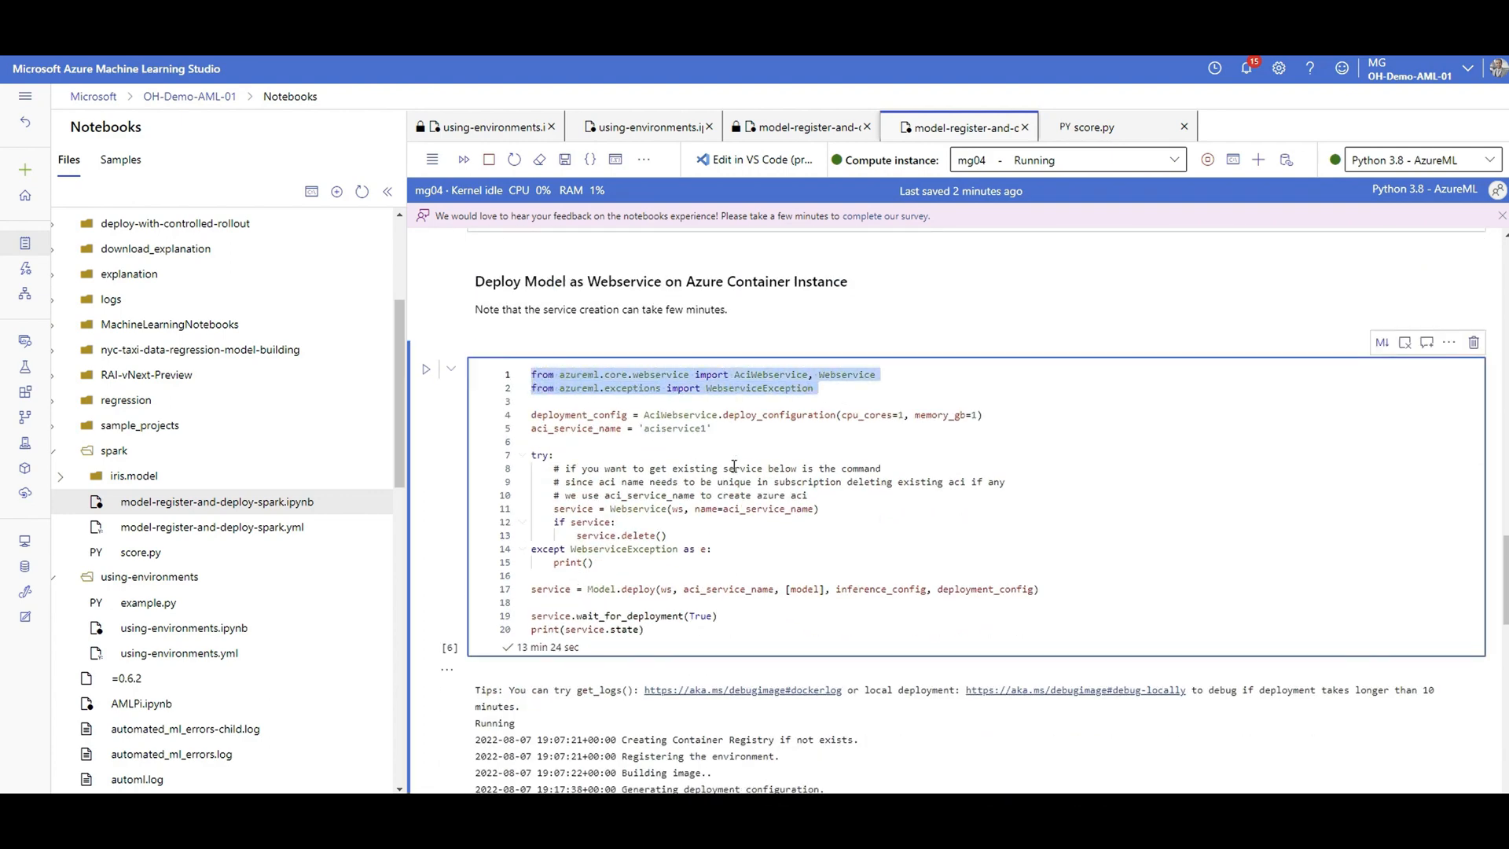
{"action": "mouse_move", "coordinate": [595, 469]}
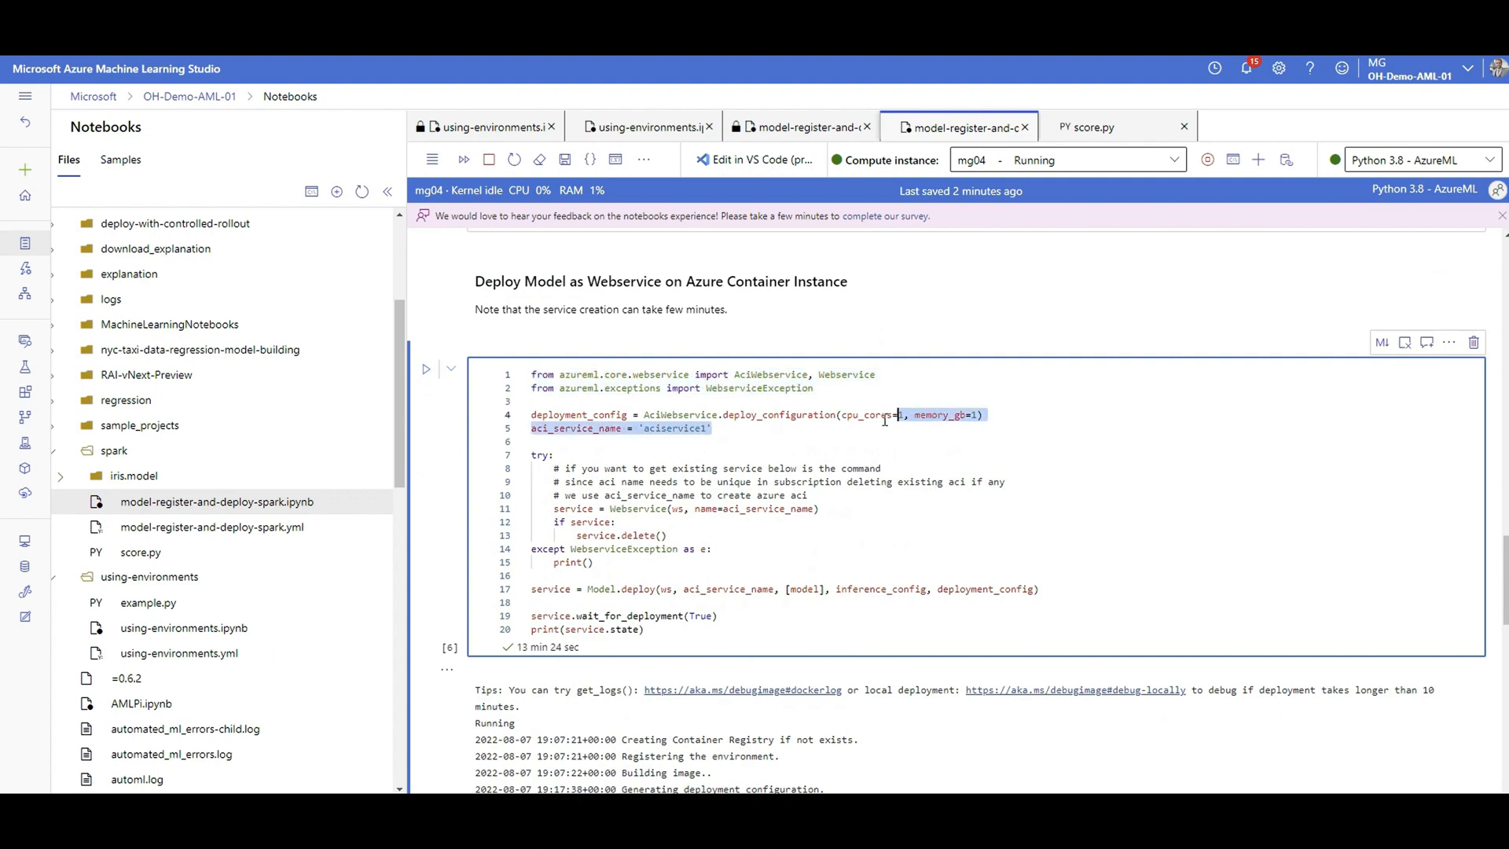
{"action": "mouse_move", "coordinate": [871, 415]}
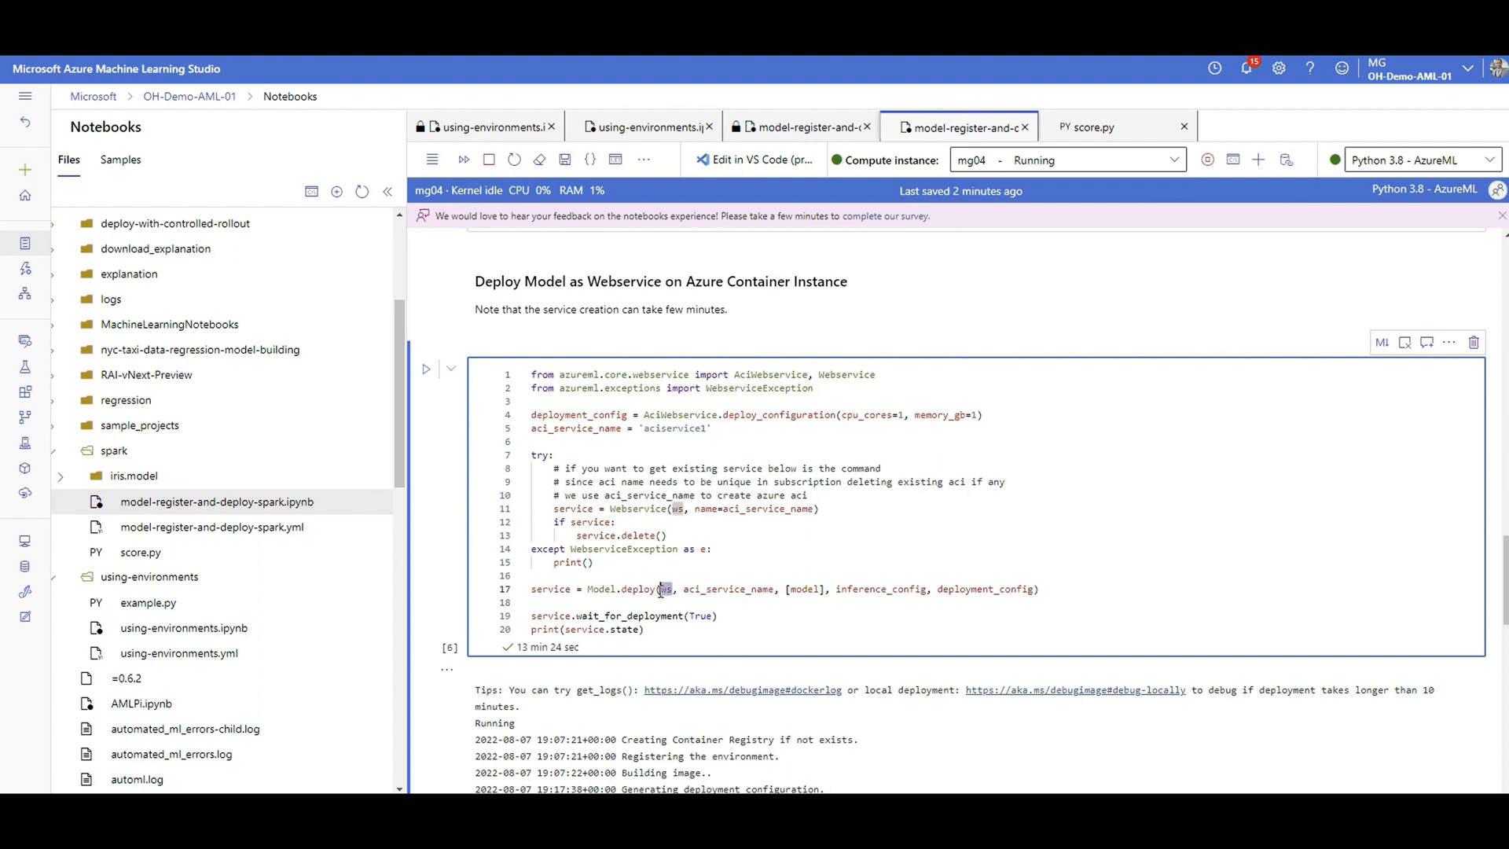
{"action": "double_click", "coordinate": [762, 588]}
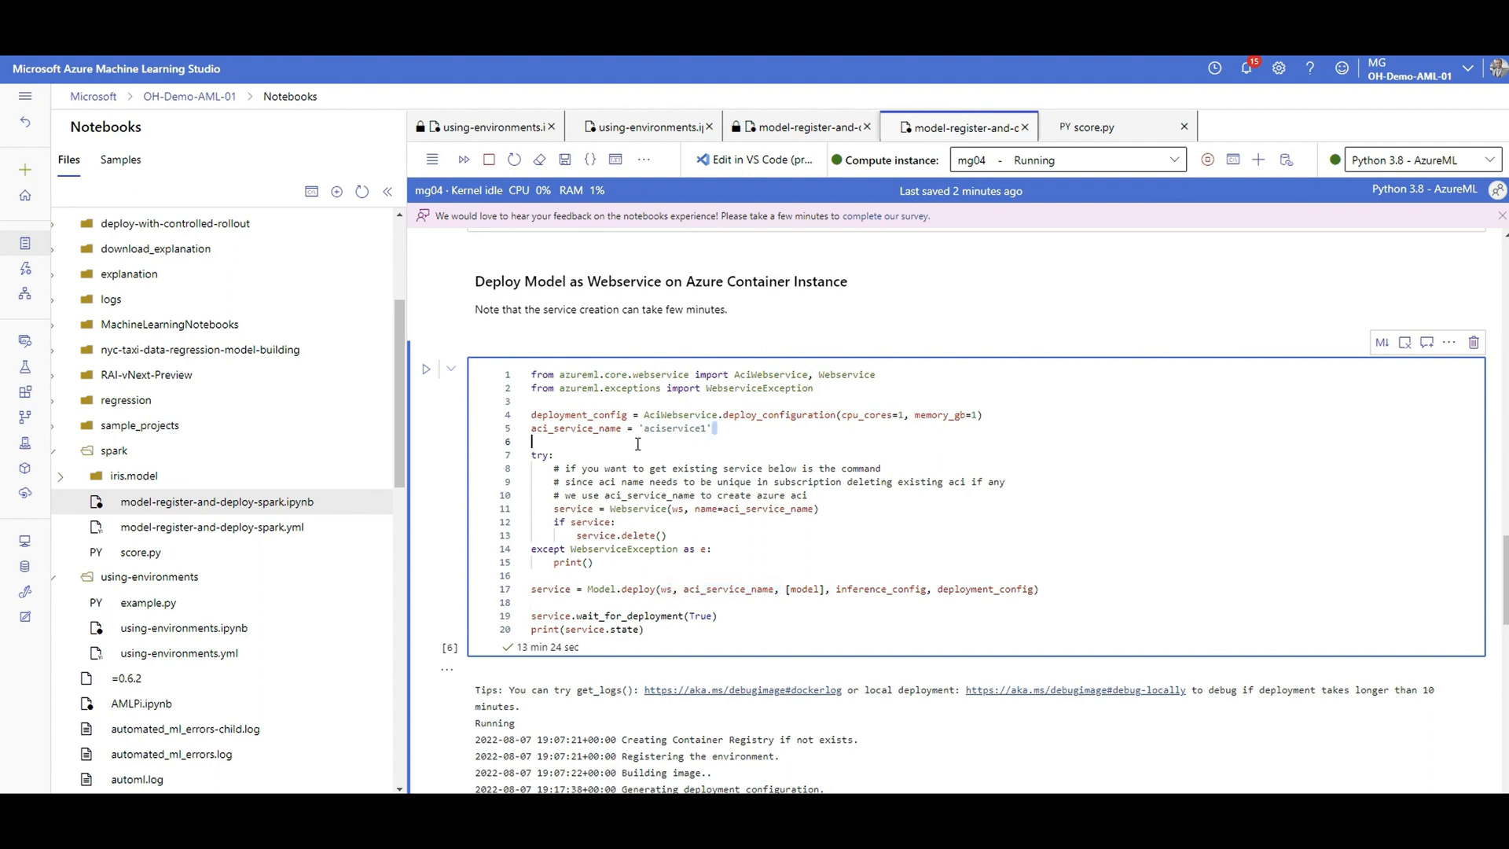
{"action": "mouse_move", "coordinate": [820, 595]}
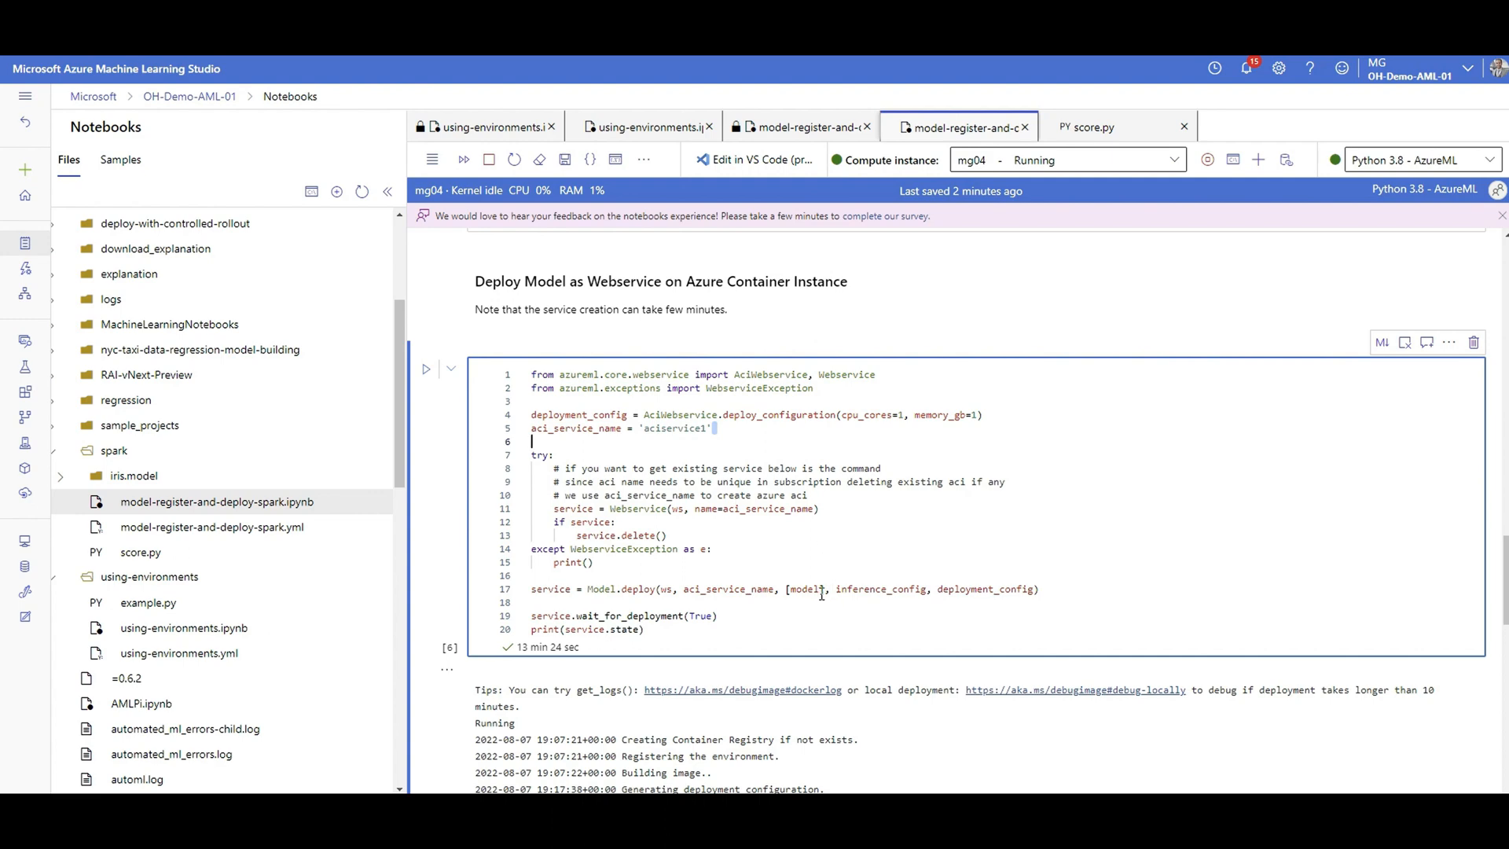
{"action": "double_click", "coordinate": [805, 589]}
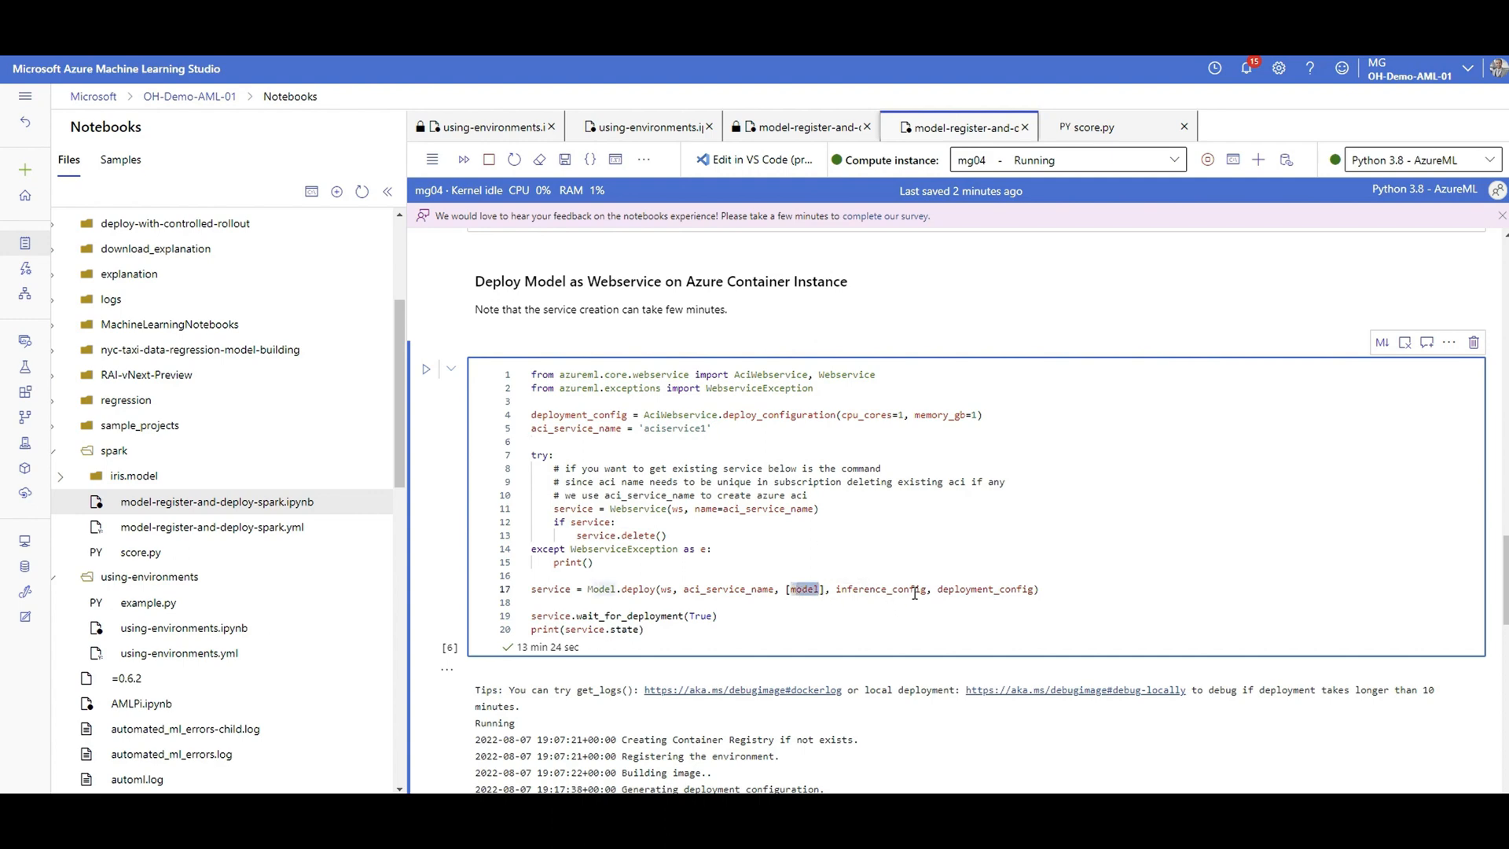
{"action": "scroll", "scroll_direction": "up", "scroll_amount": 3}
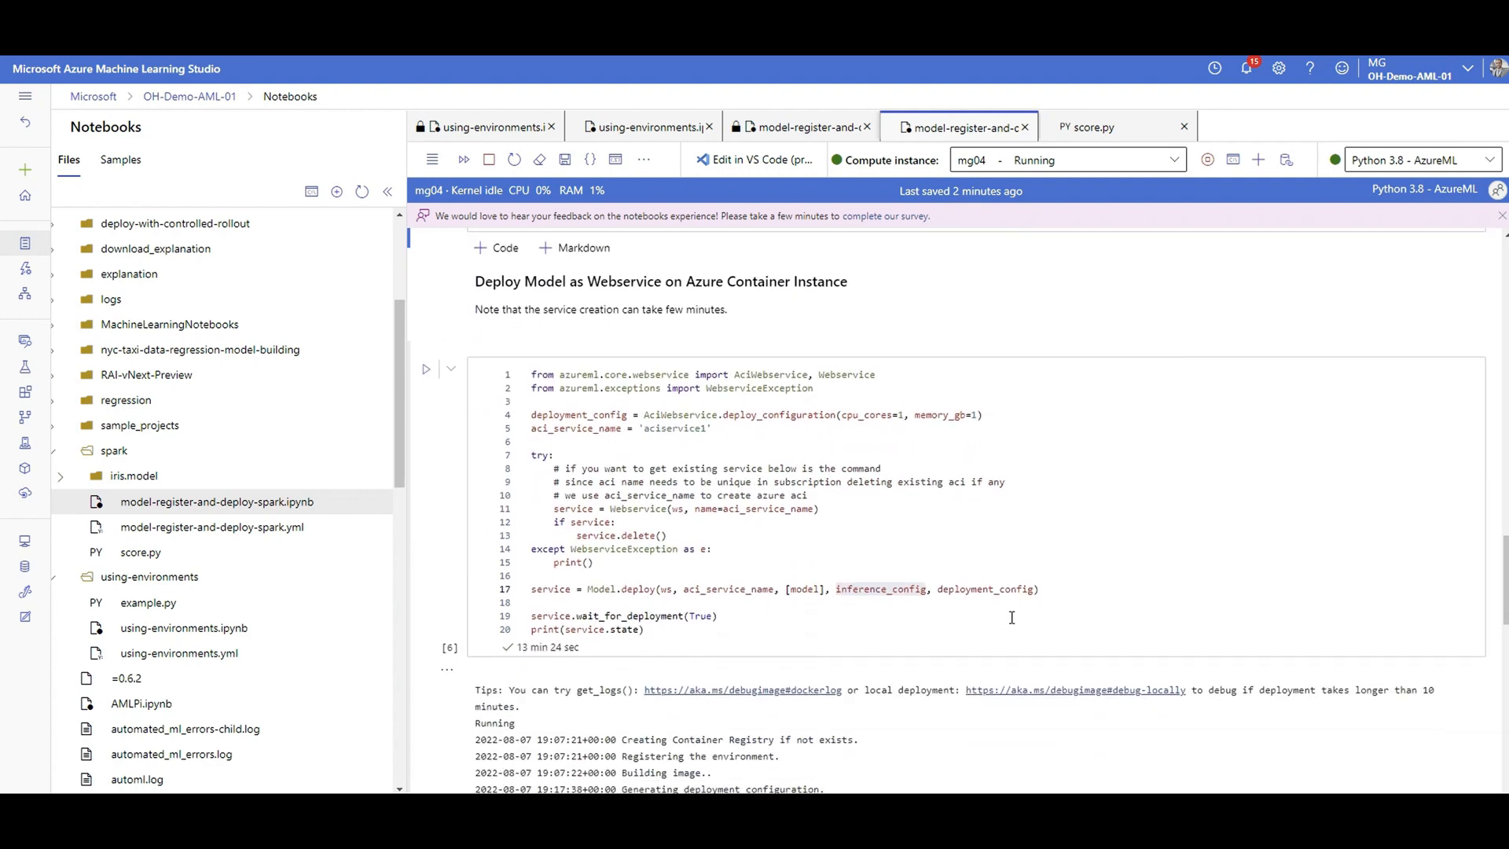
{"action": "double_click", "coordinate": [676, 415]}
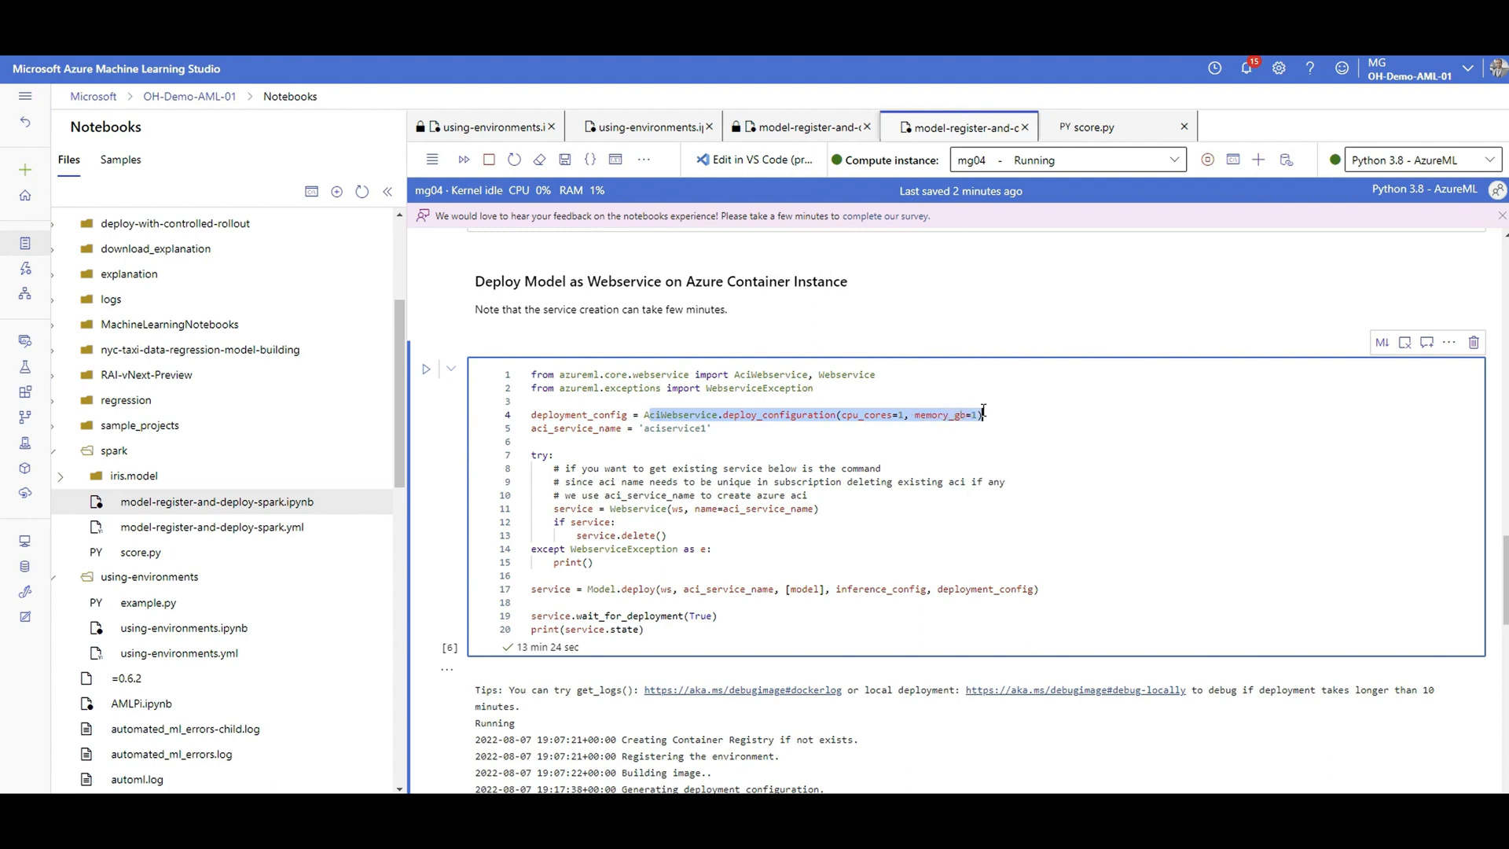
{"action": "mouse_move", "coordinate": [716, 720]}
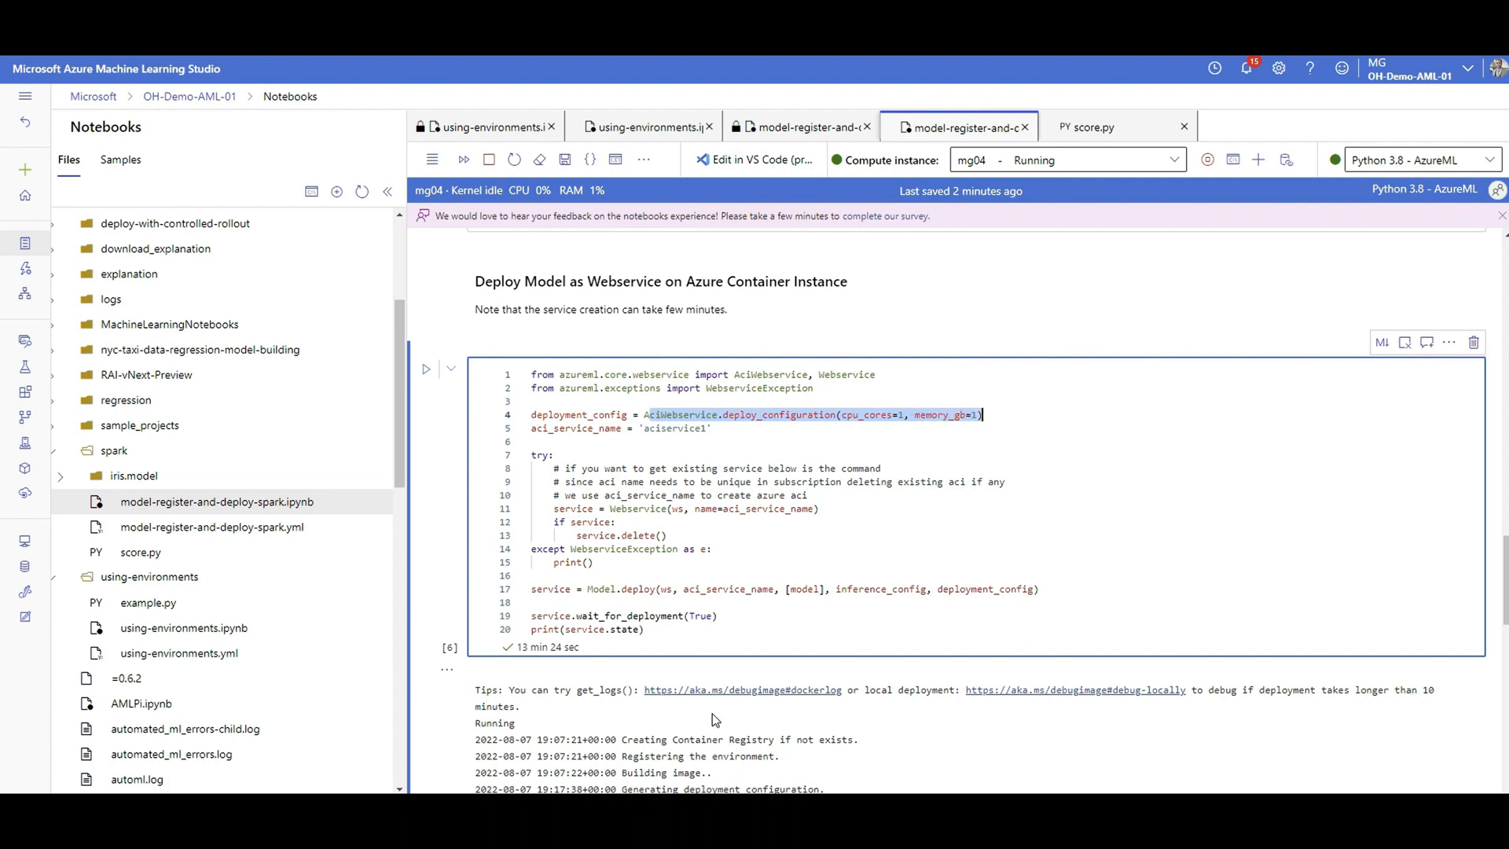
{"action": "mouse_move", "coordinate": [615, 668]}
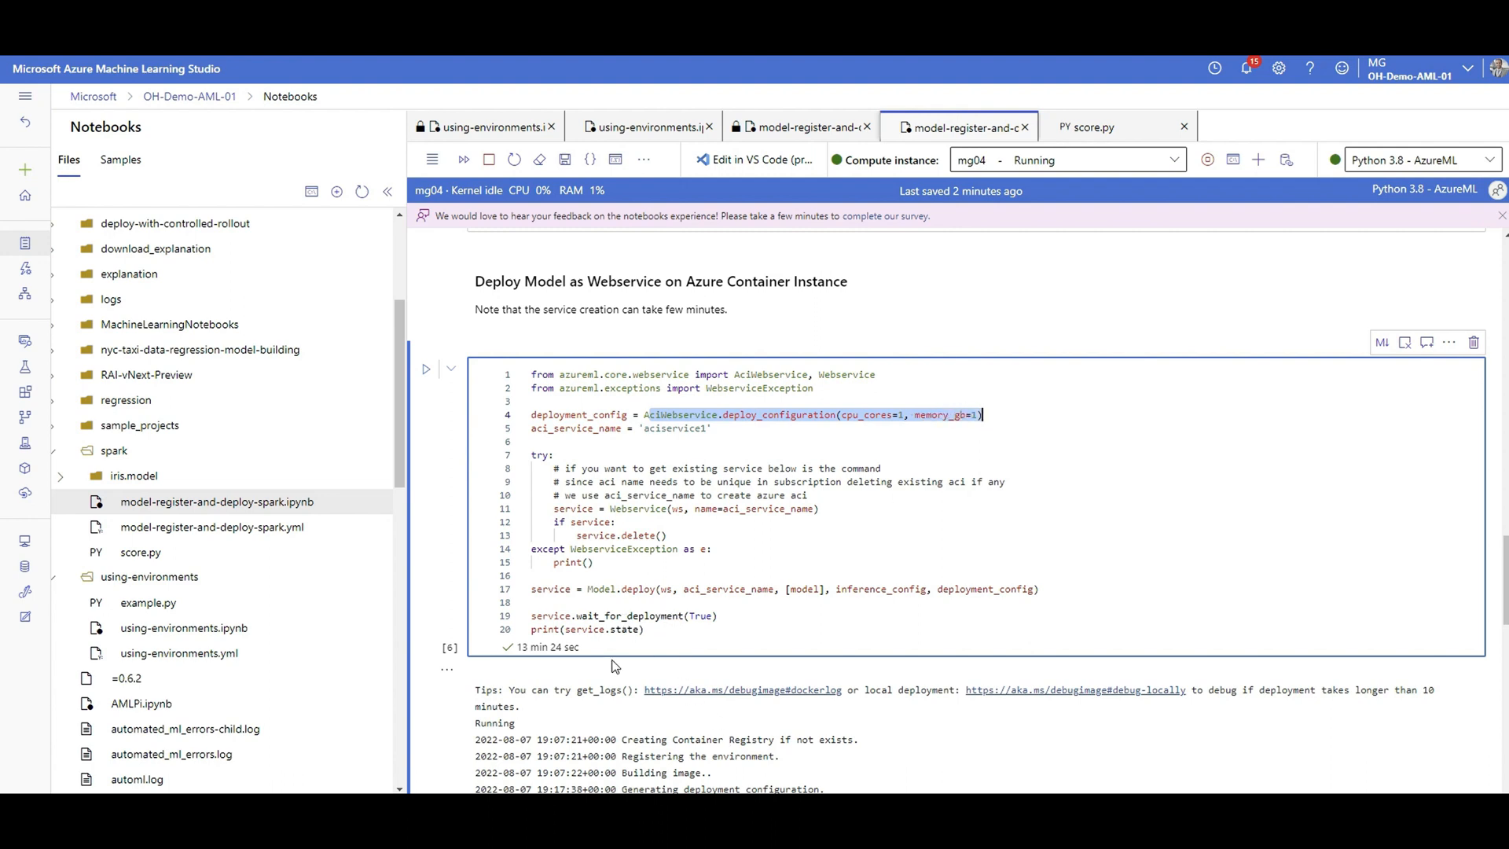
{"action": "scroll", "scroll_direction": "down", "scroll_amount": 3}
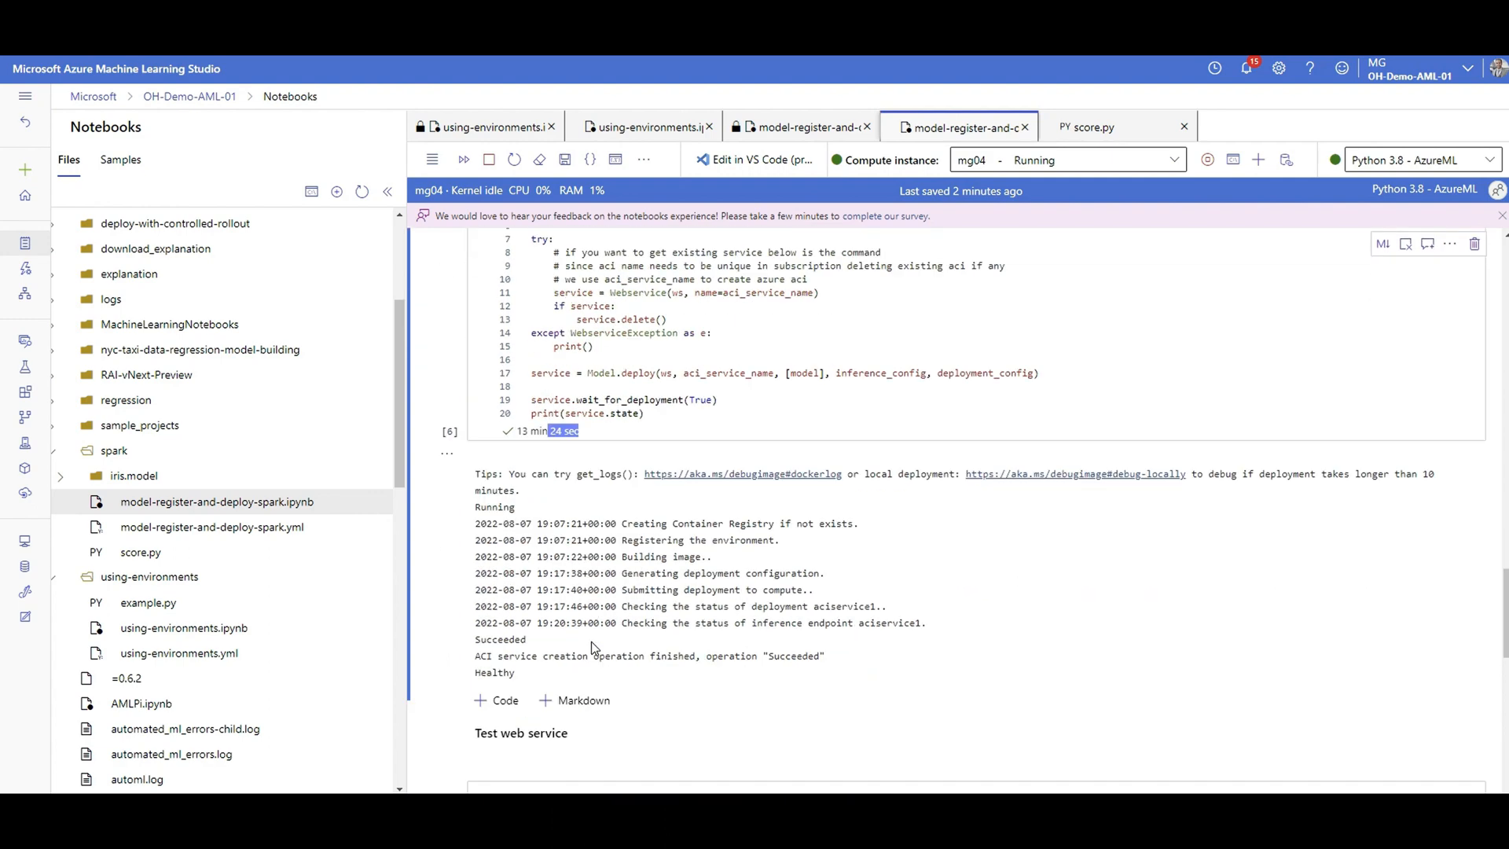
{"action": "scroll", "scroll_direction": "down", "scroll_amount": 3}
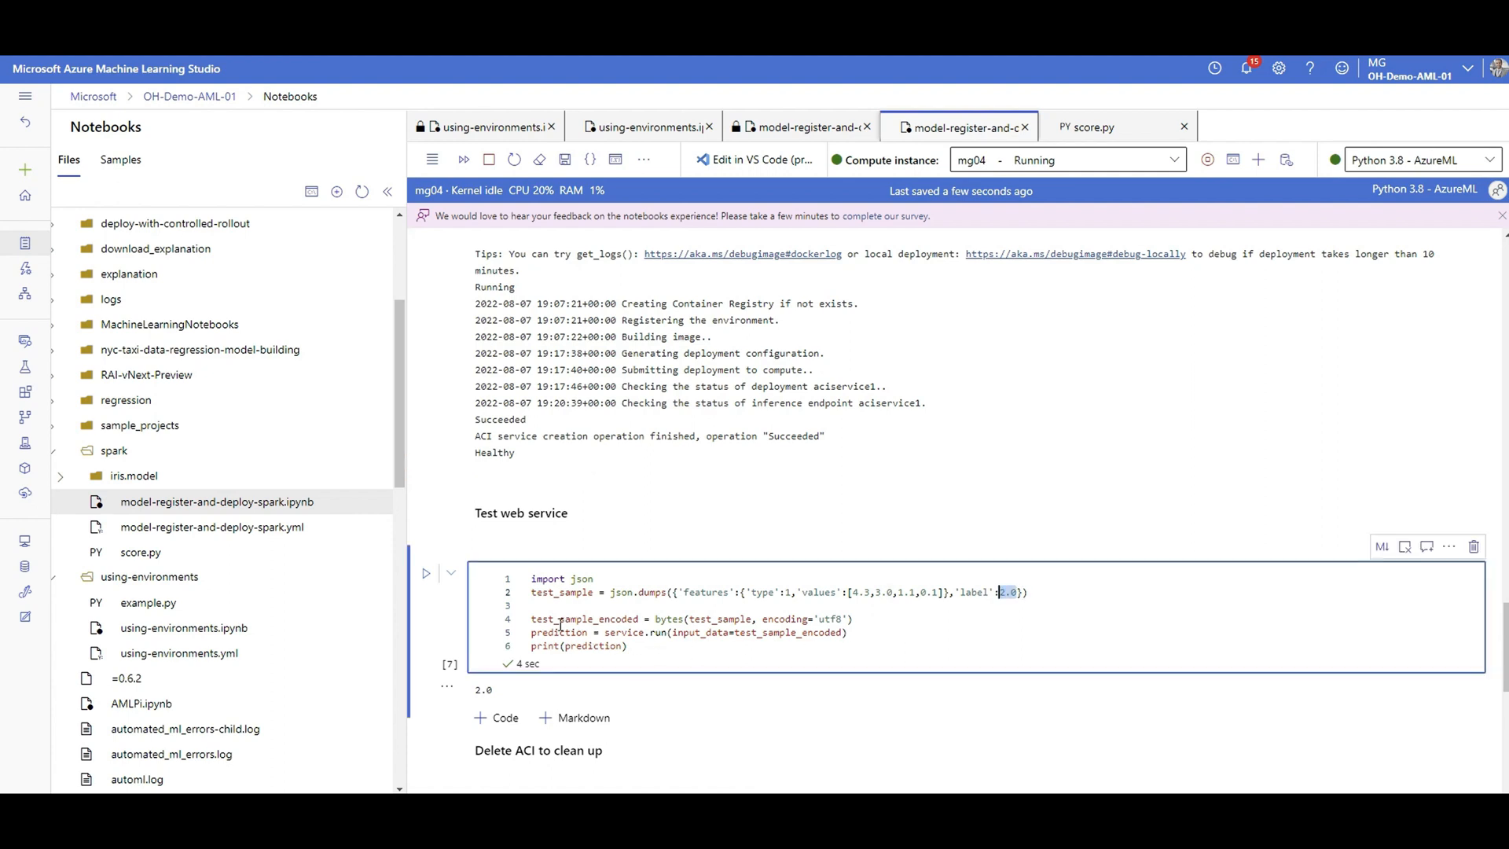
{"action": "scroll", "scroll_direction": "down", "scroll_amount": 3}
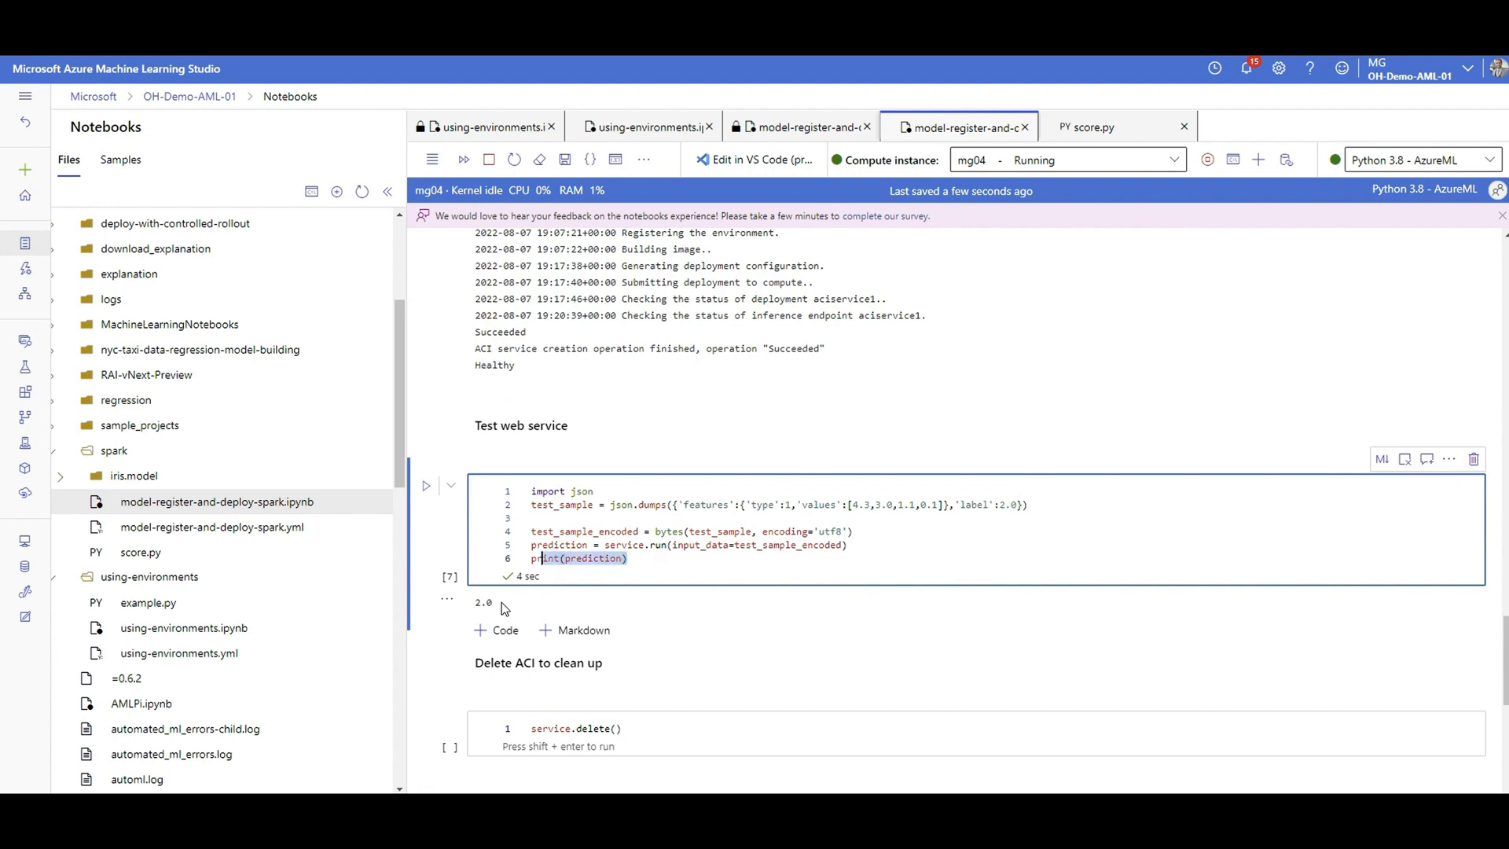
{"action": "double_click", "coordinate": [484, 601]}
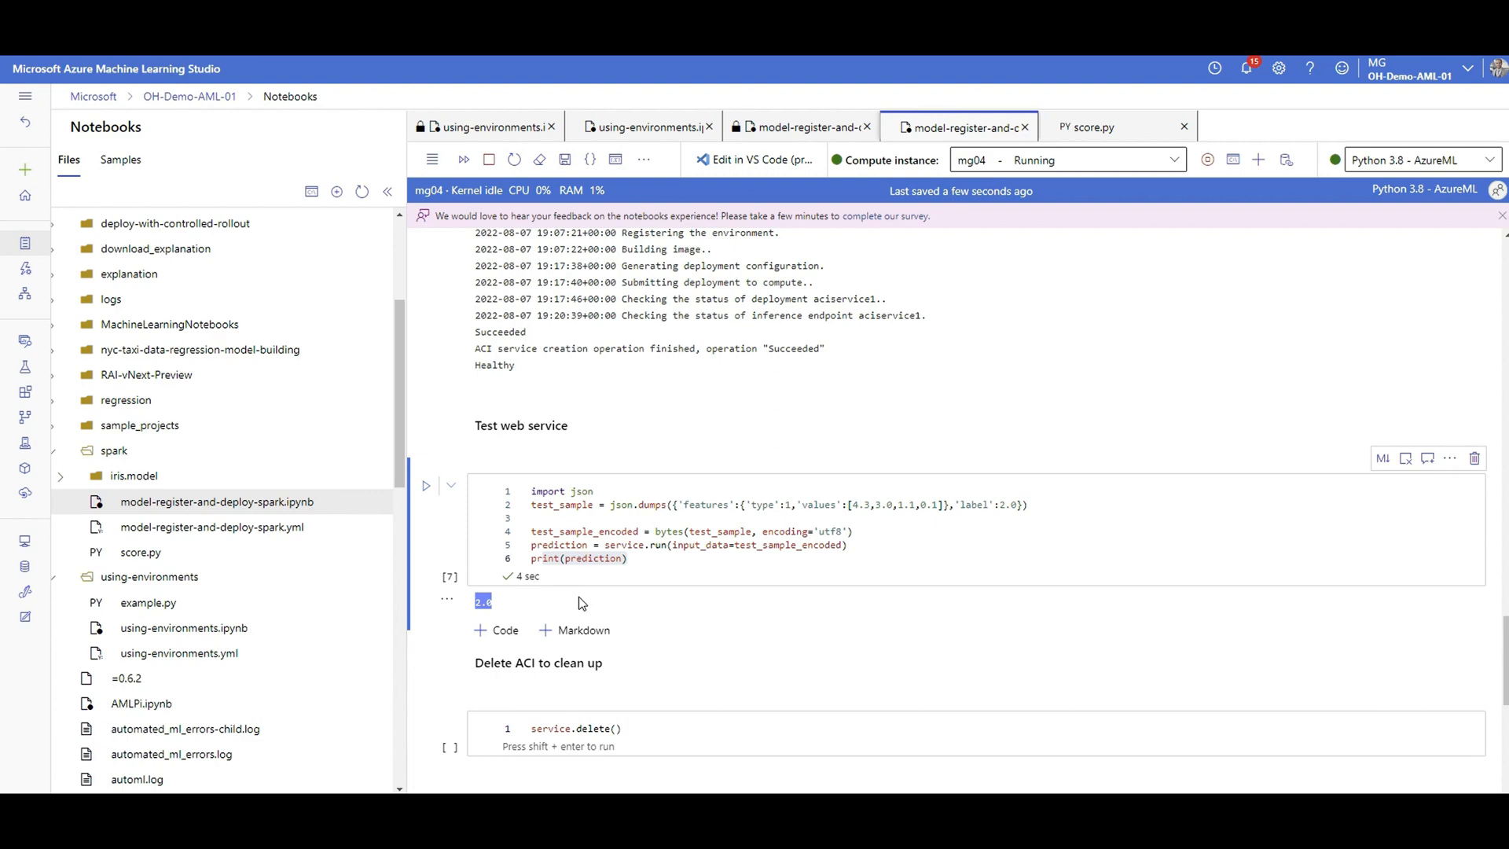
{"action": "mouse_move", "coordinate": [592, 595]}
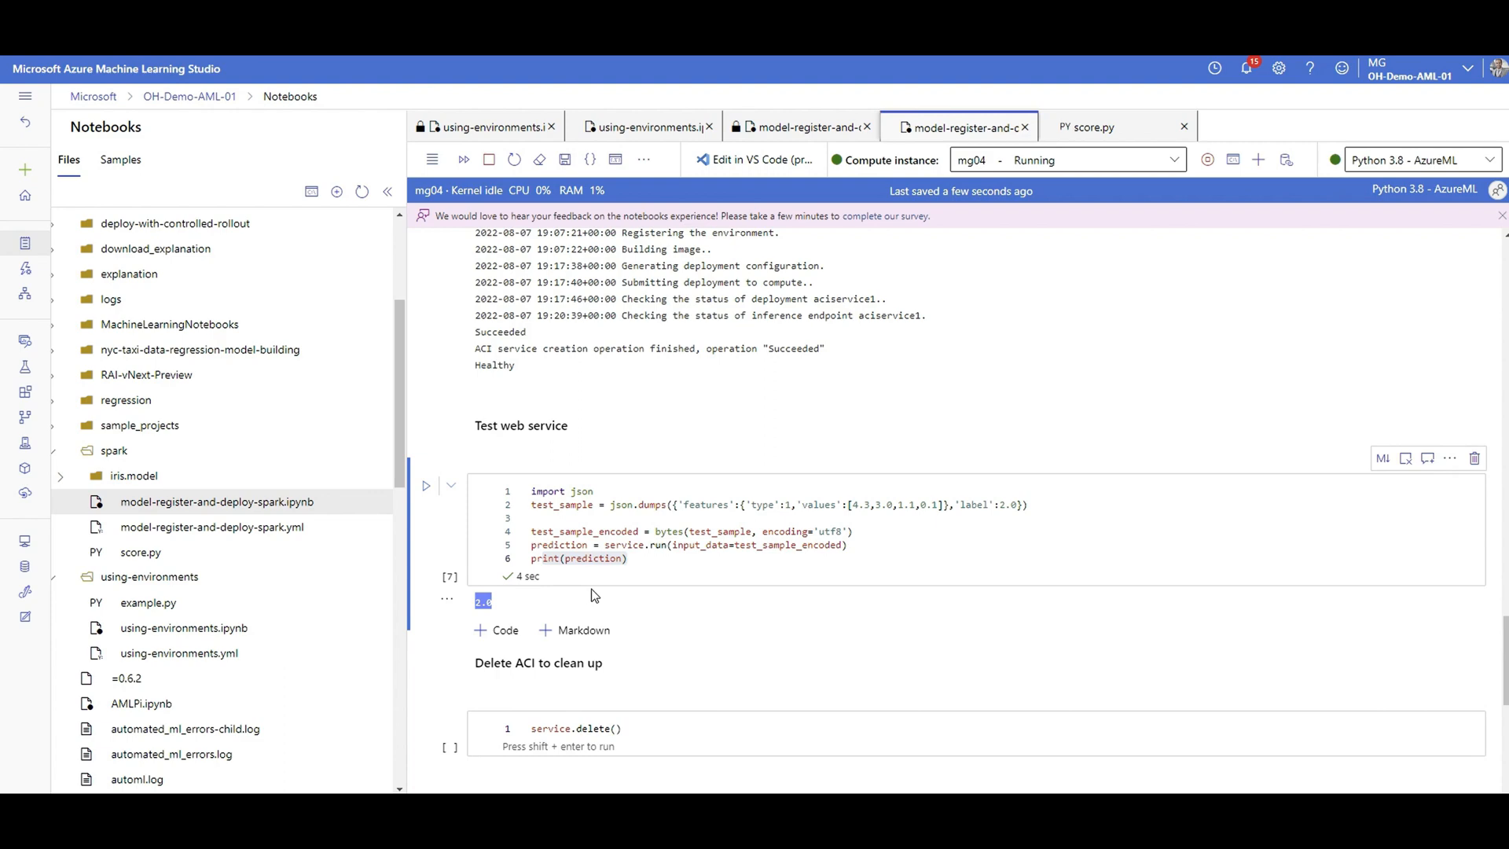
{"action": "scroll", "scroll_direction": "up", "scroll_amount": 3}
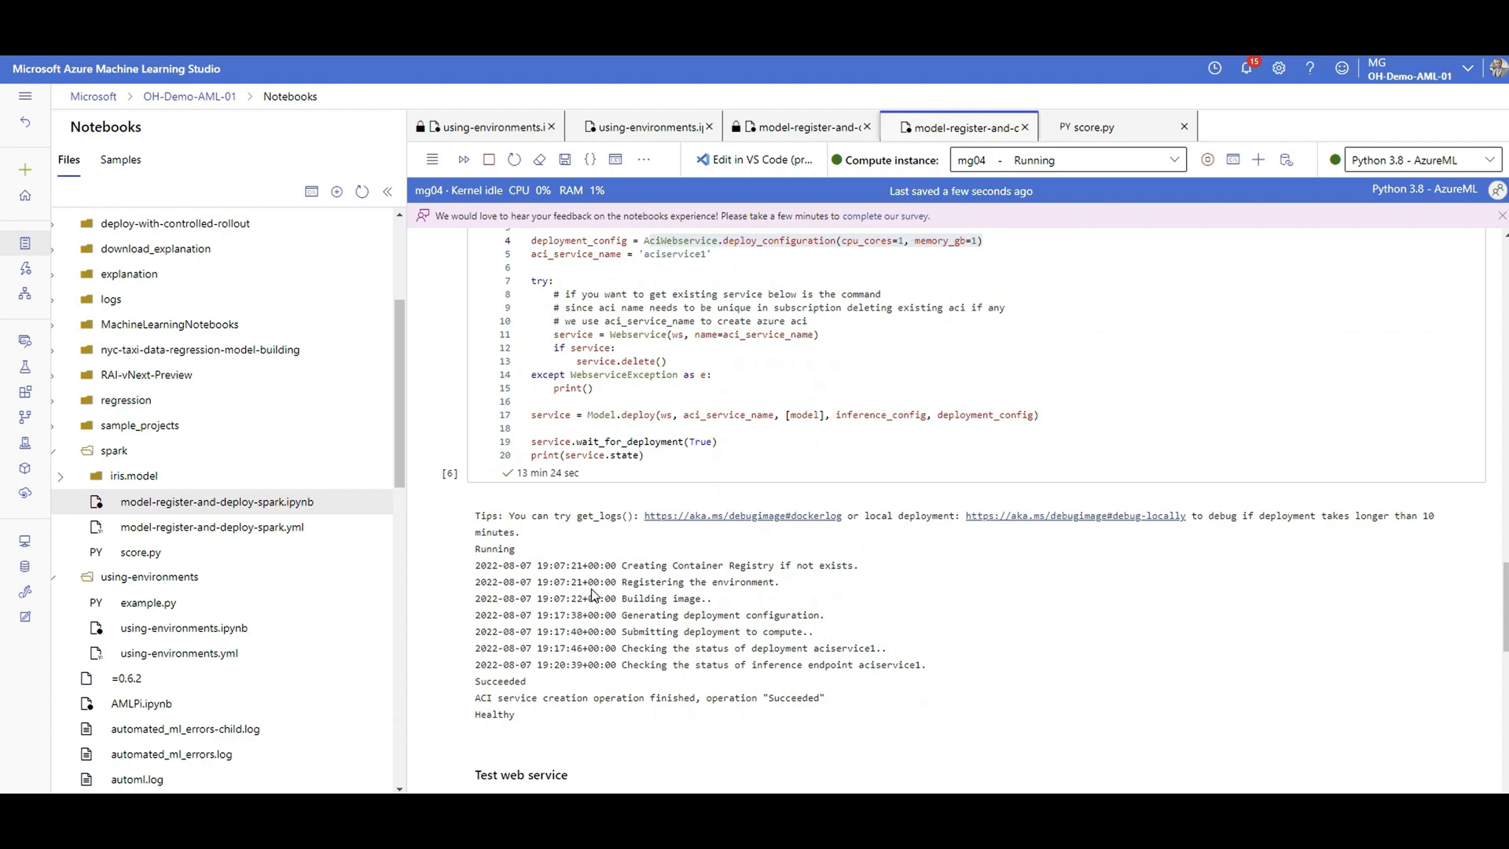
Step: Highlight the inference config's environment argument, then bring up score.py again
{"action": "scroll", "scroll_direction": "up", "scroll_amount": 3}
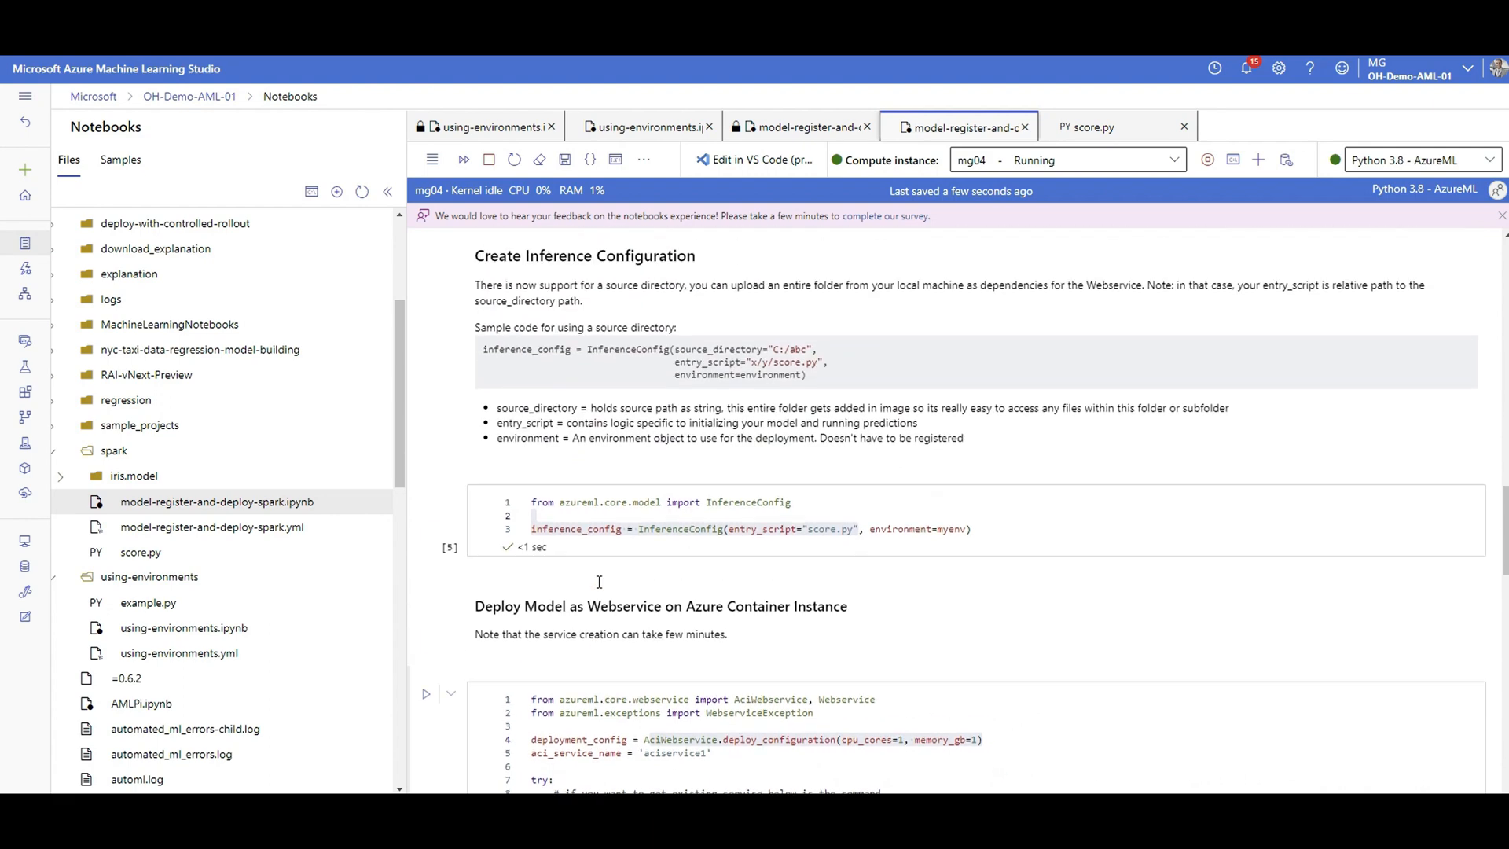
{"action": "left_click", "coordinate": [919, 553]}
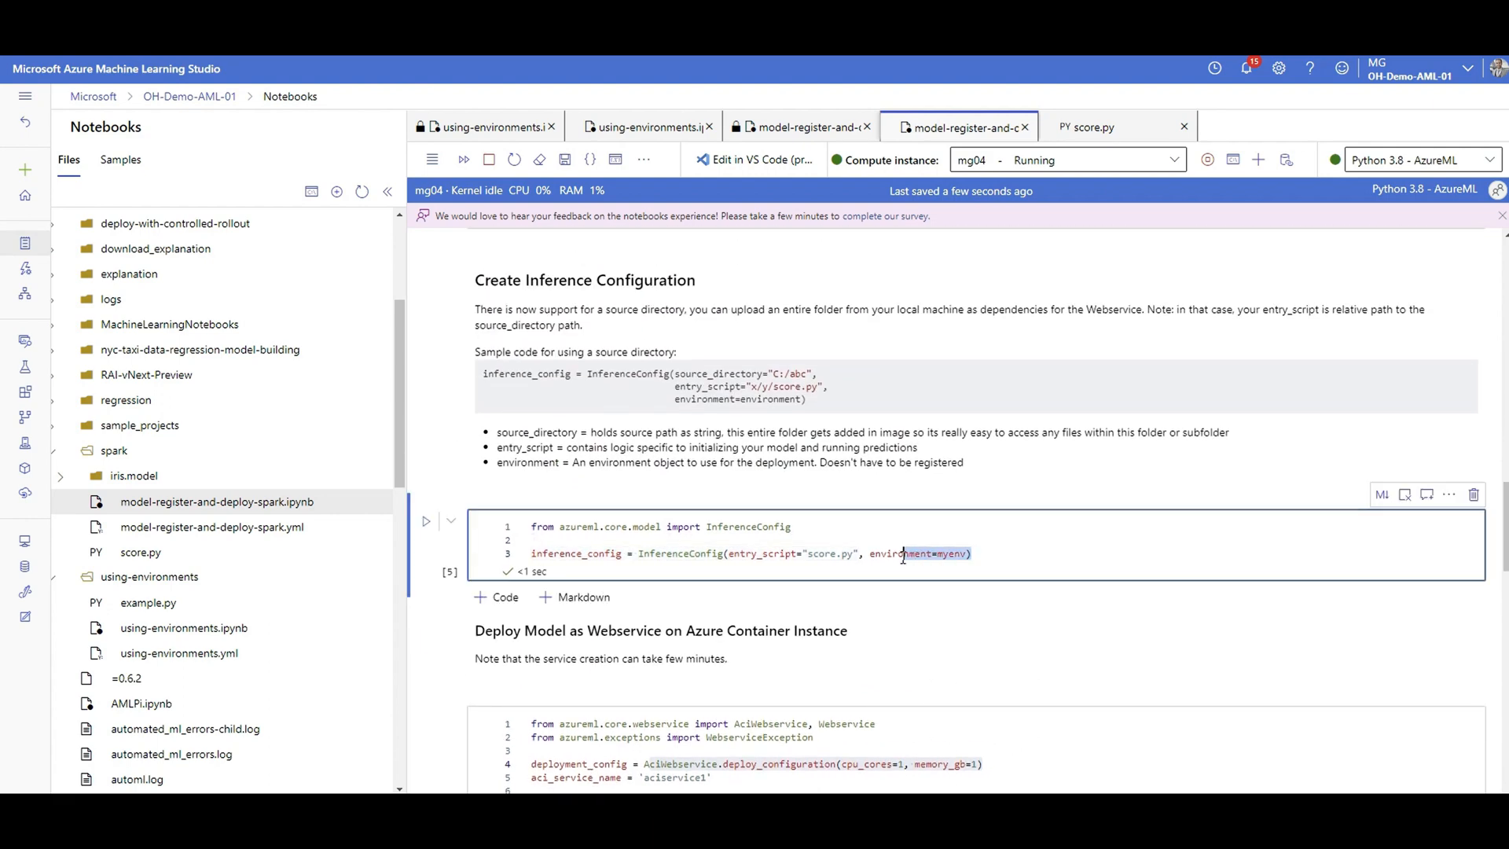
{"action": "mouse_move", "coordinate": [1109, 134]}
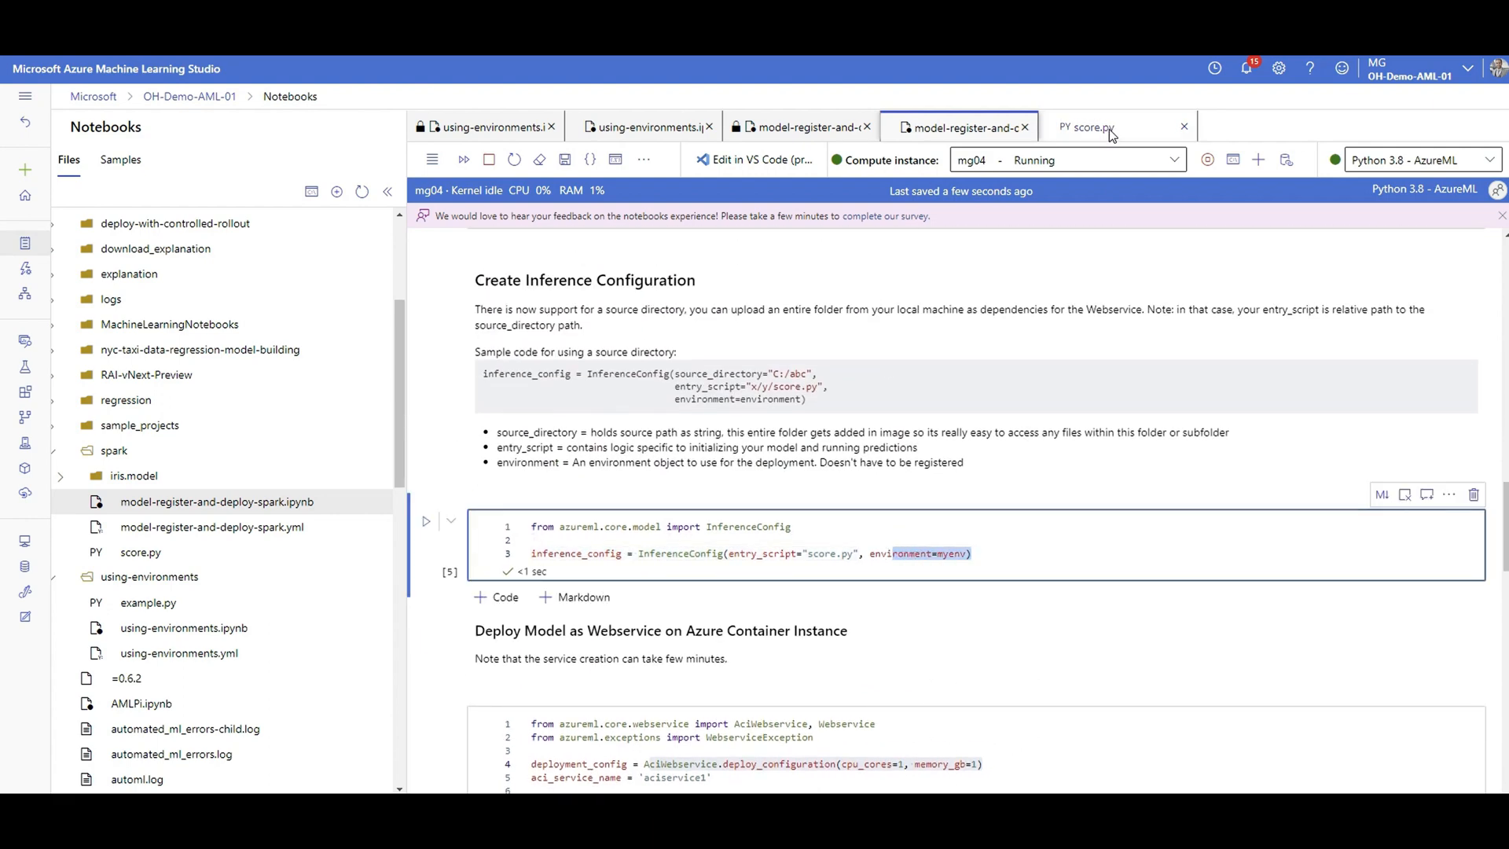
{"action": "left_click", "coordinate": [1088, 127]}
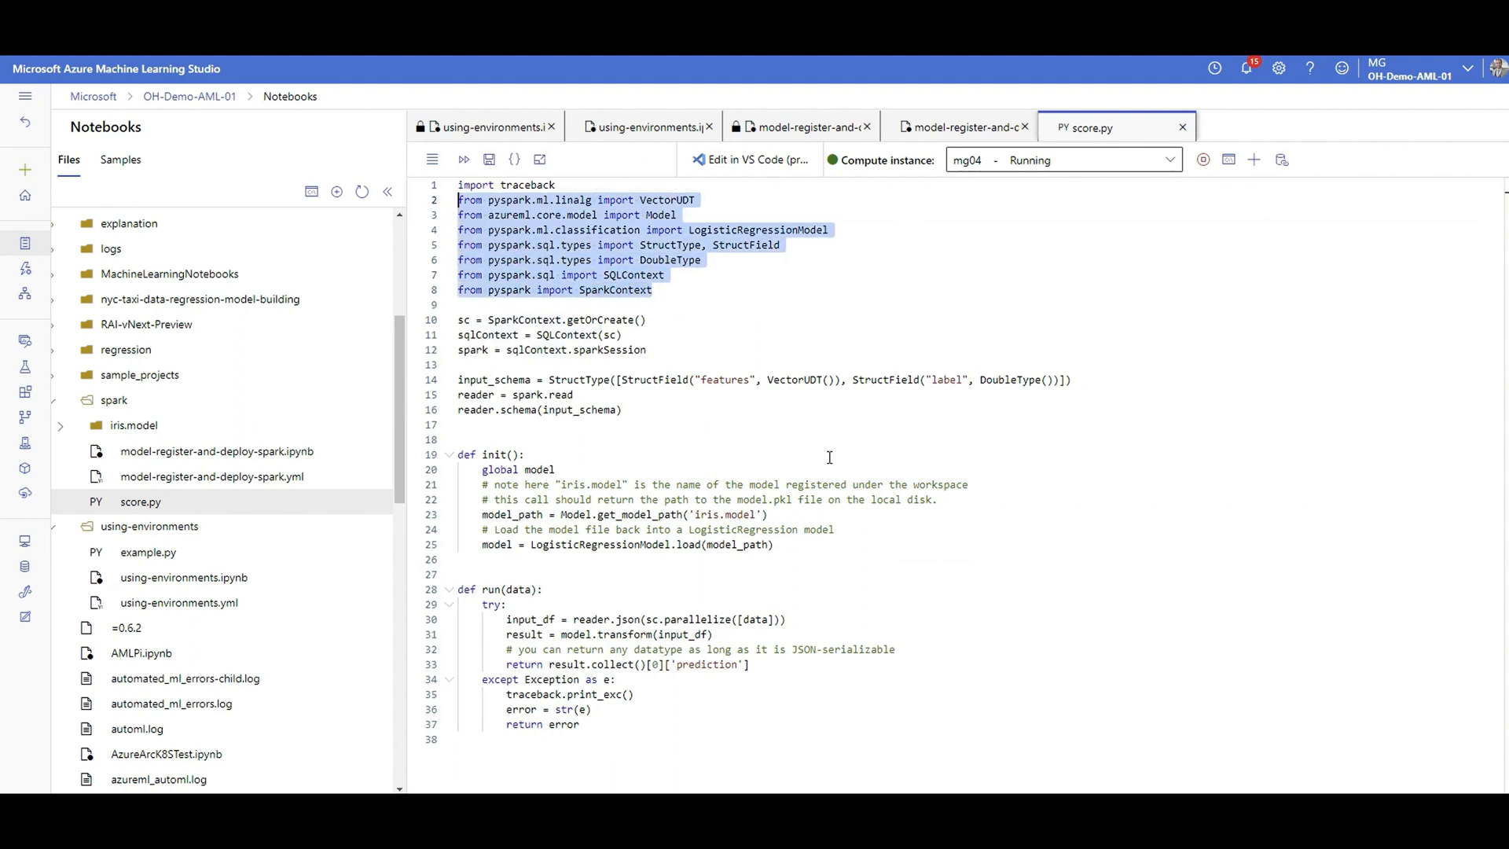
{"action": "mouse_move", "coordinate": [685, 337]}
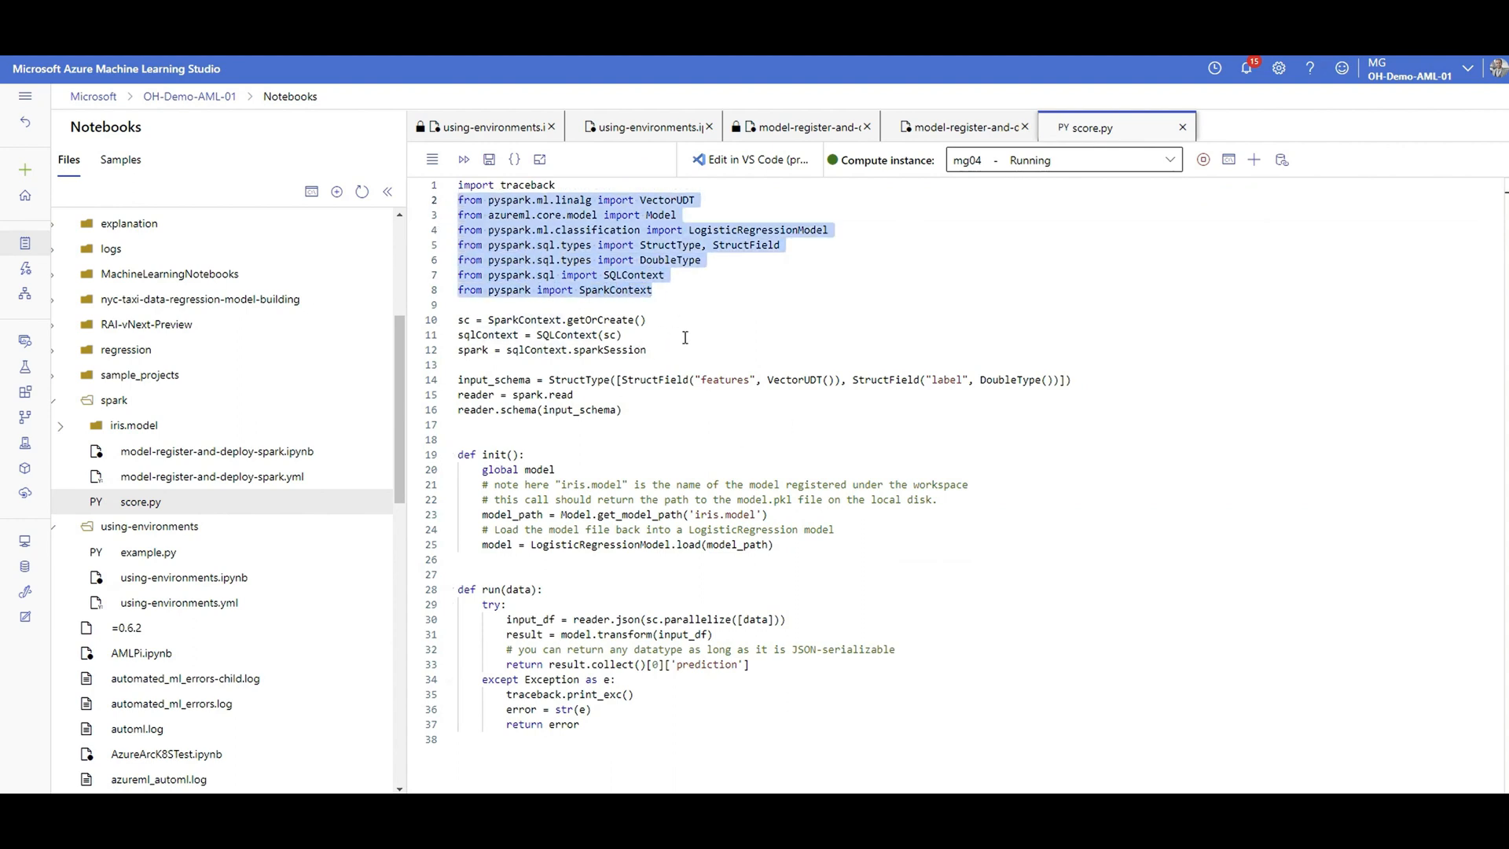
{"action": "mouse_move", "coordinate": [686, 315]}
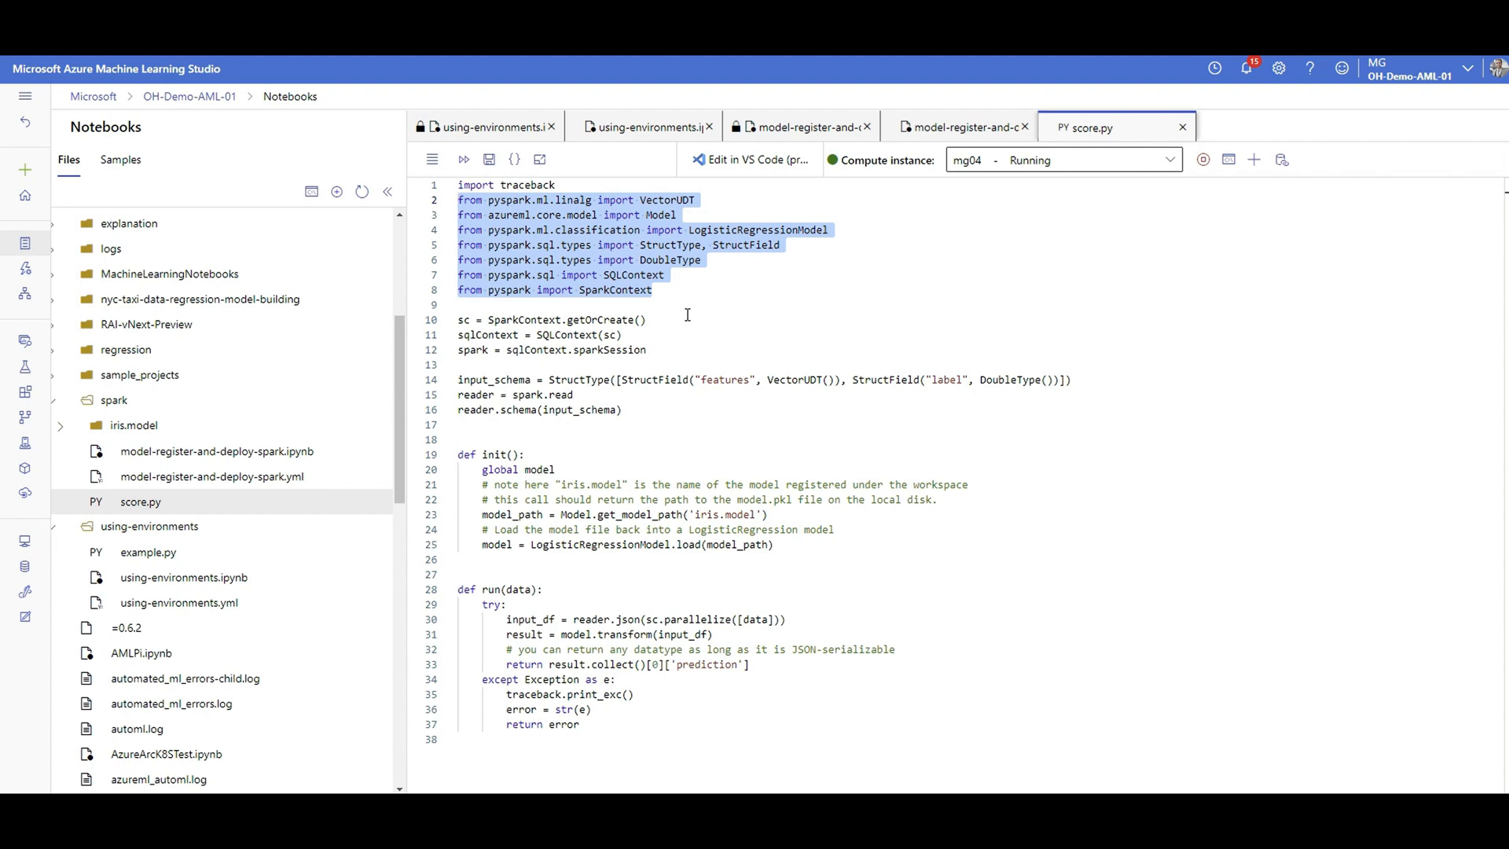
{"action": "left_click", "coordinate": [647, 320]}
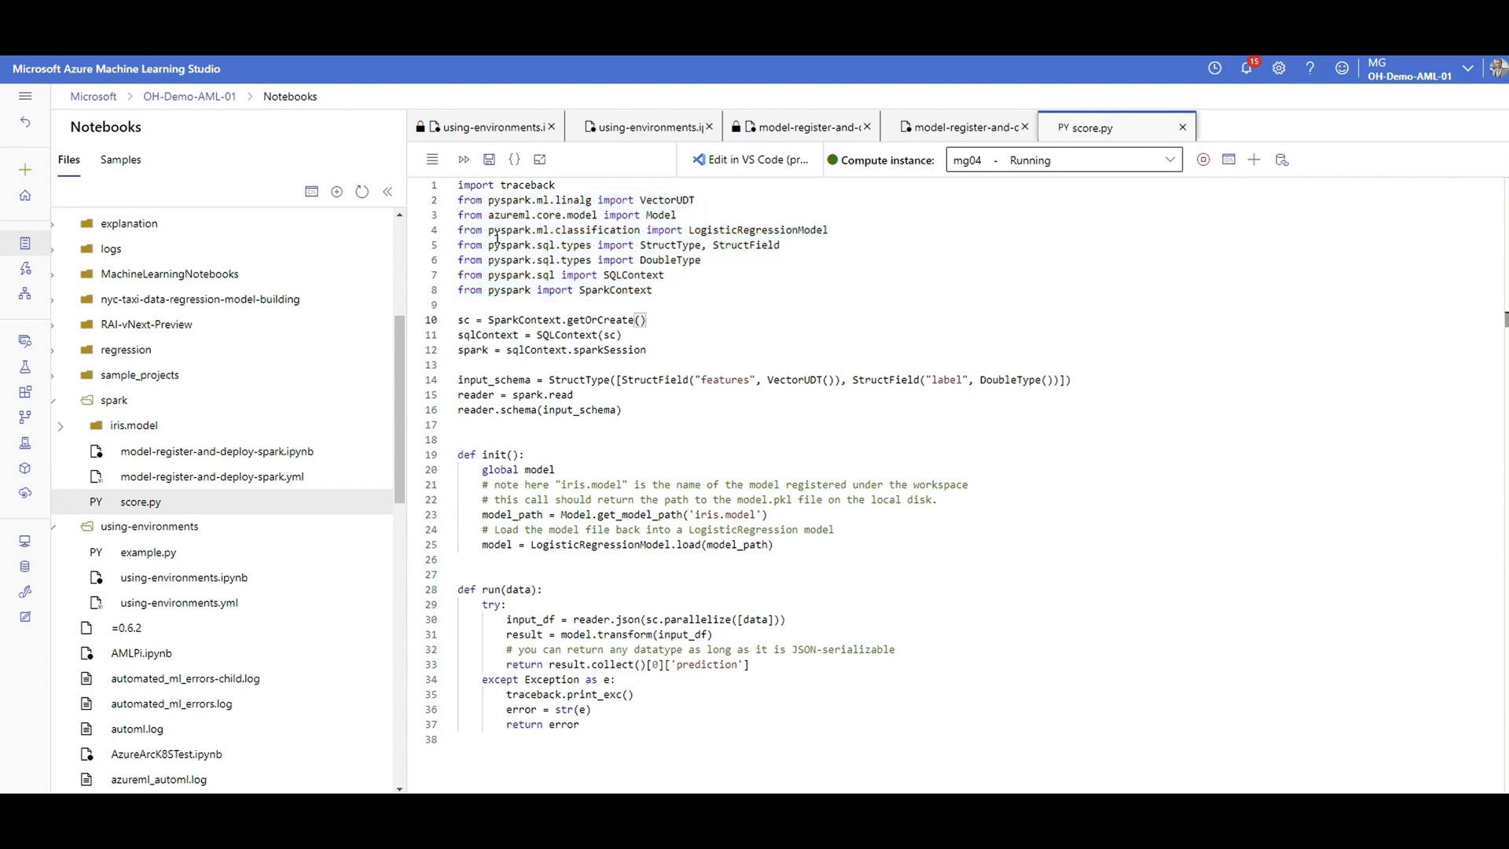